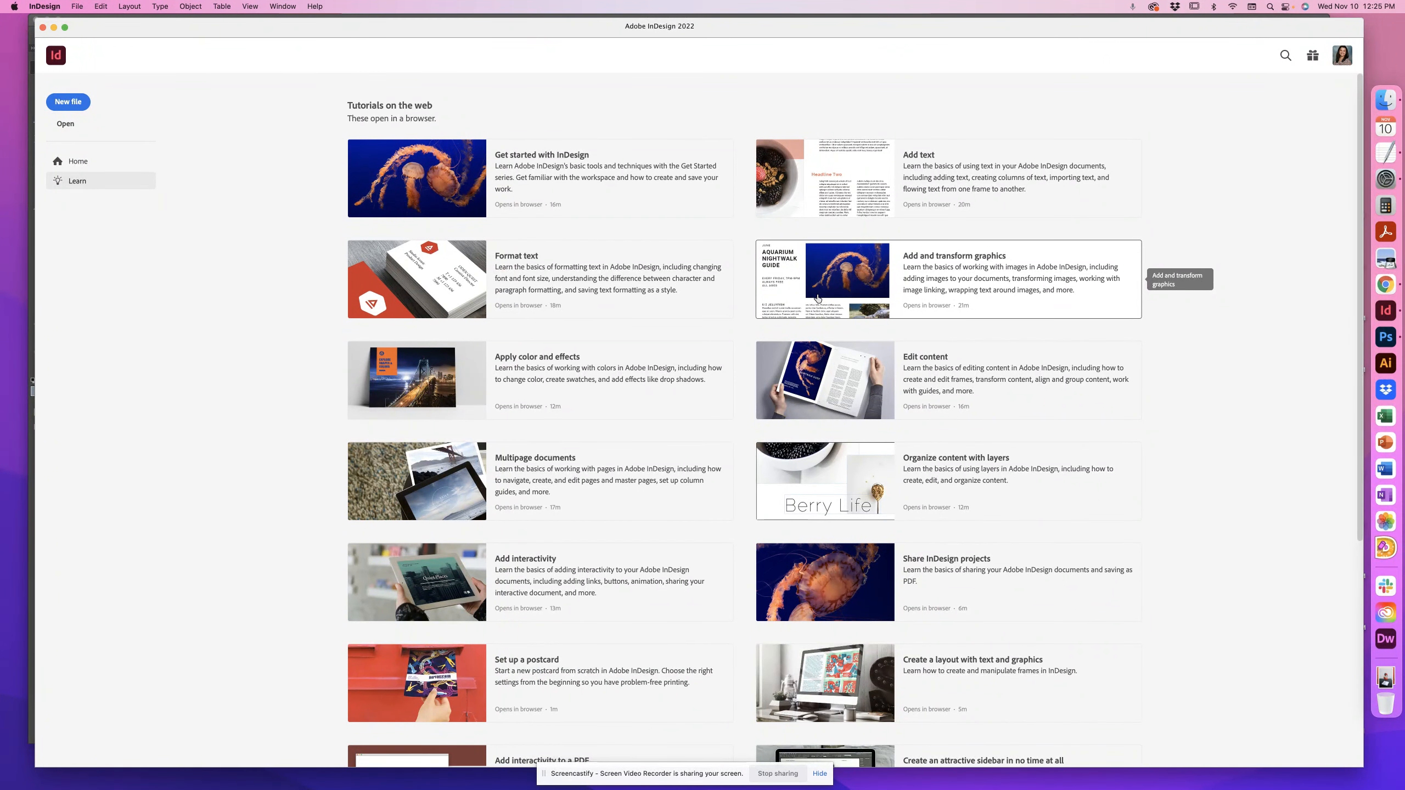
{"action": "mouse_move", "coordinate": [300, 242]}
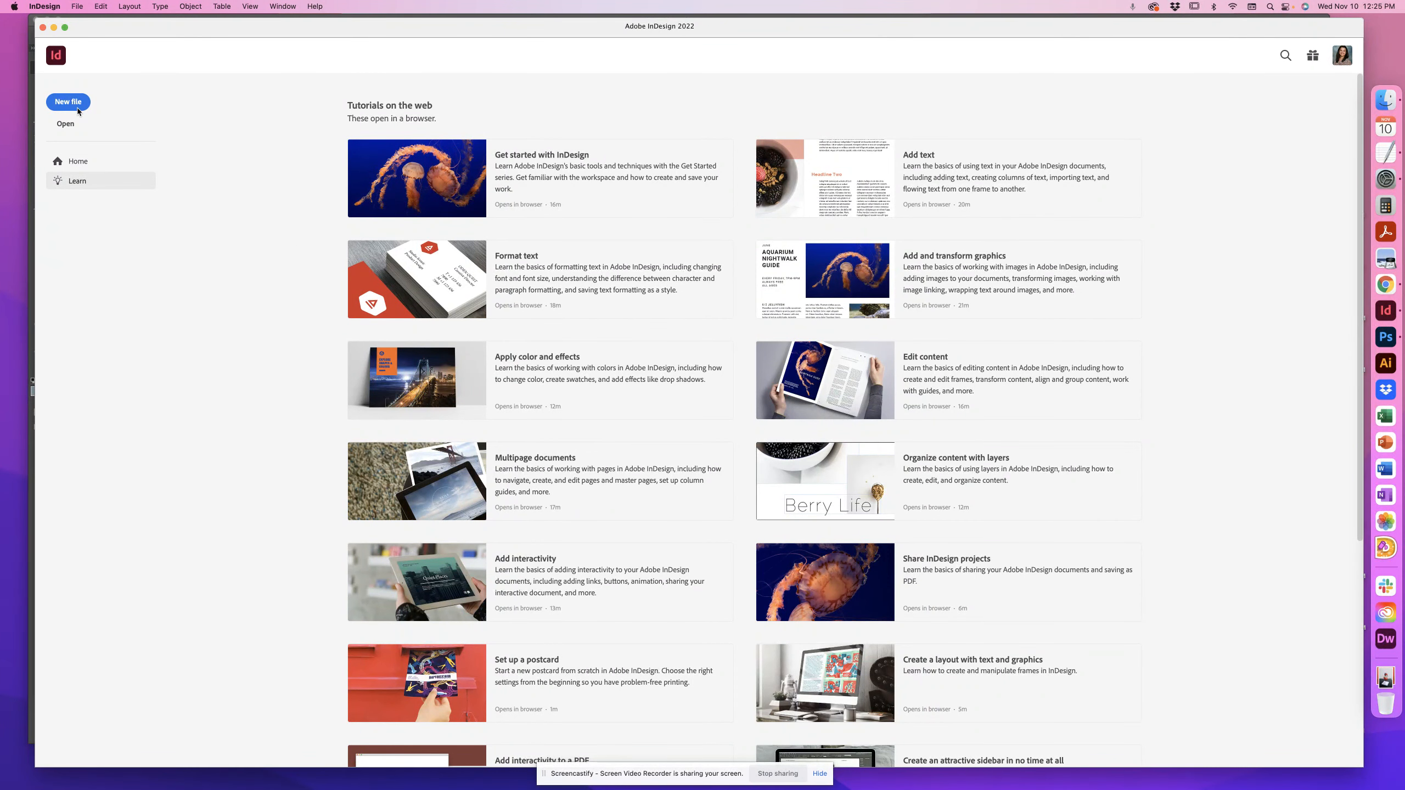
Start a new Print document 11 in wide by 17 in tall with Facing Pages turned off.
{"action": "left_click", "coordinate": [68, 101]}
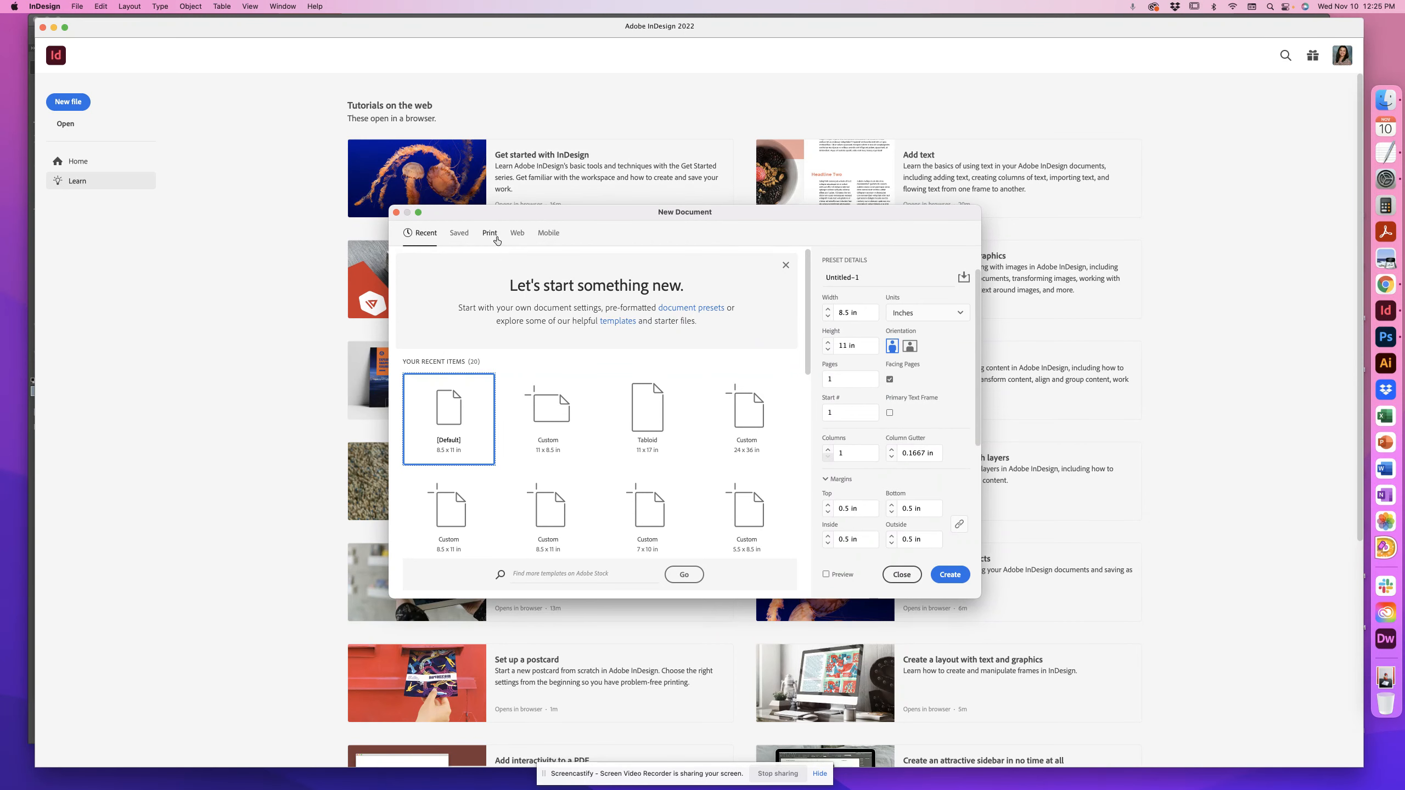
{"action": "left_click", "coordinate": [489, 233]}
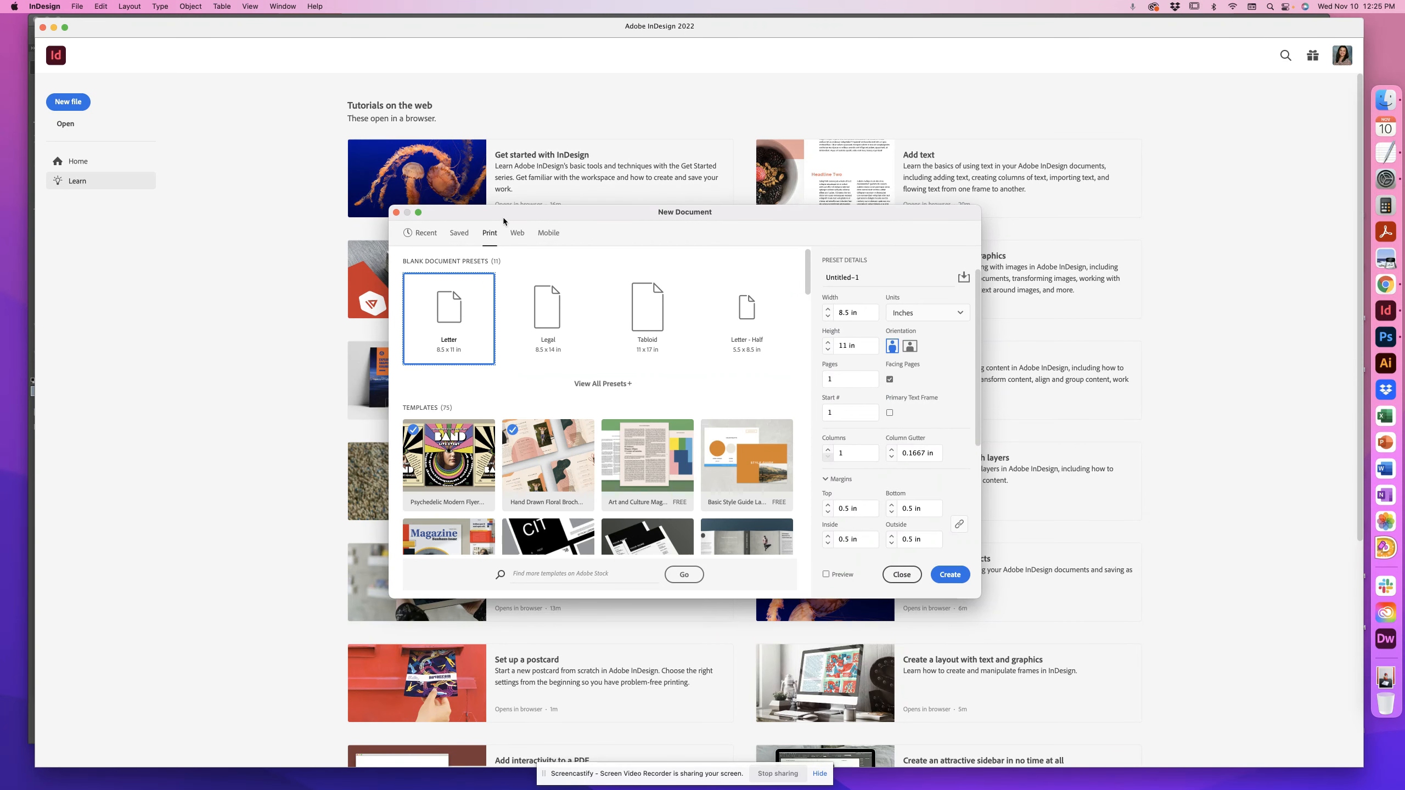
{"action": "left_click_drag", "start_coordinate": [685, 212], "coordinate": [677, 151]}
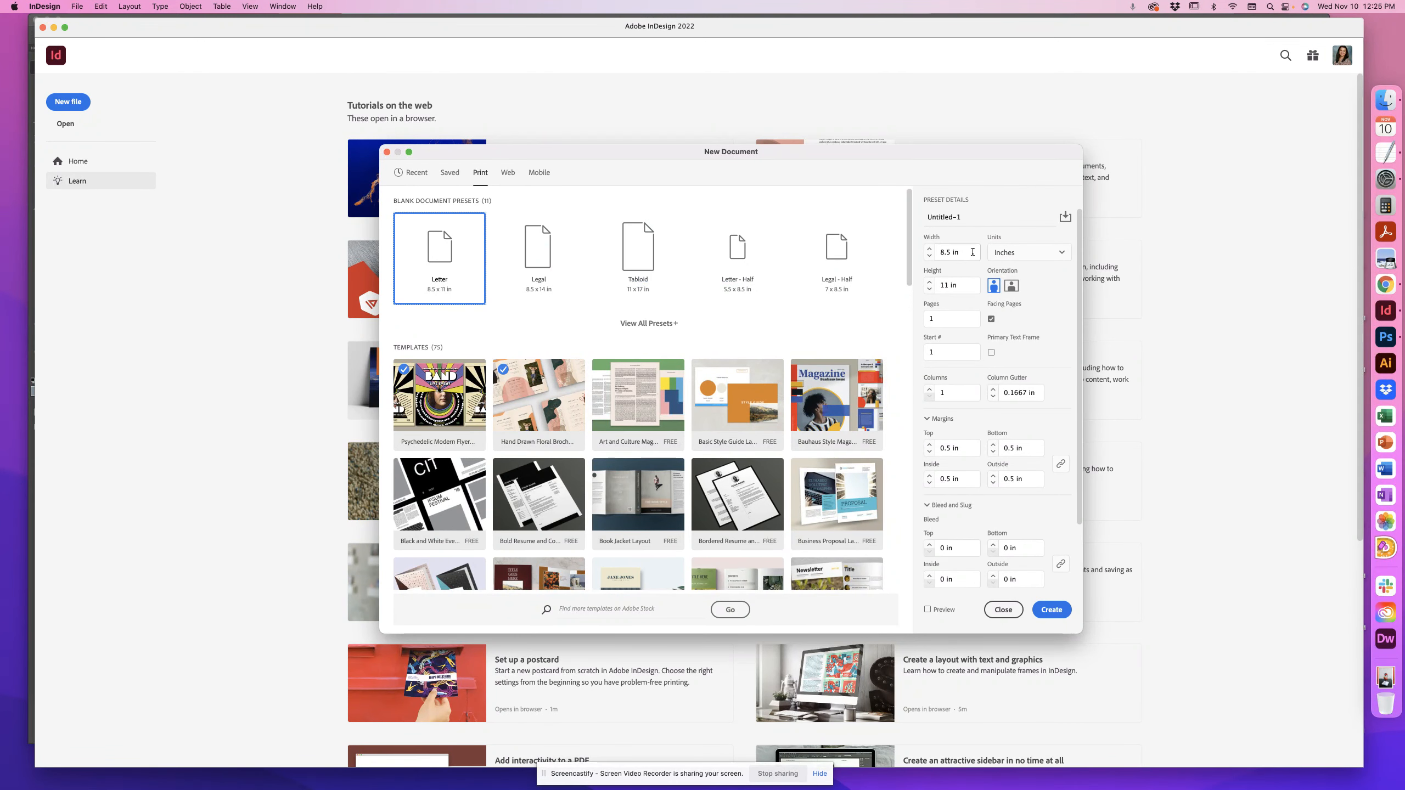
{"action": "type", "text": "11"}
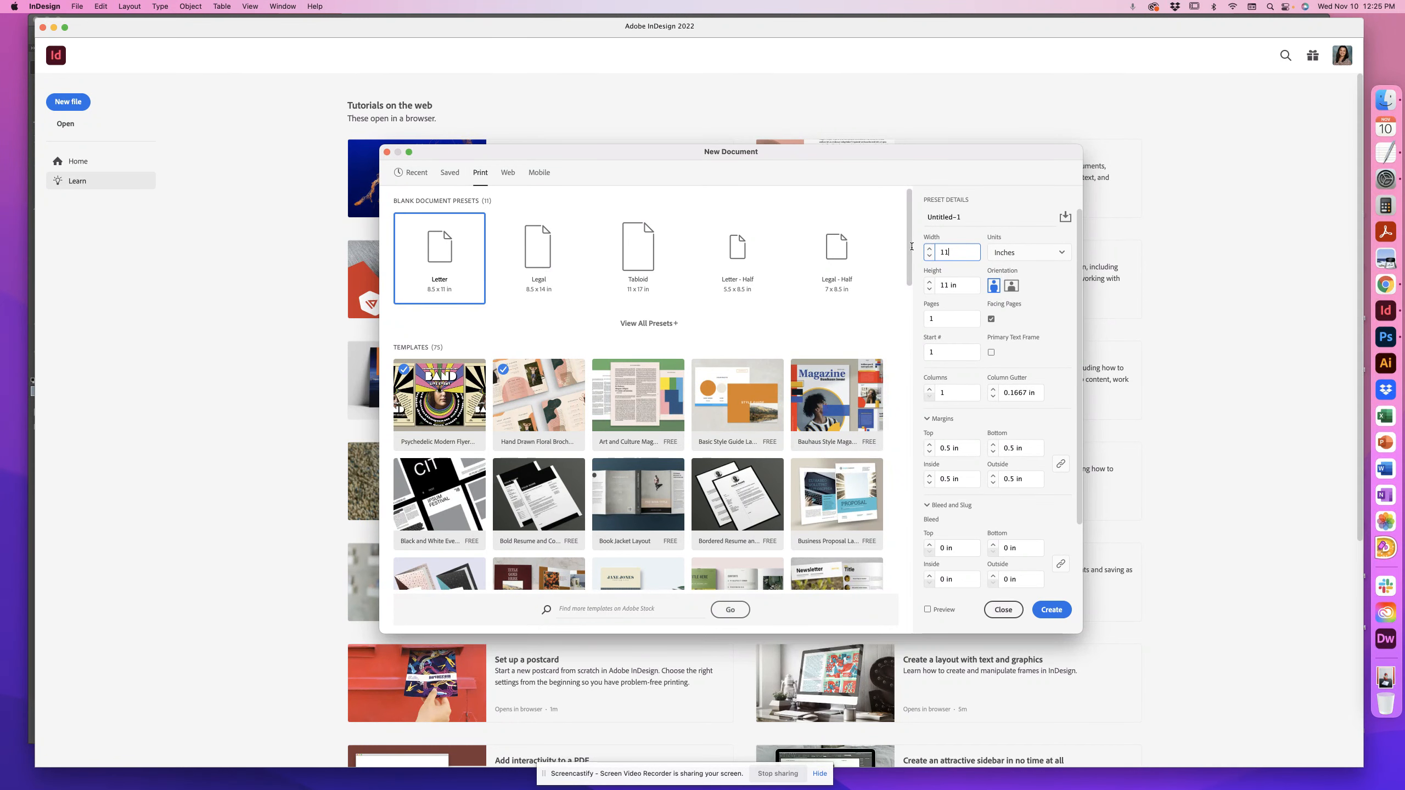
{"action": "left_click", "coordinate": [953, 286]}
{"action": "type", "text": "17"}
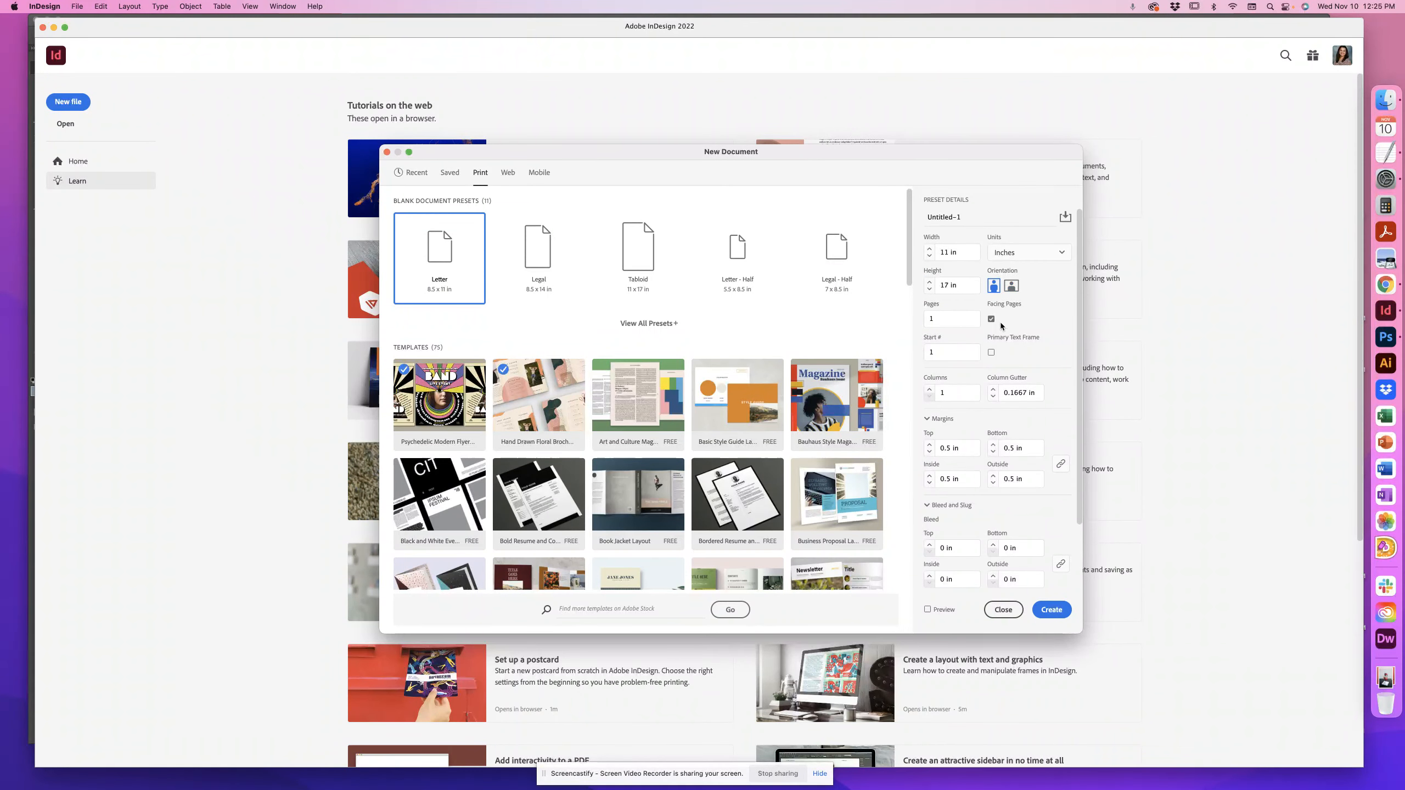
{"action": "left_click", "coordinate": [991, 320]}
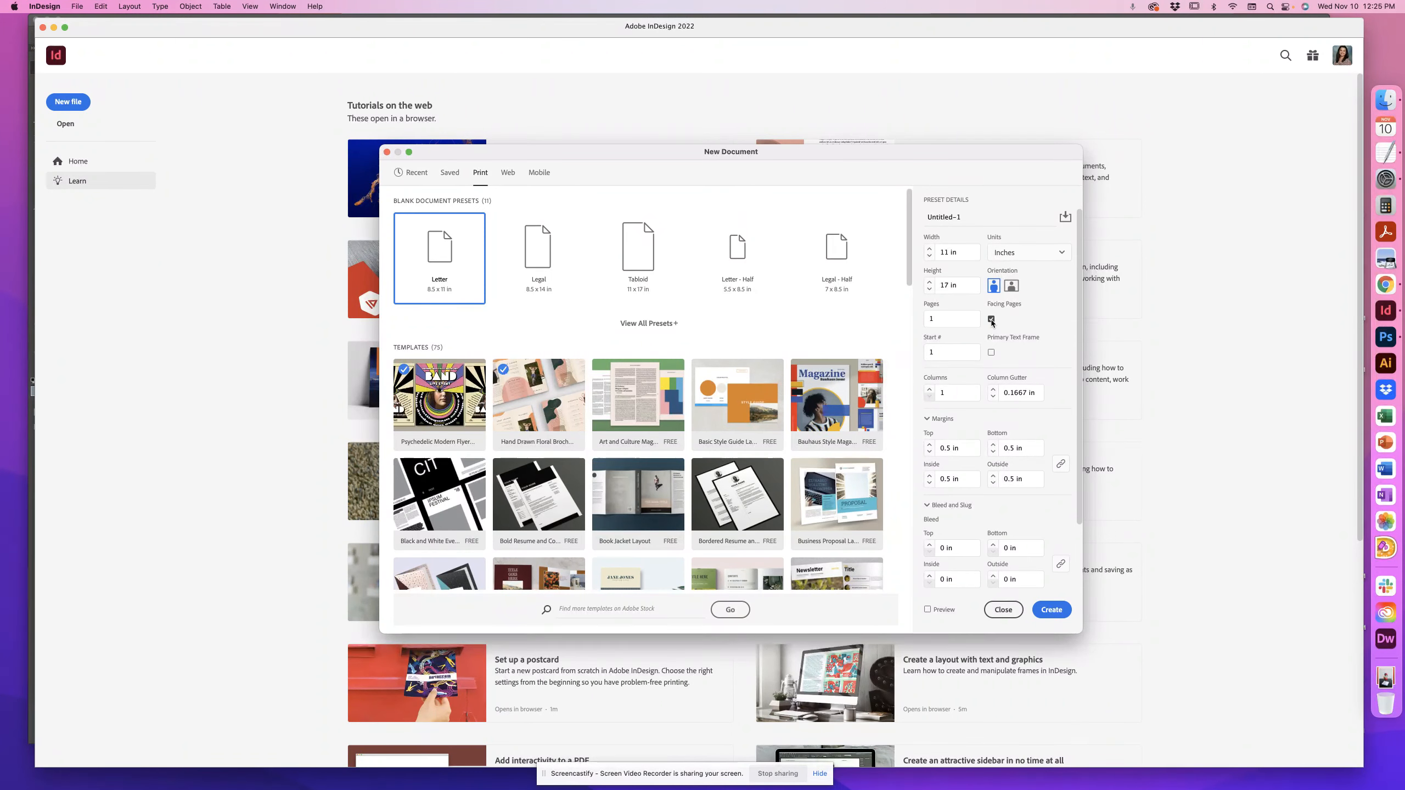
{"action": "left_click", "coordinate": [992, 319]}
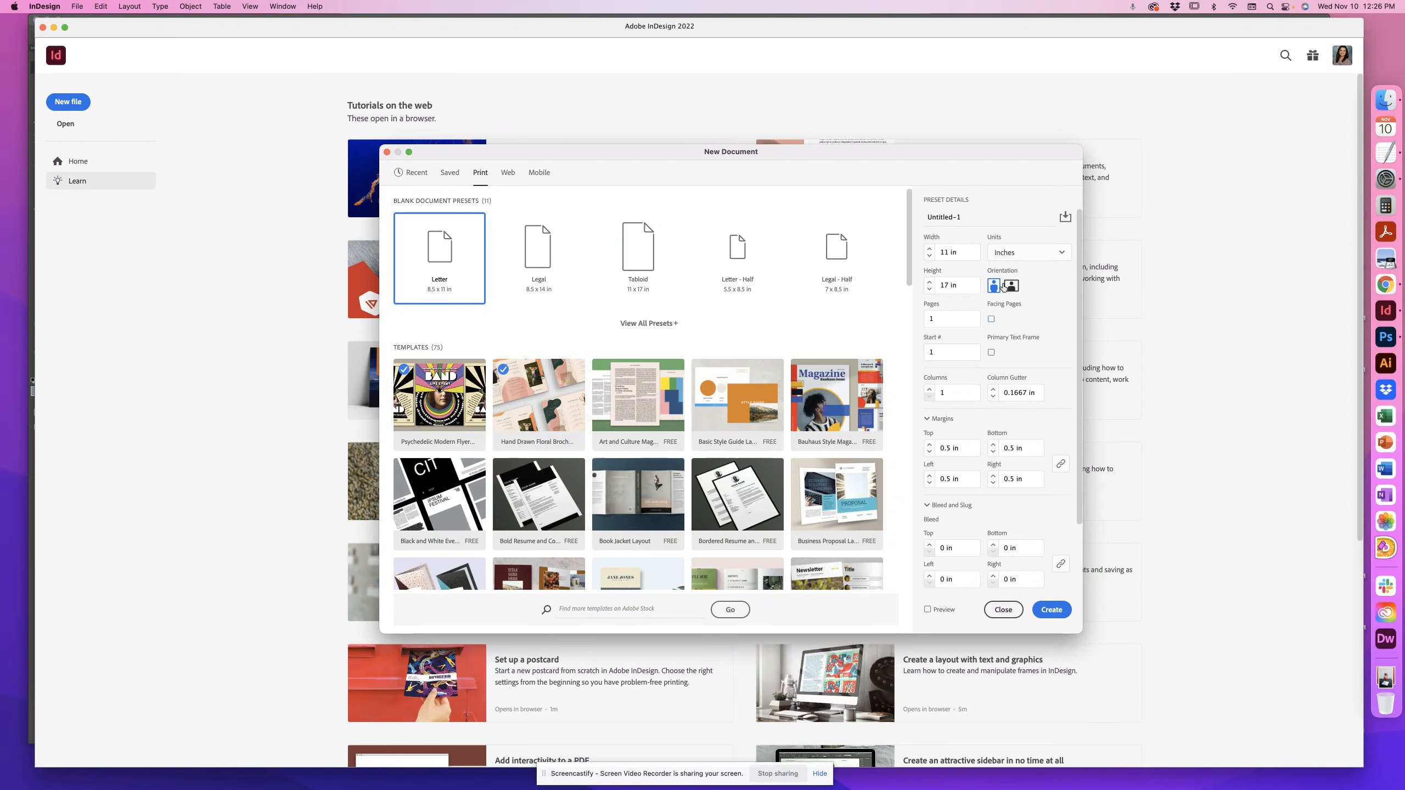
Settle the orientation on portrait after toggling it and create the document.
{"action": "left_click", "coordinate": [1009, 285]}
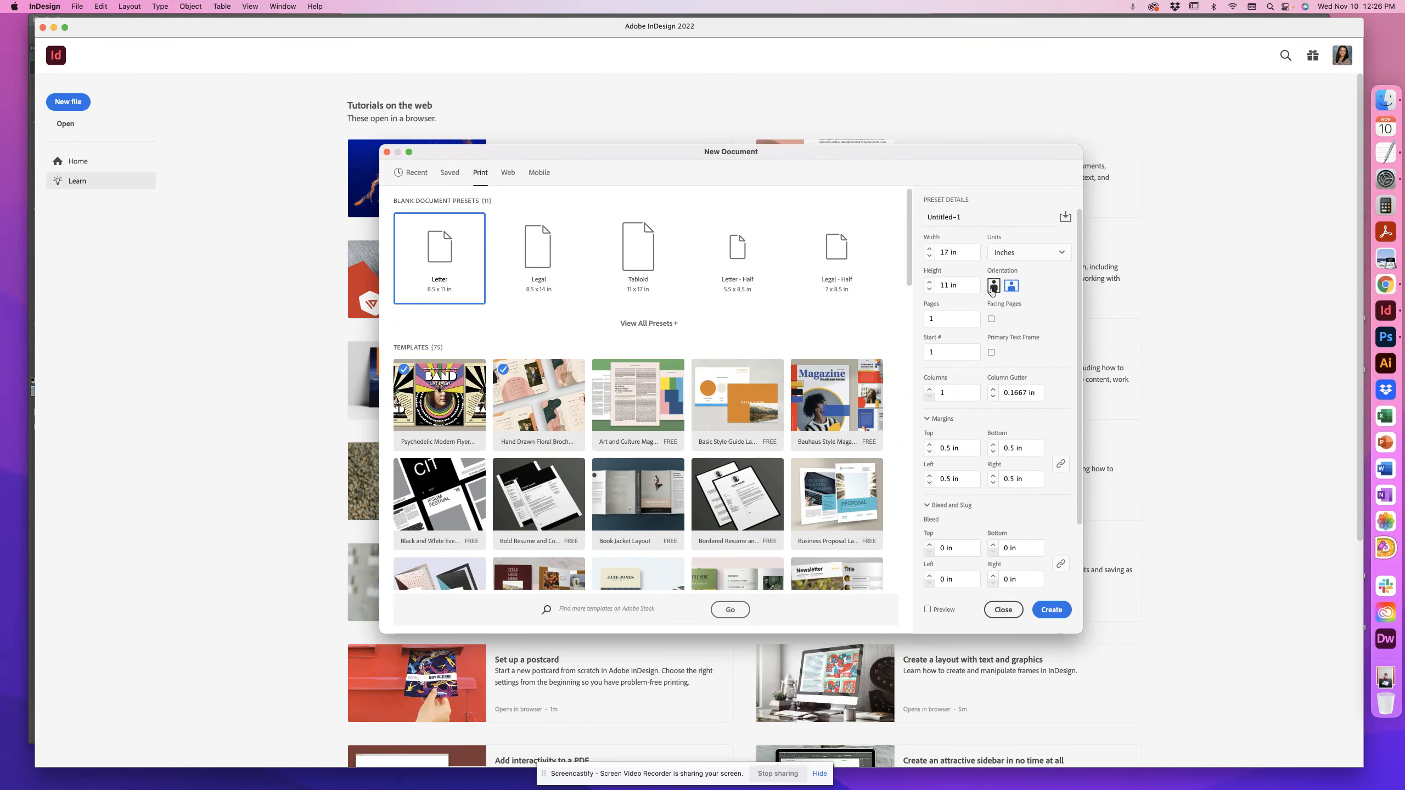
{"action": "left_click", "coordinate": [1012, 286]}
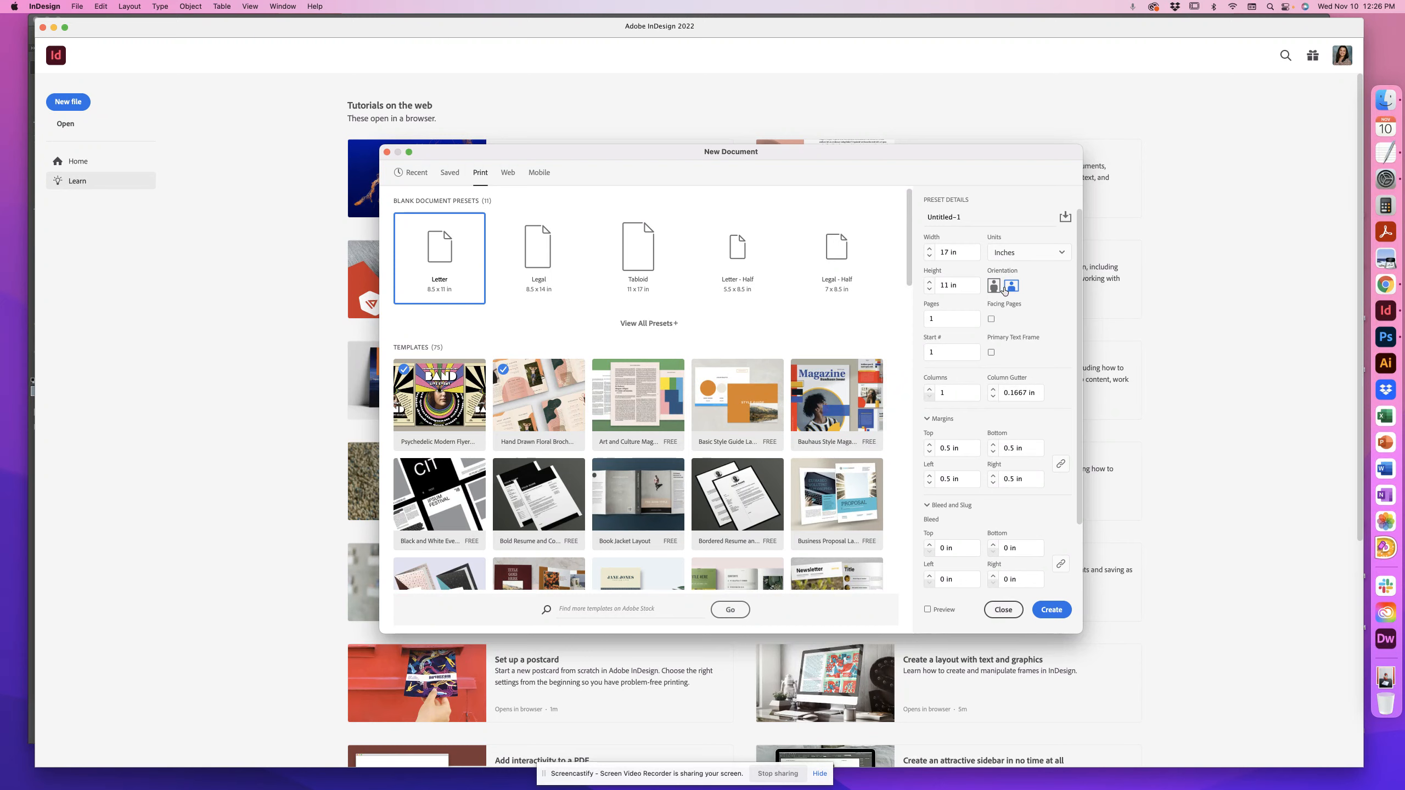
{"action": "left_click", "coordinate": [1012, 285]}
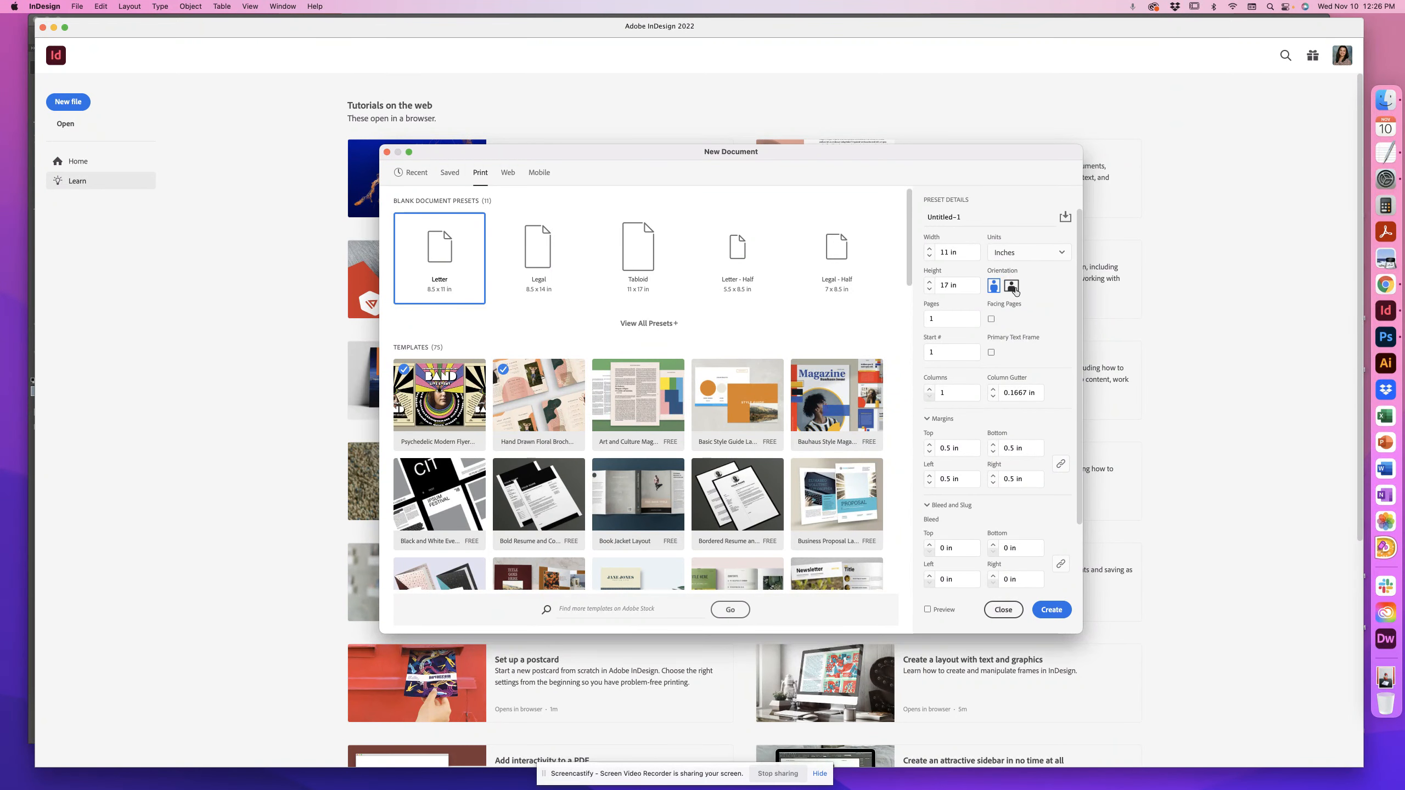
{"action": "left_click", "coordinate": [1011, 285]}
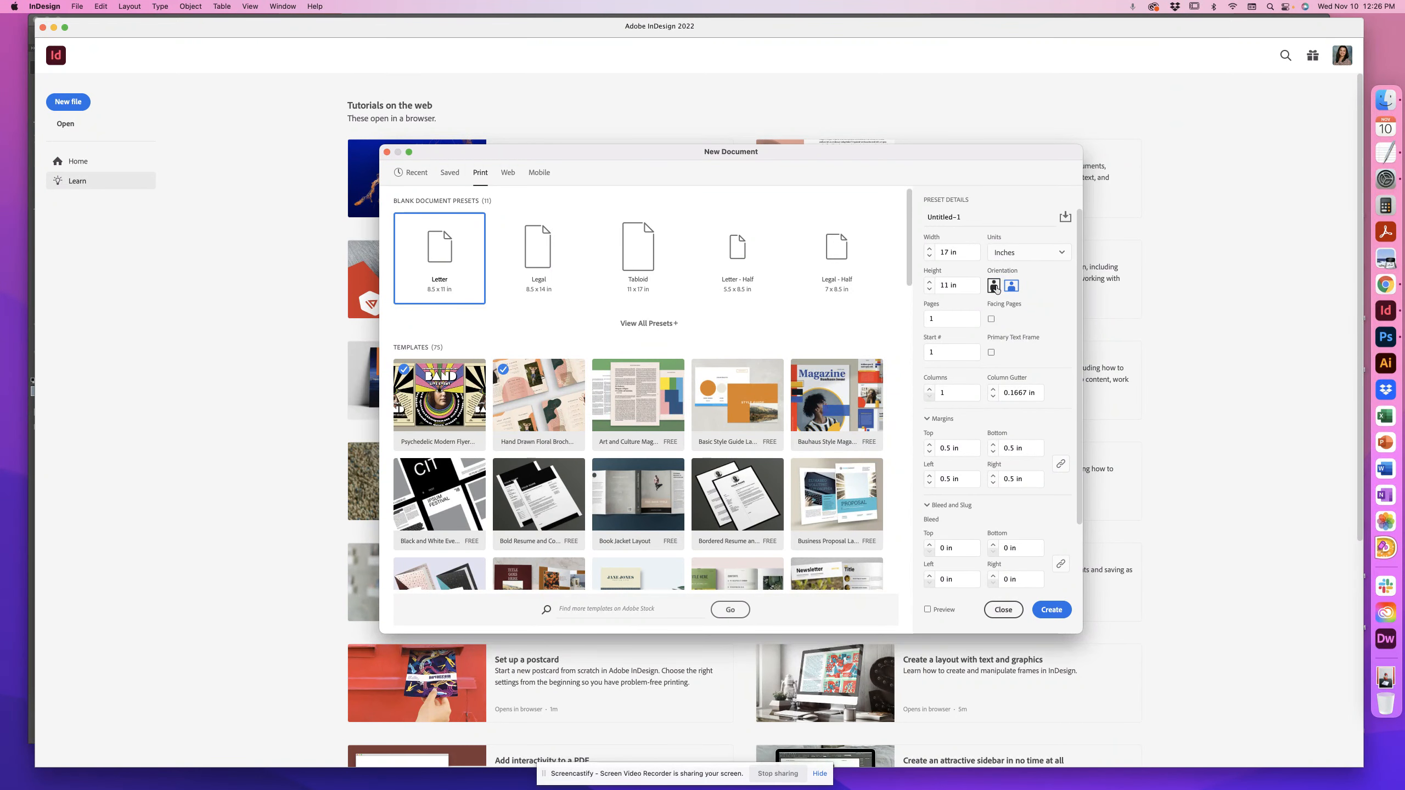
{"action": "left_click", "coordinate": [993, 285]}
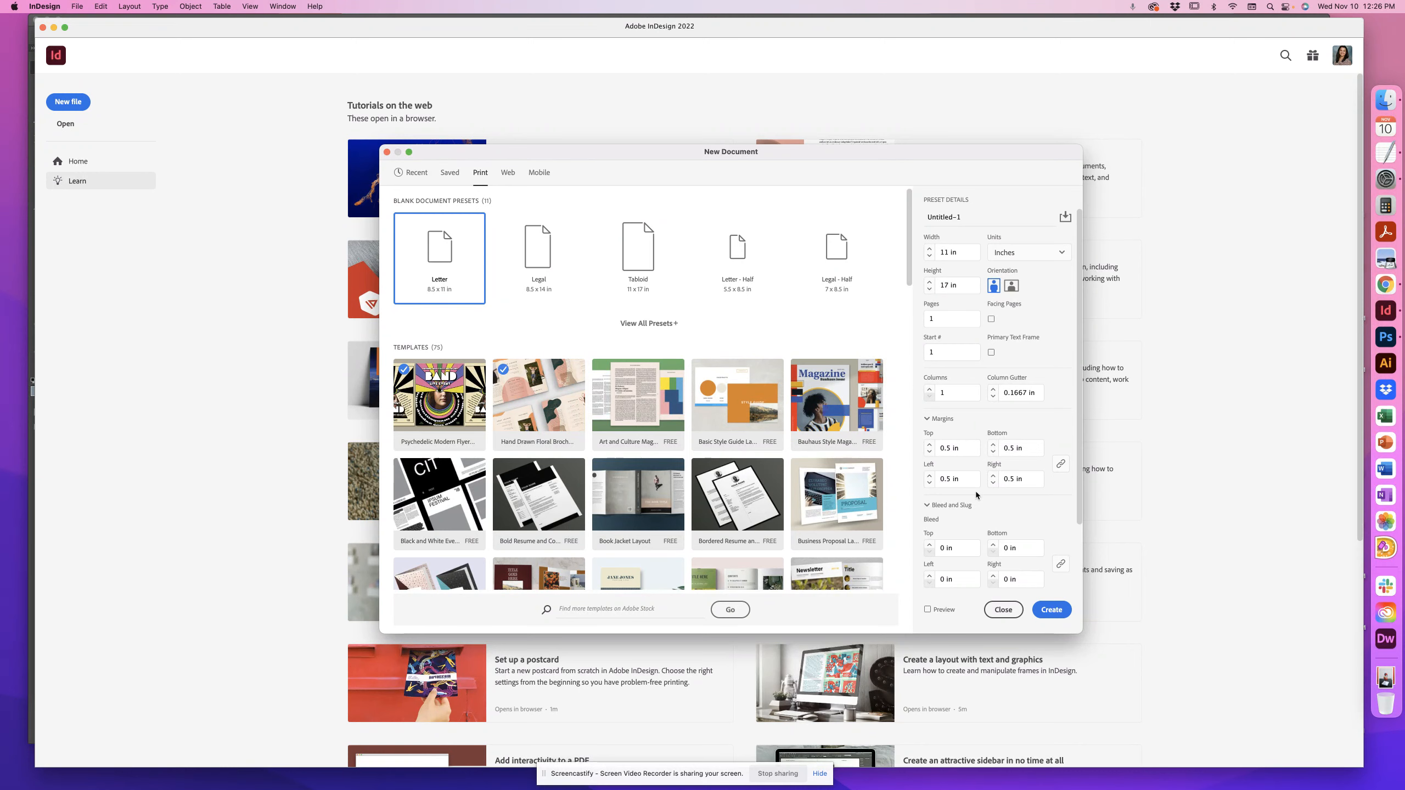
{"action": "left_click", "coordinate": [1003, 609]}
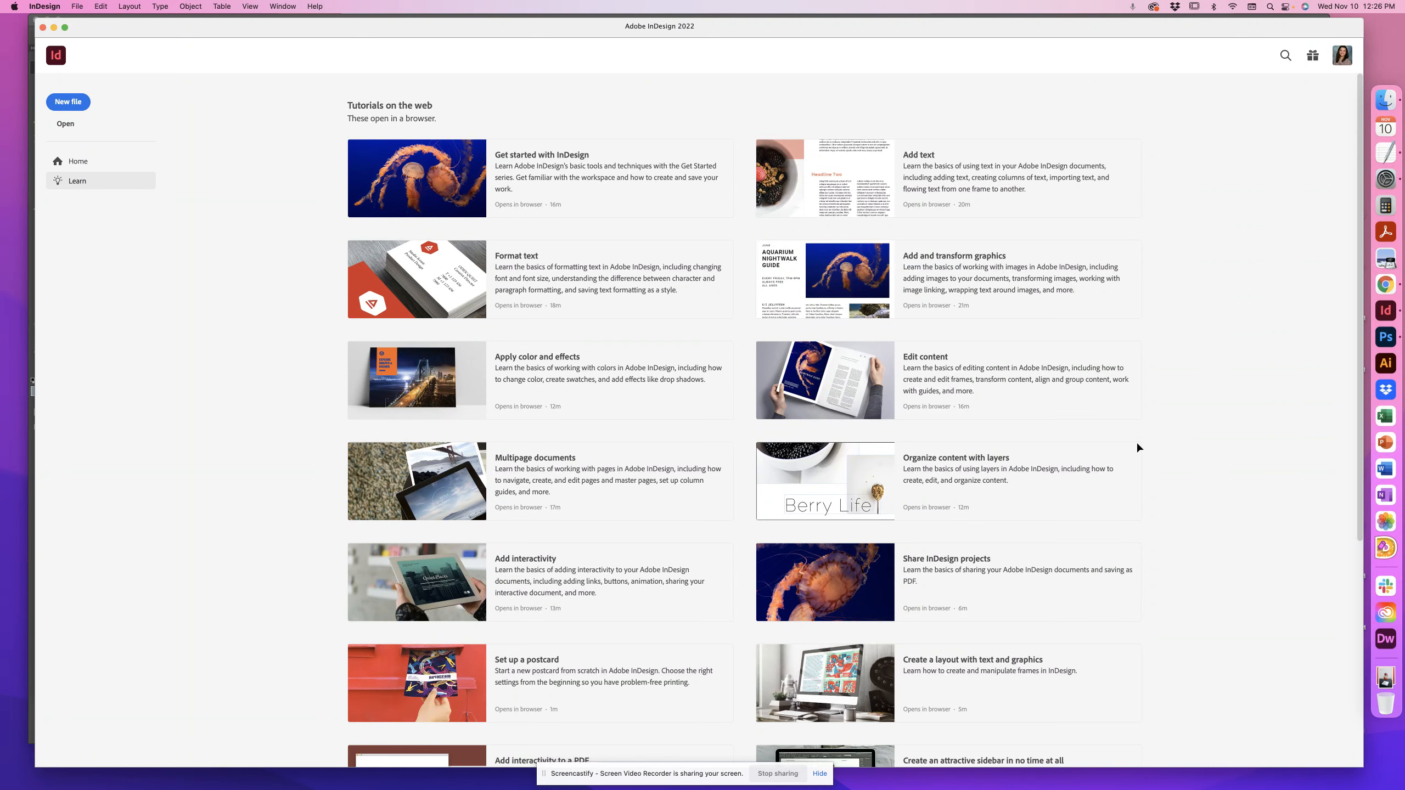
Bring up the Save As dialog for the new blank poster document.
{"action": "left_click", "coordinate": [67, 101]}
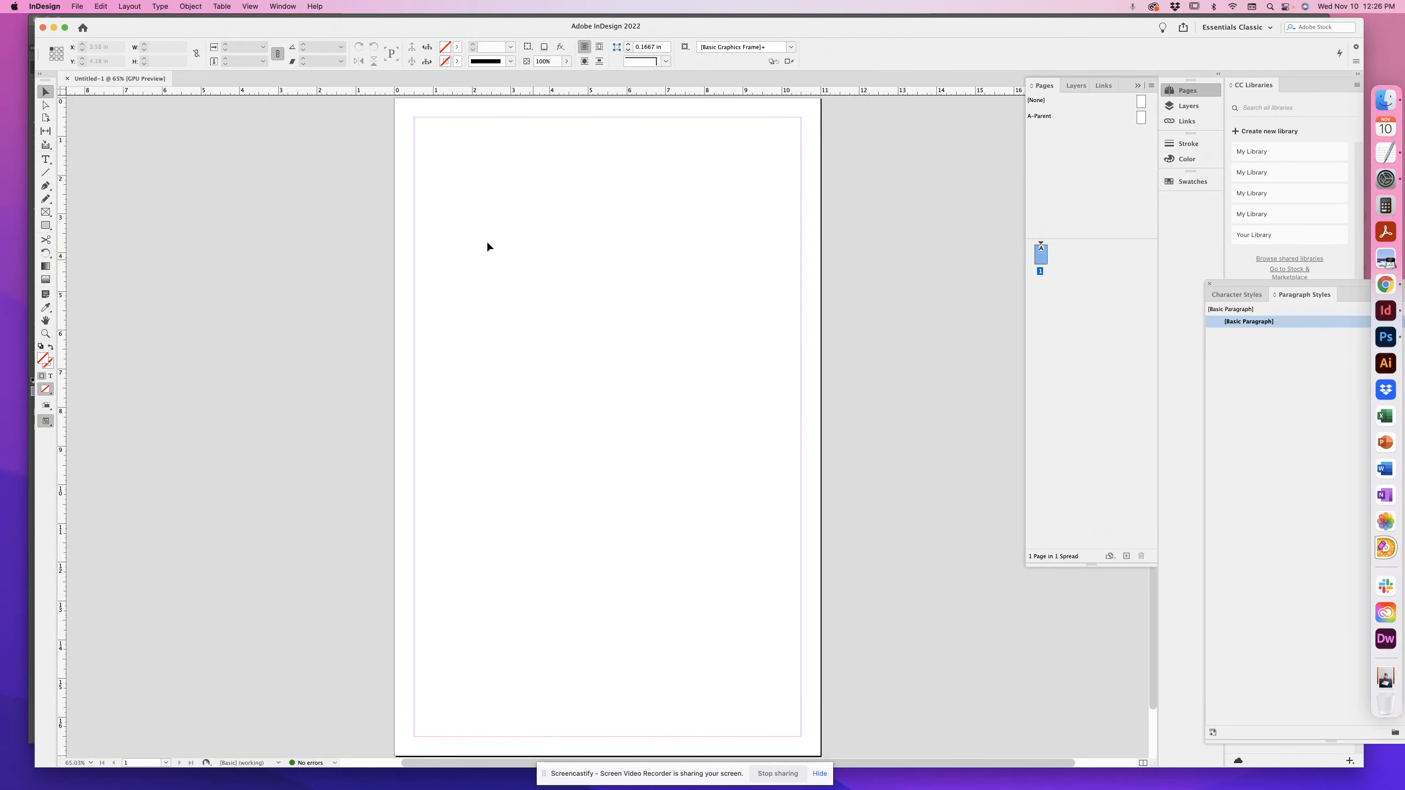
{"action": "mouse_move", "coordinate": [366, 181]}
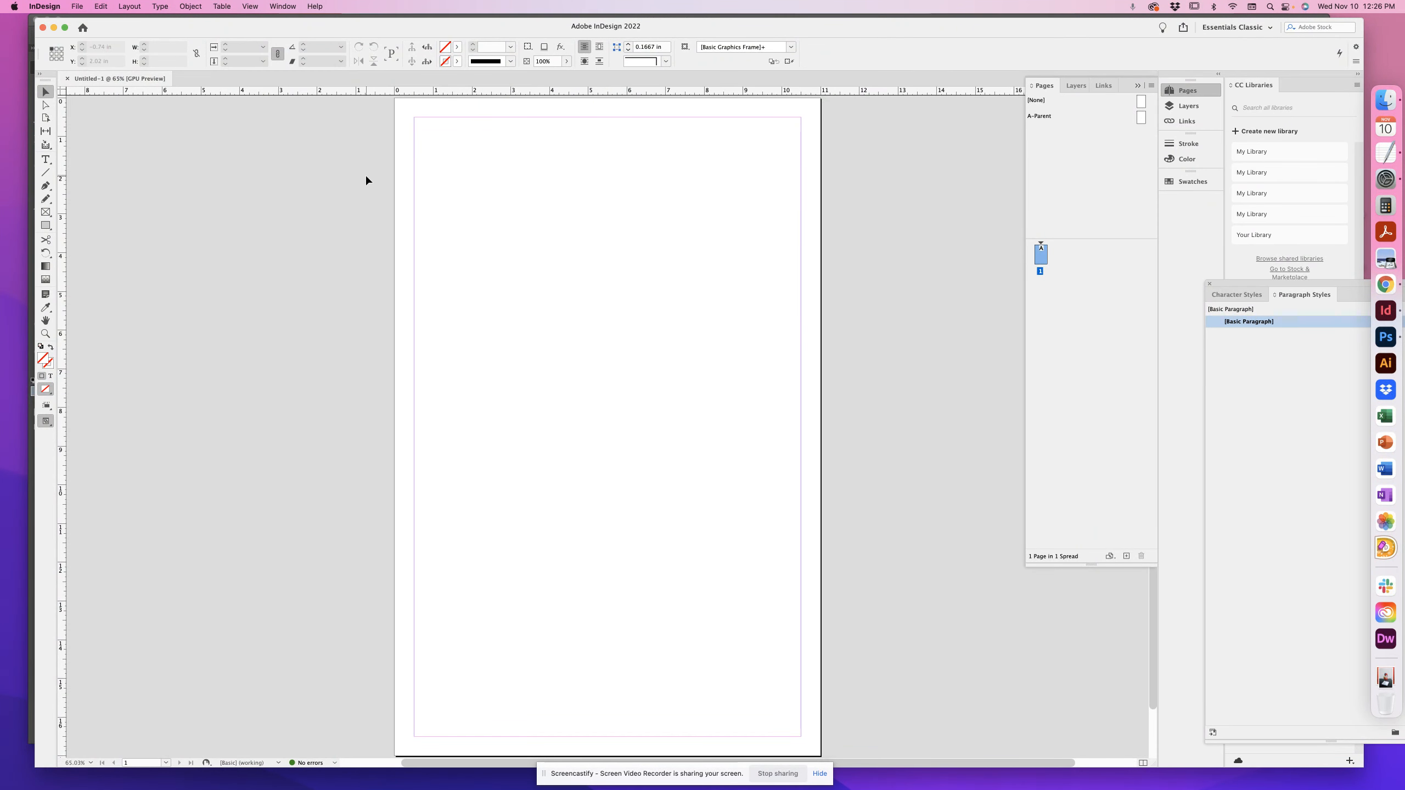
{"action": "left_click", "coordinate": [77, 7]}
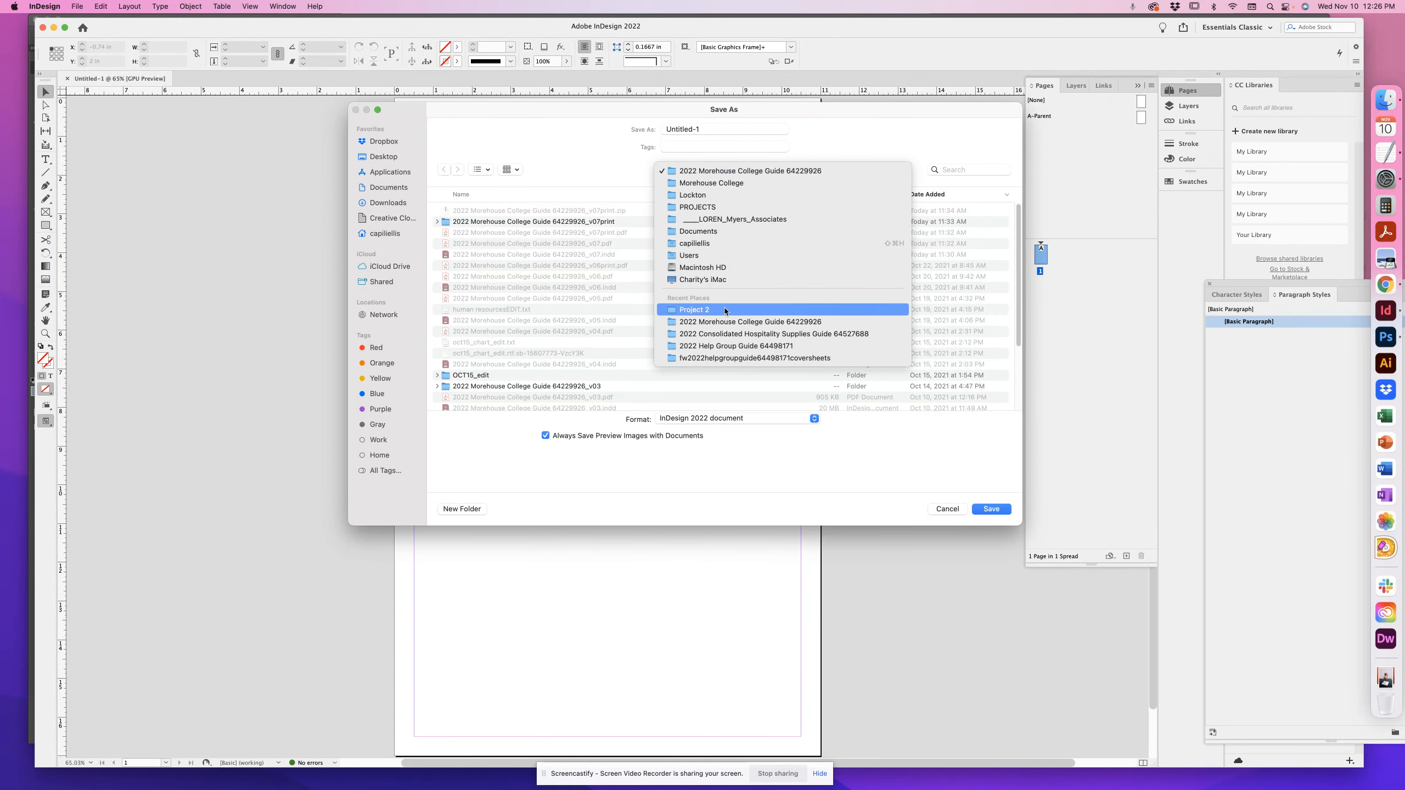
Save the document into the Project 2 folder under the 'cellis_' poster layout file name.
{"action": "left_click", "coordinate": [695, 310]}
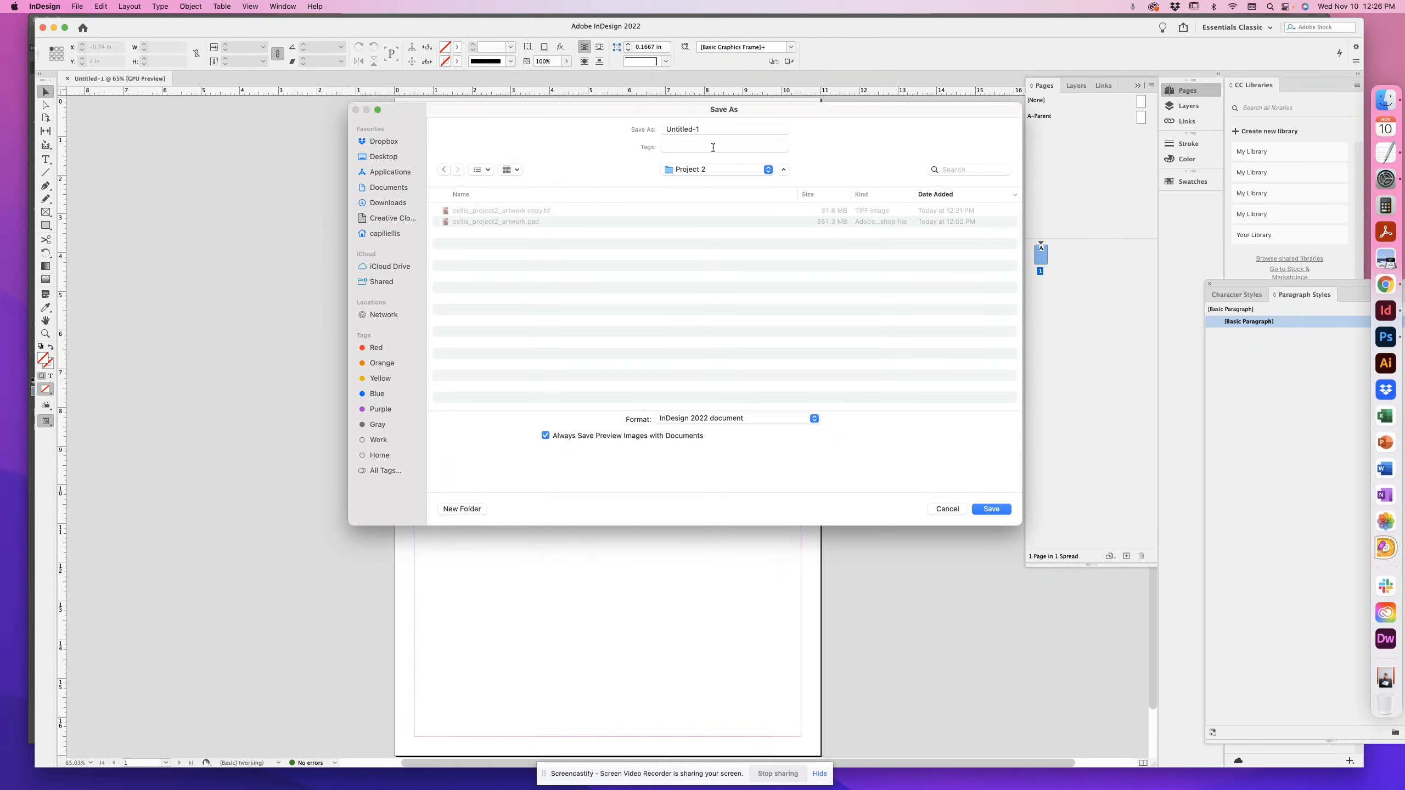
{"action": "left_click", "coordinate": [724, 130]}
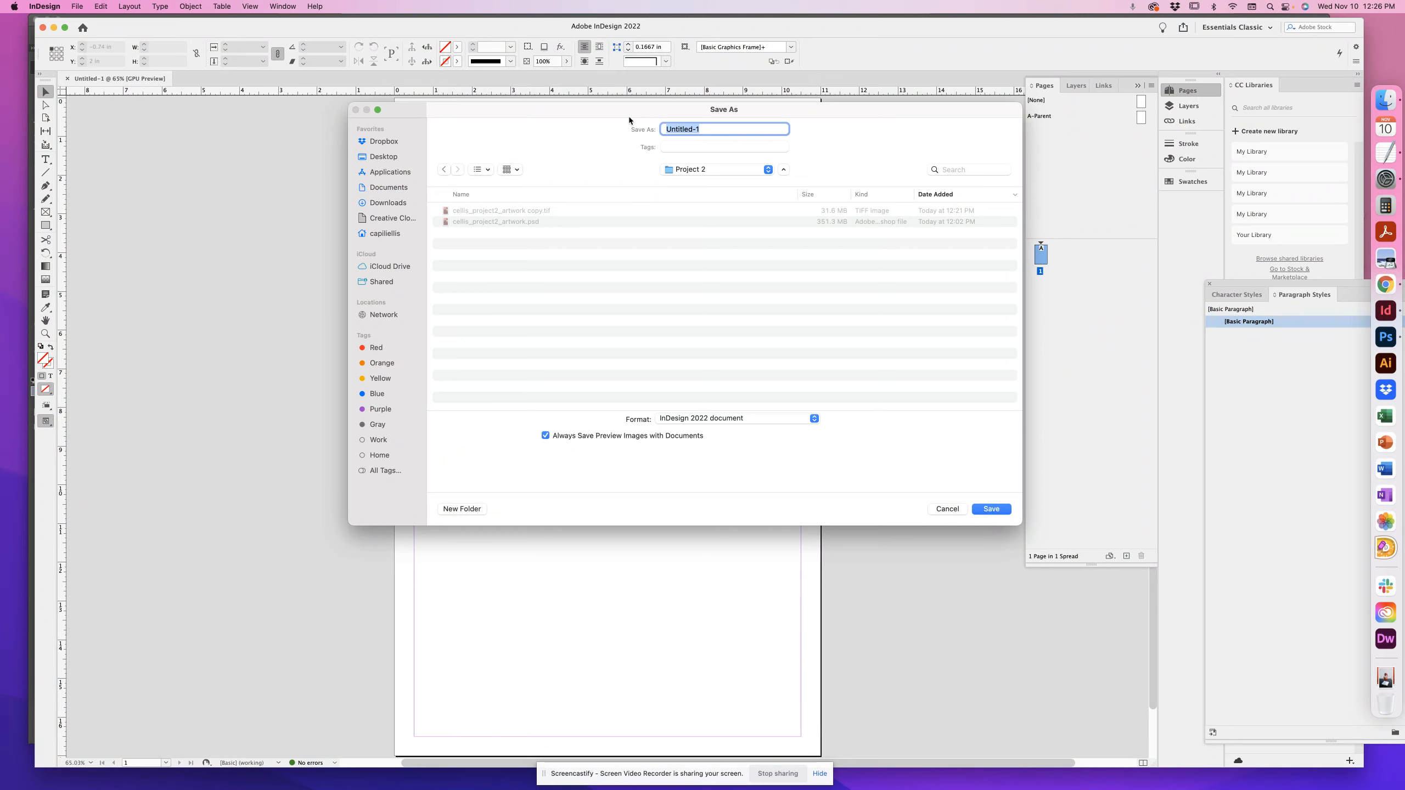
{"action": "type", "text": "cellis_project2_lay"}
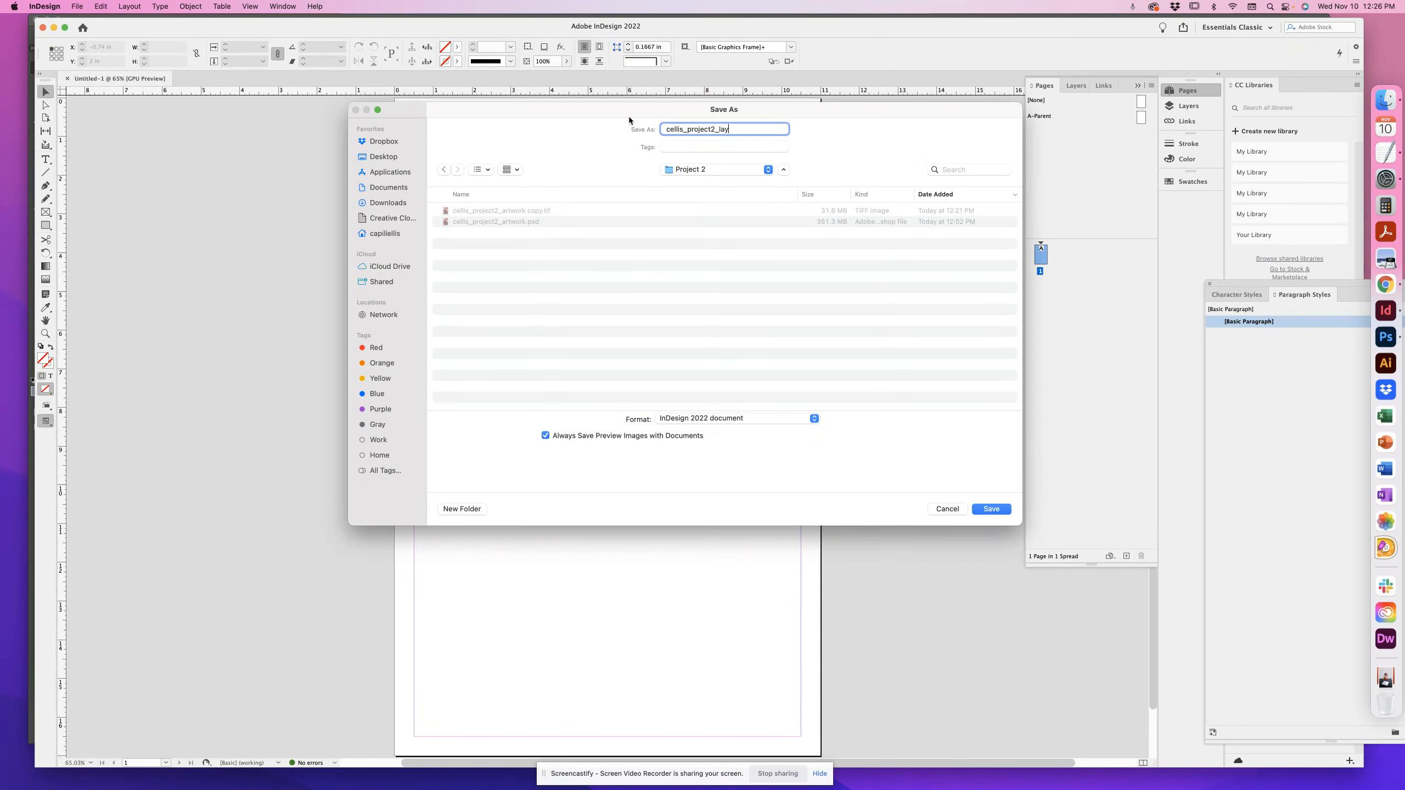
{"action": "type", "text": "out"}
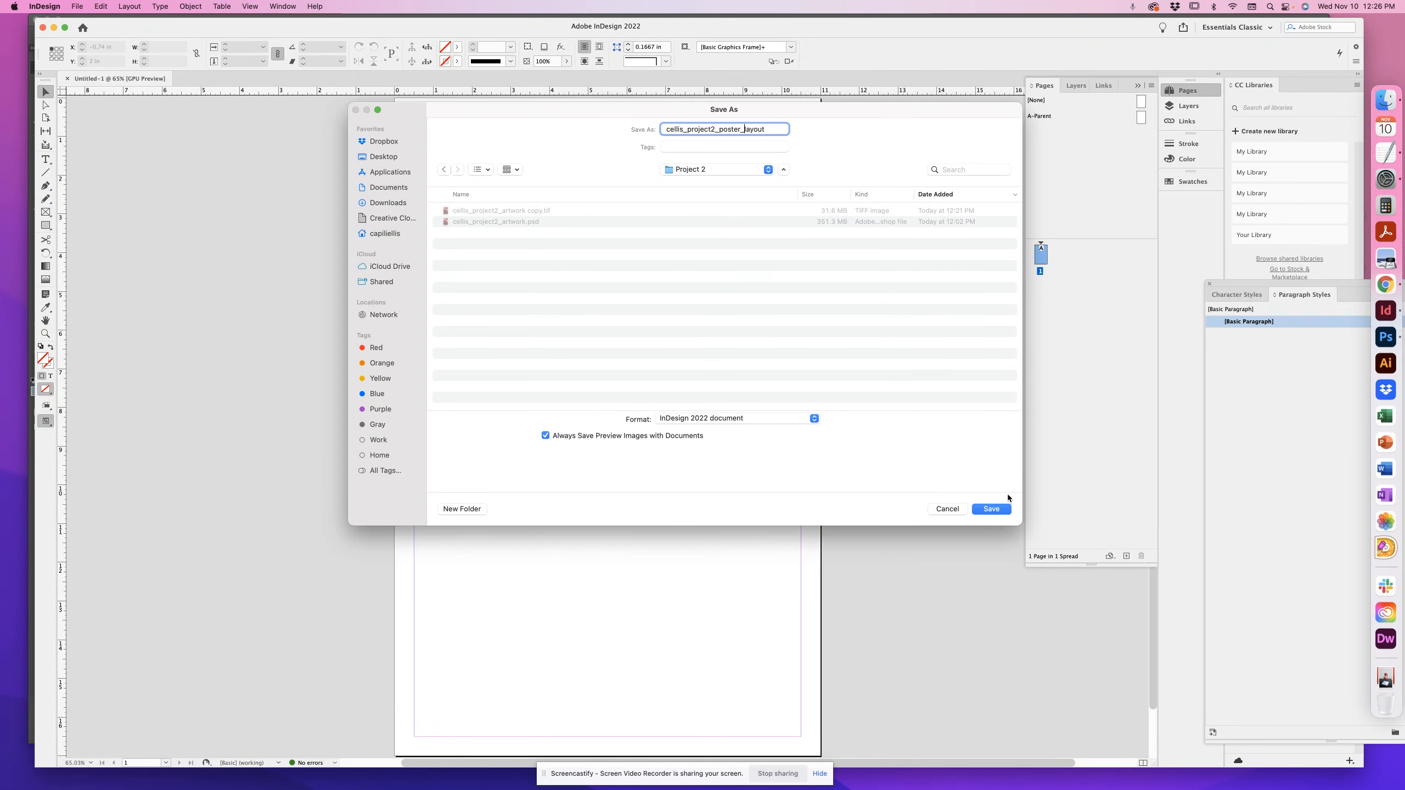
{"action": "left_click", "coordinate": [991, 509]}
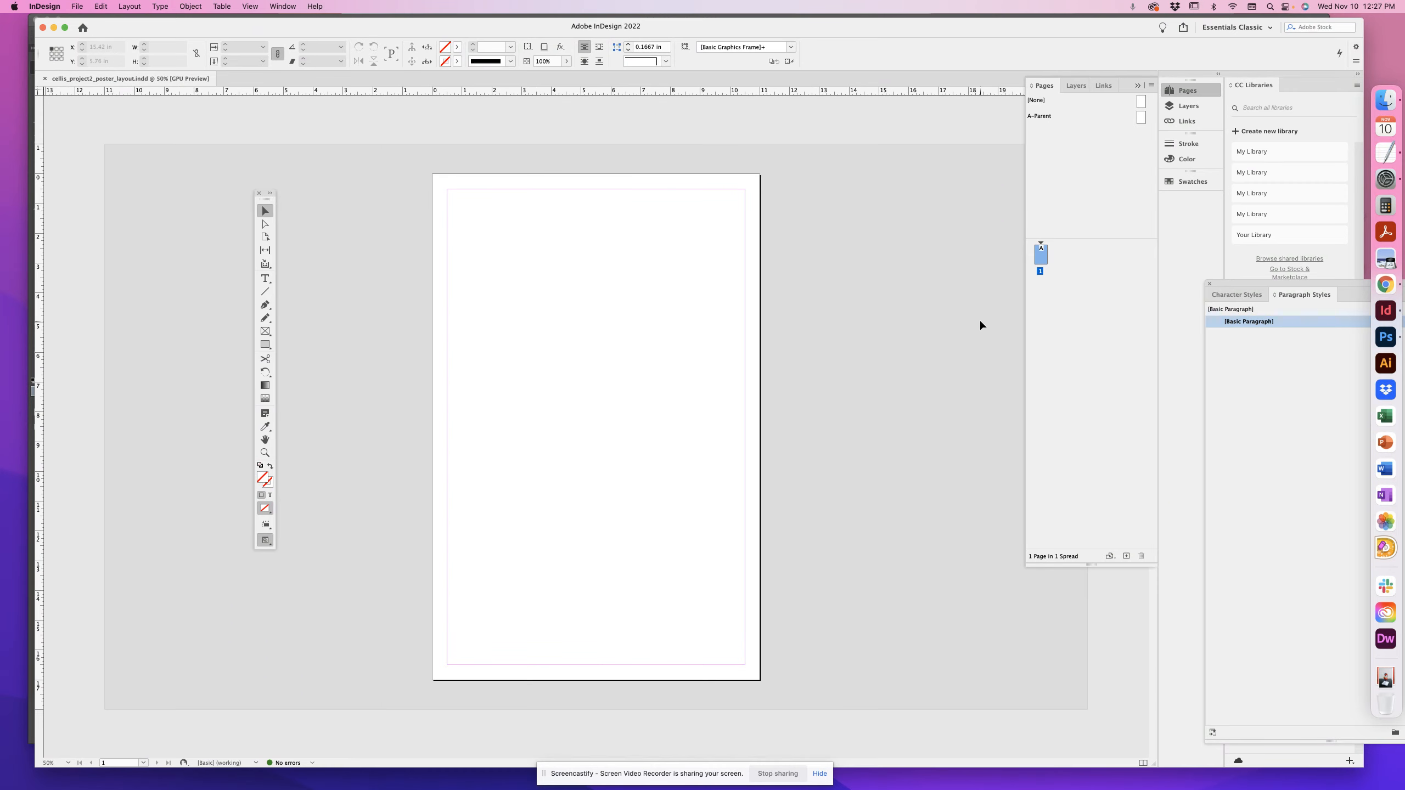
{"action": "mouse_move", "coordinate": [697, 245]}
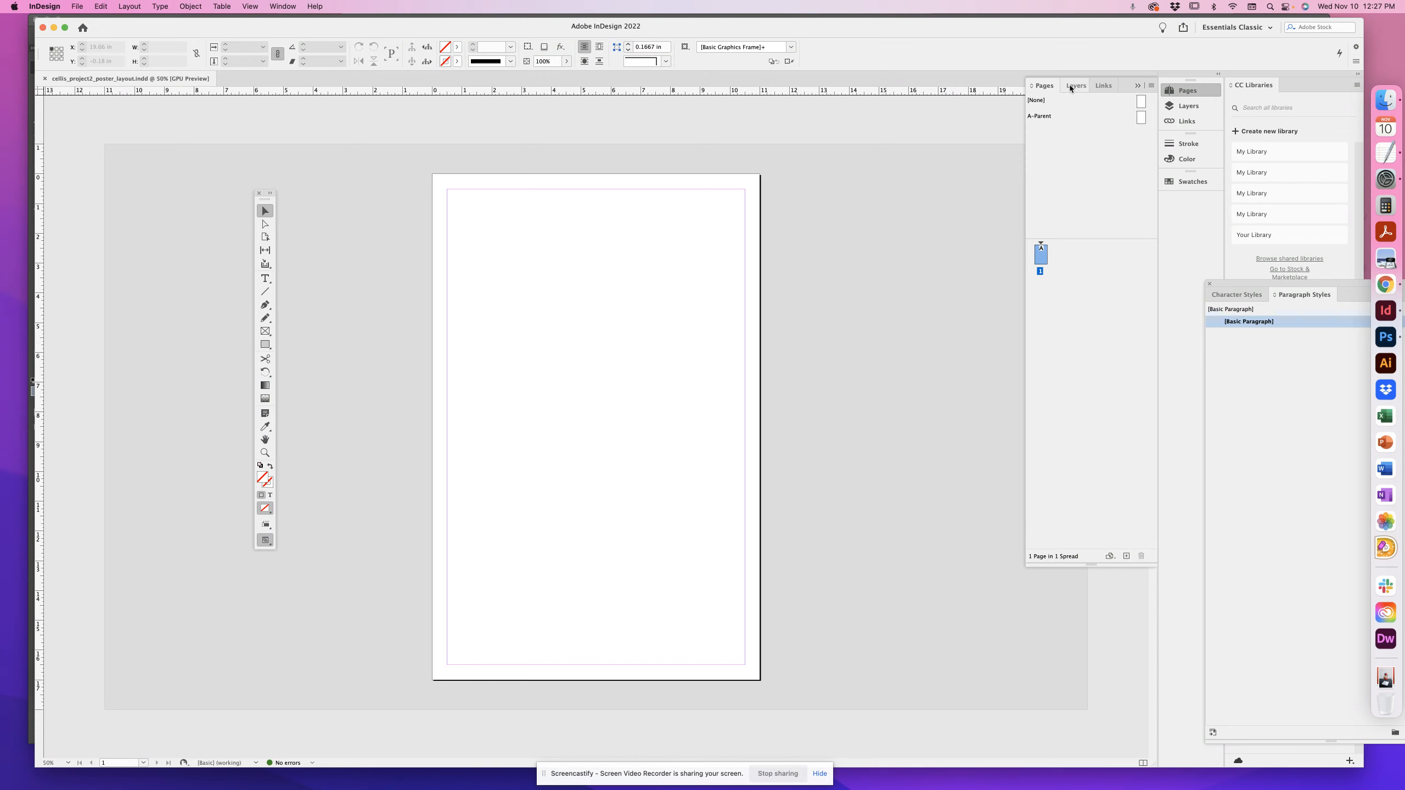
{"action": "left_click", "coordinate": [1075, 86]}
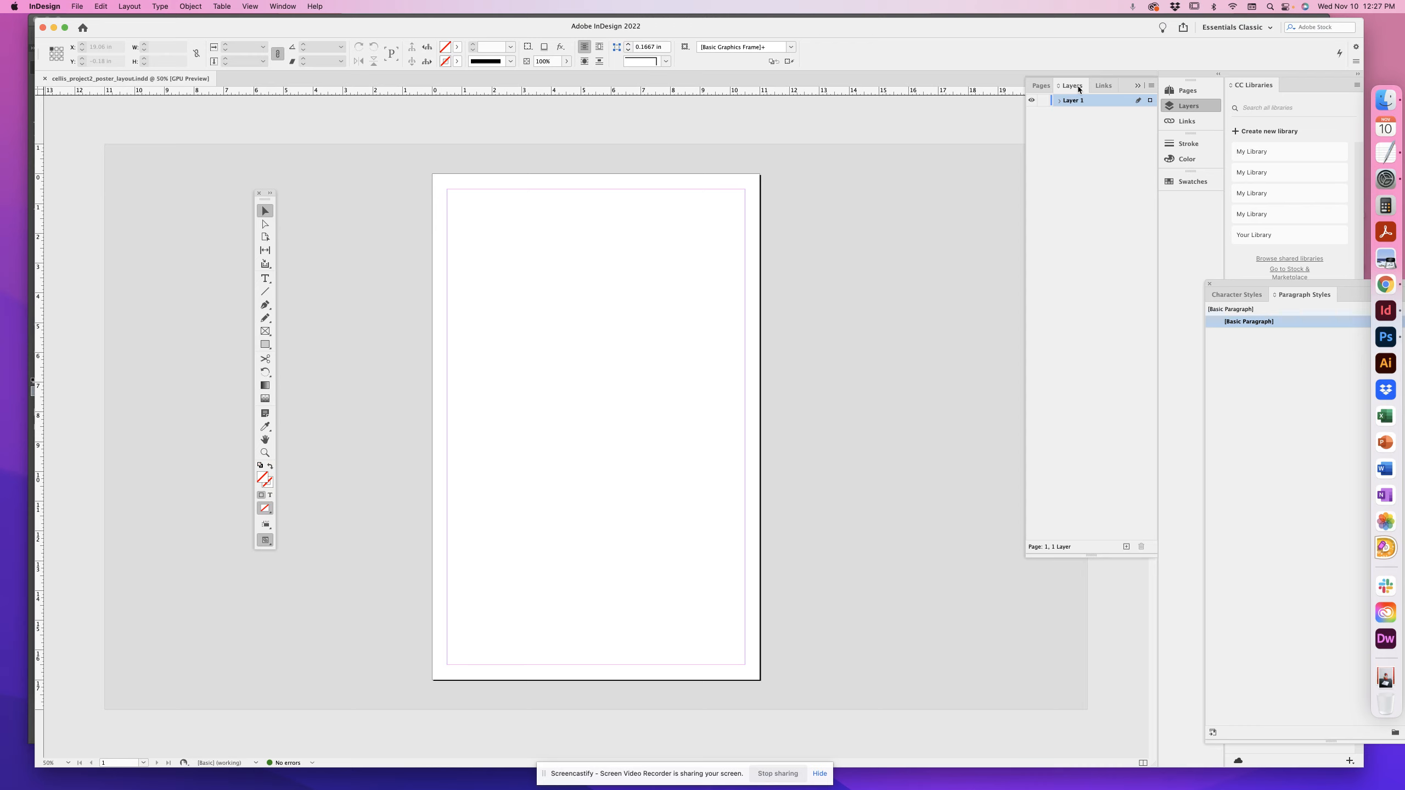
{"action": "left_click", "coordinate": [1041, 86]}
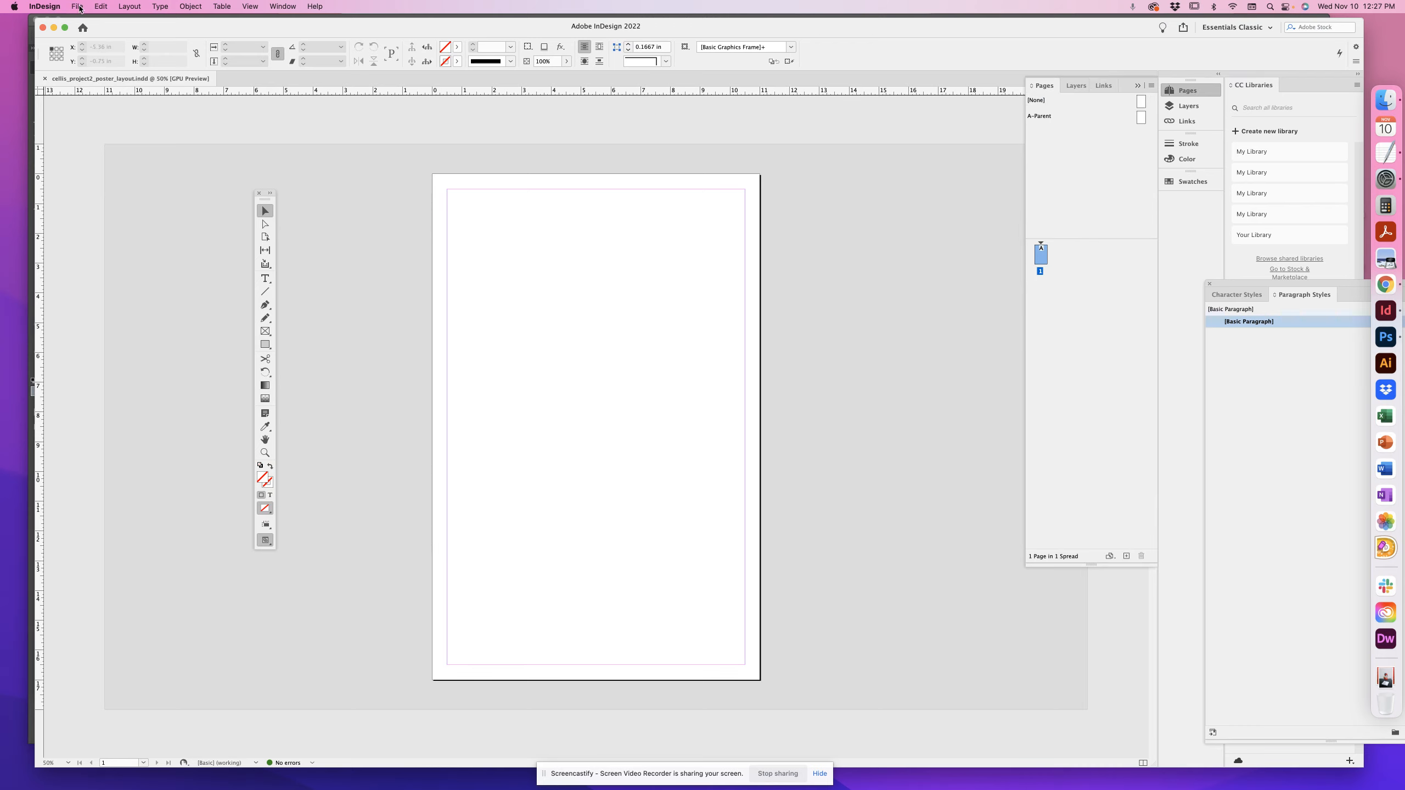
{"action": "left_click", "coordinate": [78, 7]}
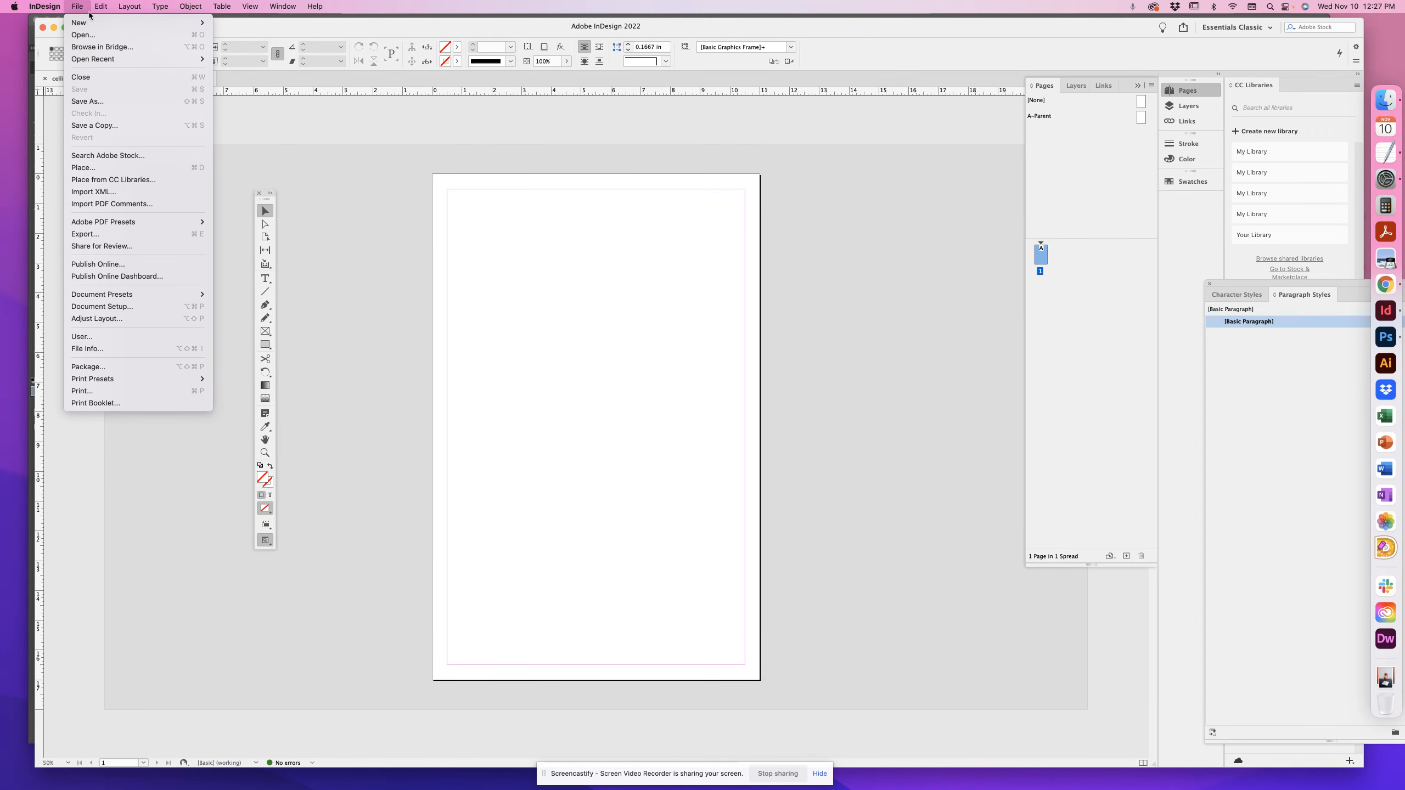
{"action": "mouse_move", "coordinate": [83, 168]}
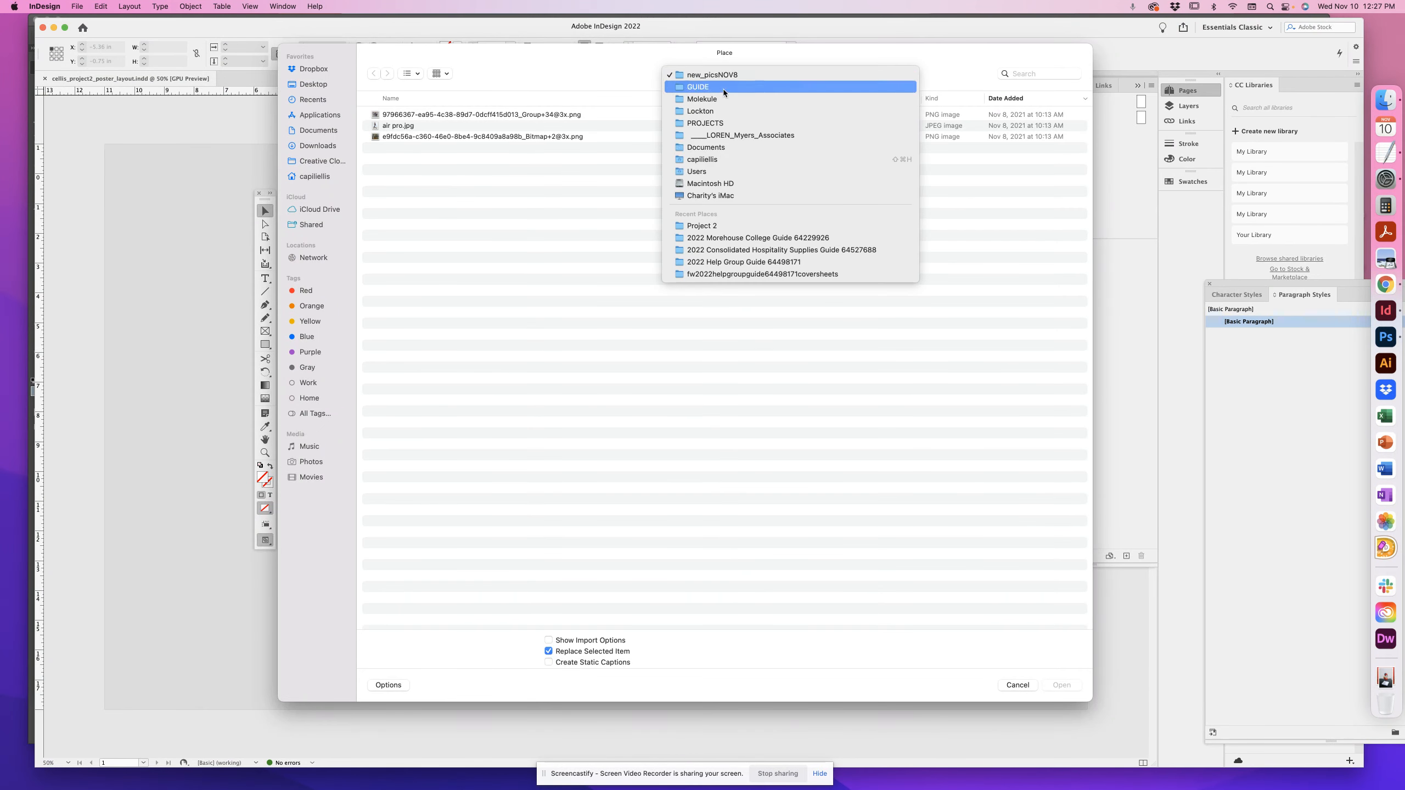
Place the artwork copy TIFF from the Project 2 folder into the poster.
{"action": "left_click", "coordinate": [703, 225]}
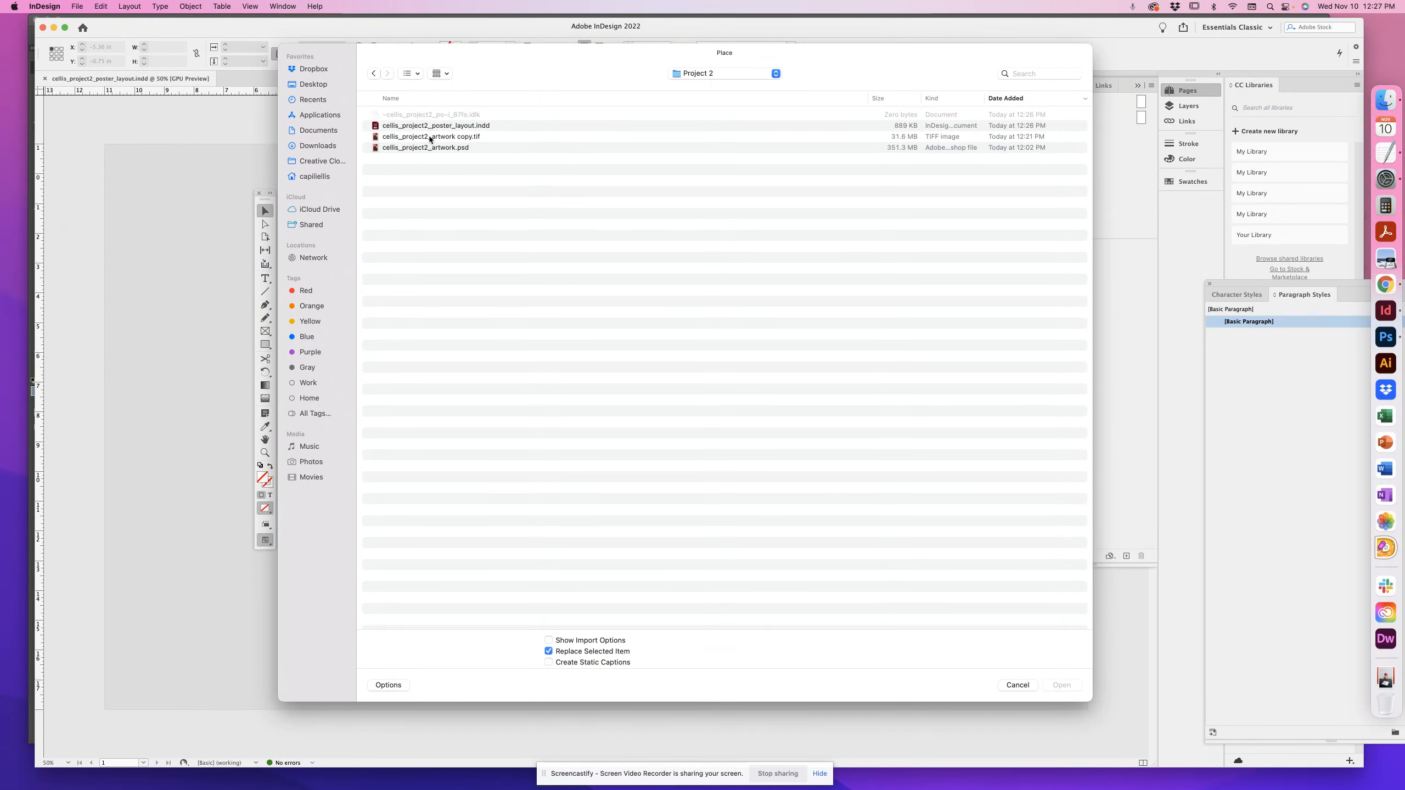
{"action": "left_click", "coordinate": [432, 136]}
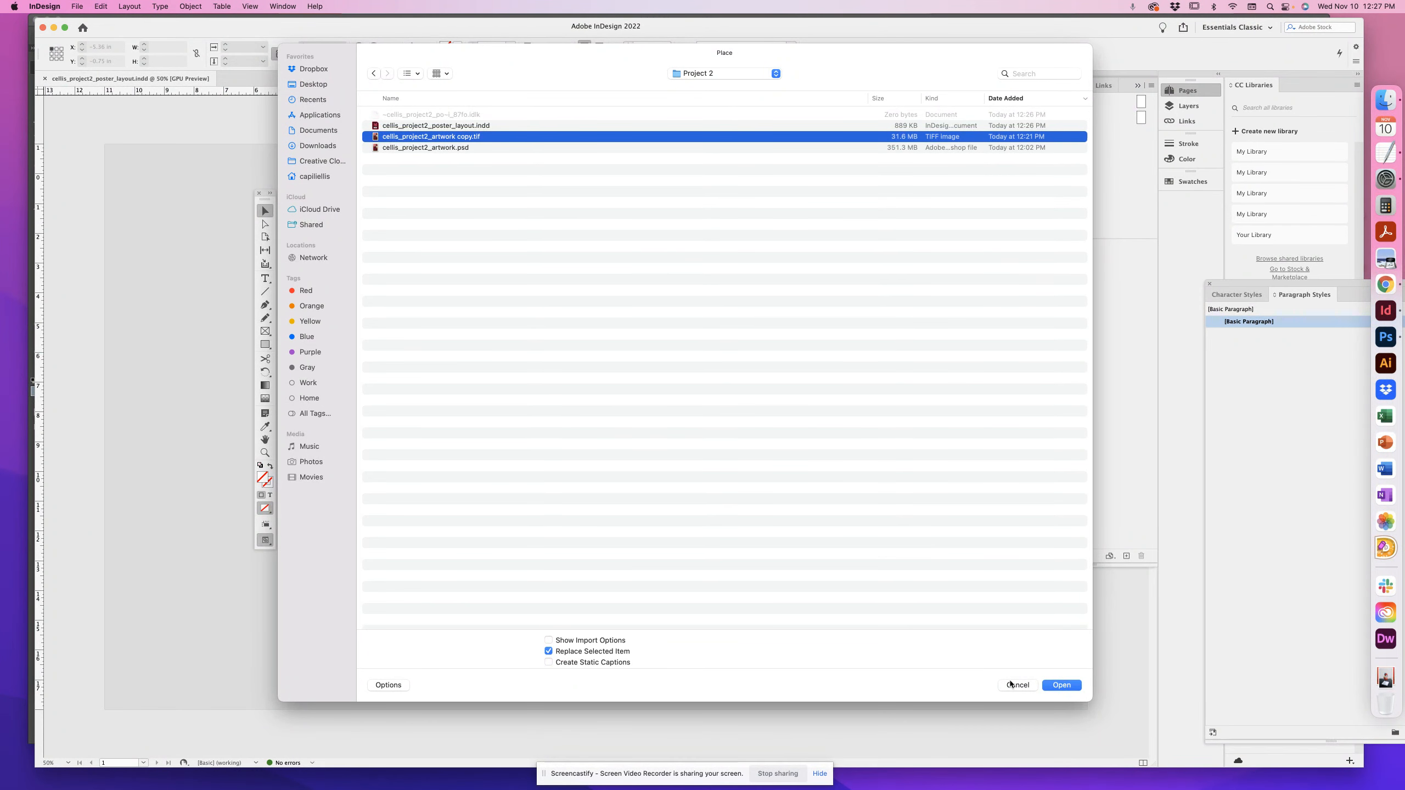
{"action": "left_click", "coordinate": [1062, 685]}
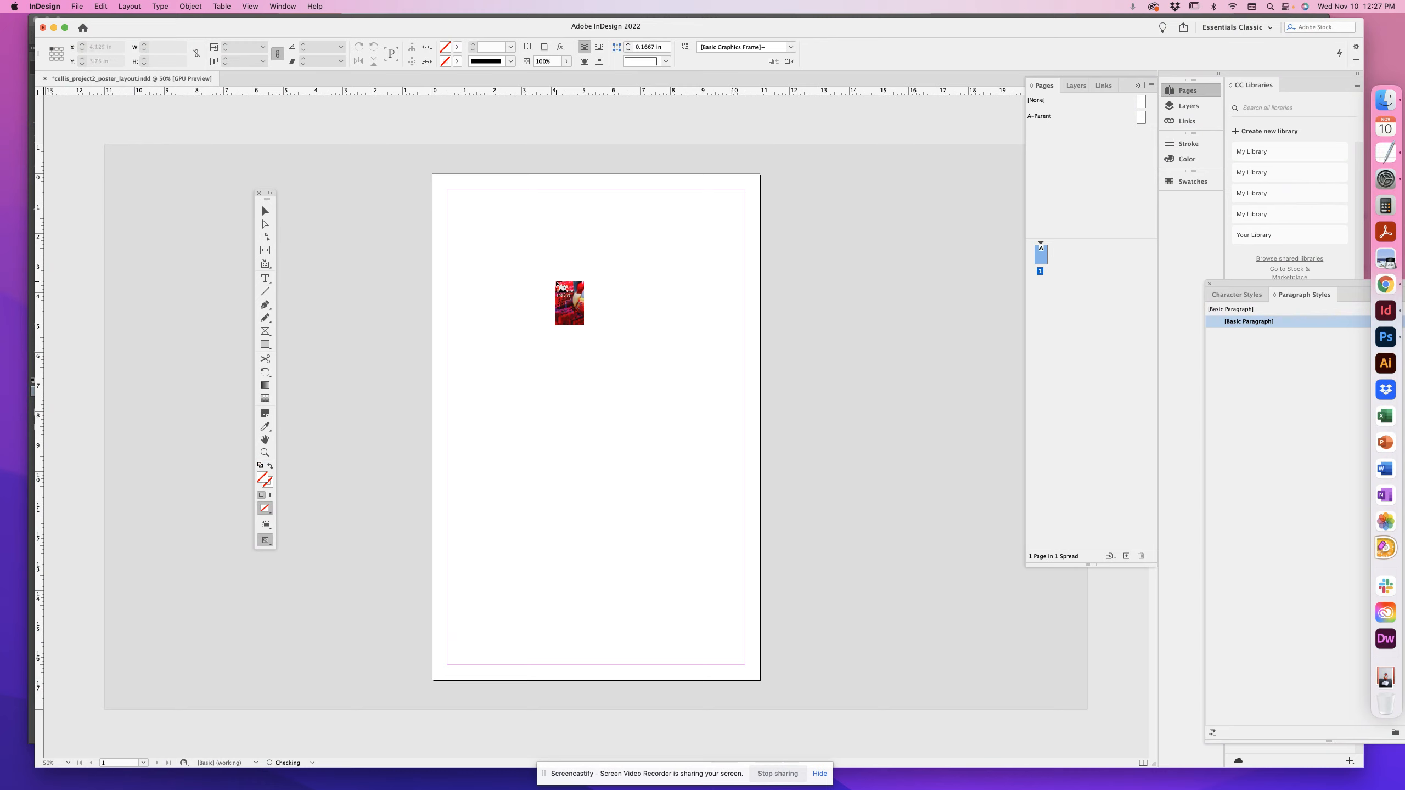
Drag the placed artwork so the 'Make a Difference and Give' image fills the whole page.
{"action": "left_click_drag", "start_coordinate": [569, 301], "coordinate": [577, 437]}
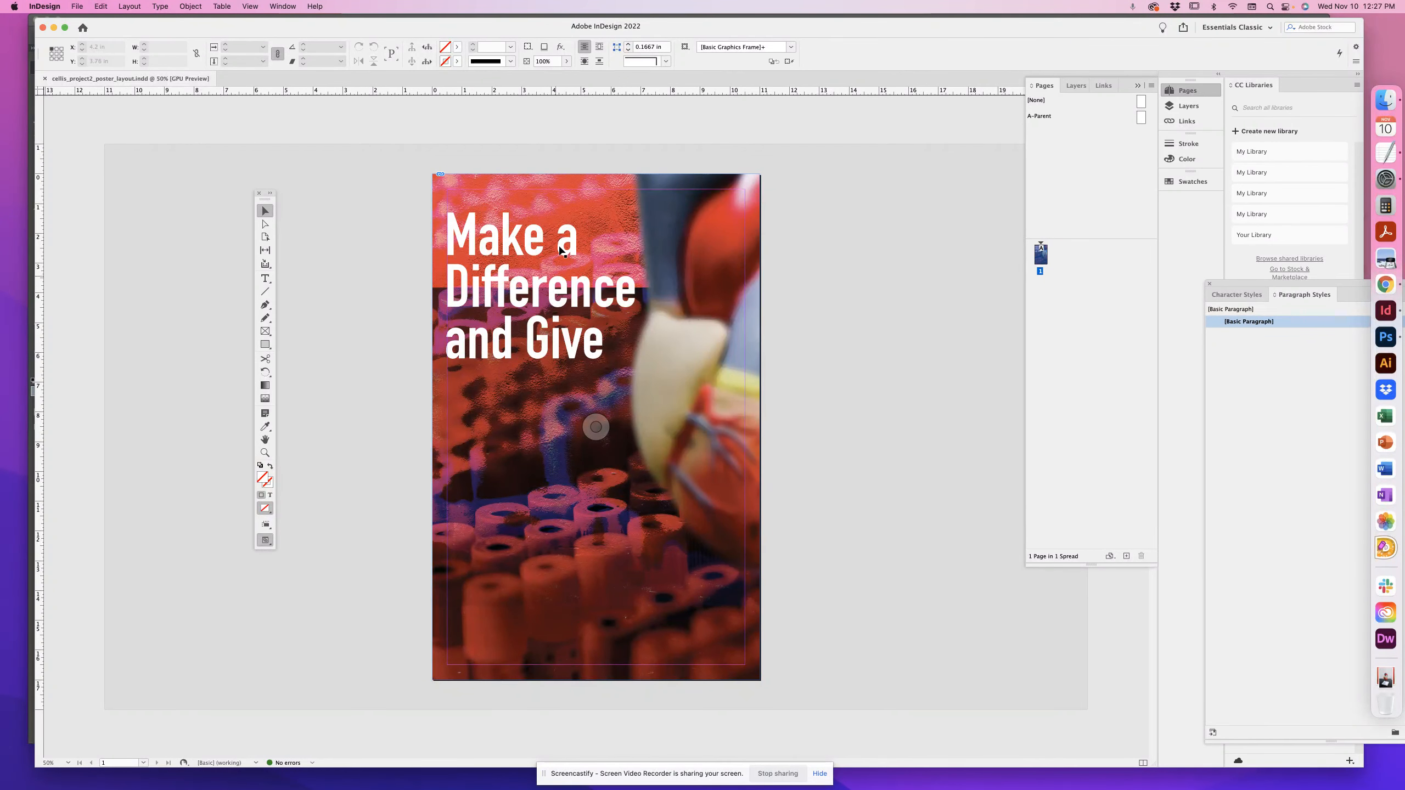
{"action": "left_click", "coordinate": [250, 7]}
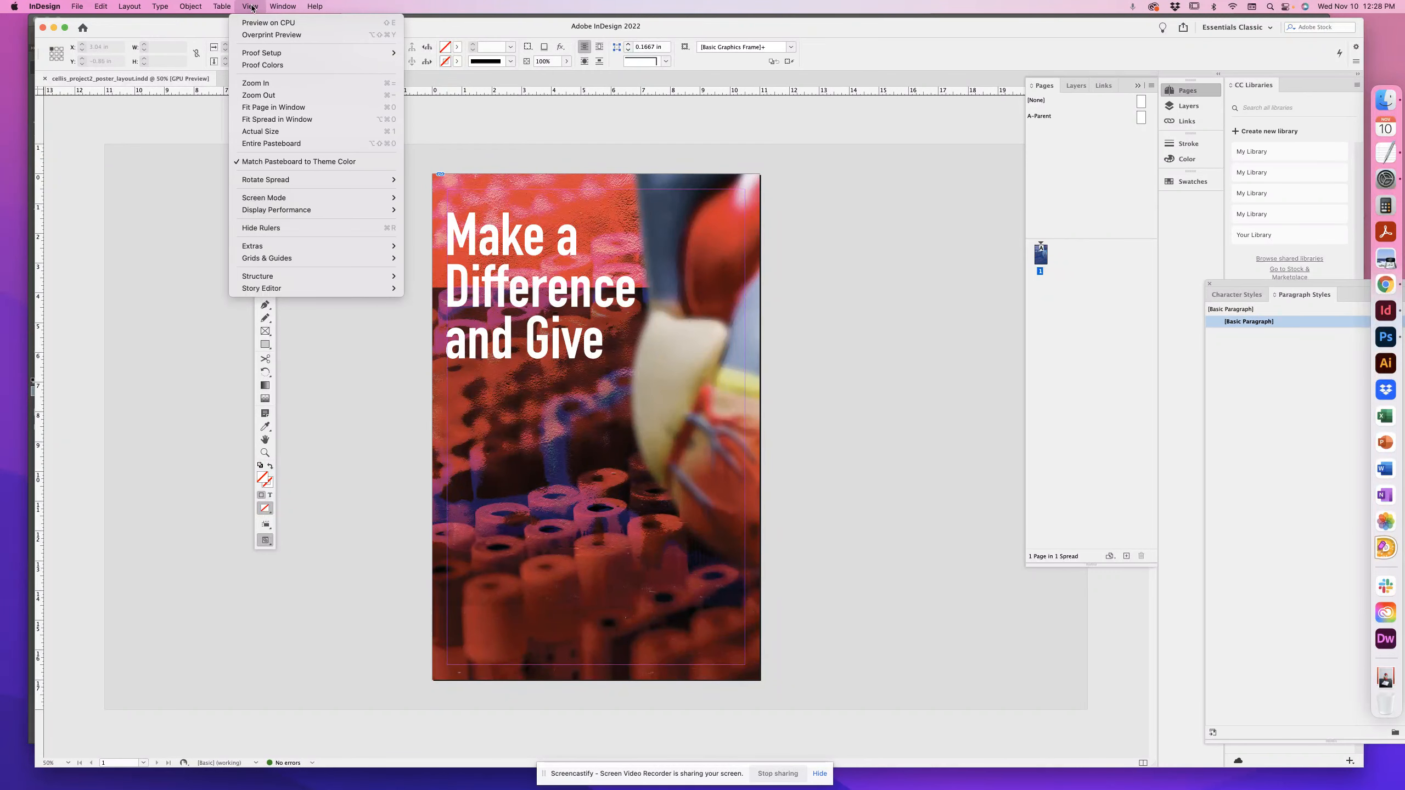
{"action": "mouse_move", "coordinate": [271, 34]}
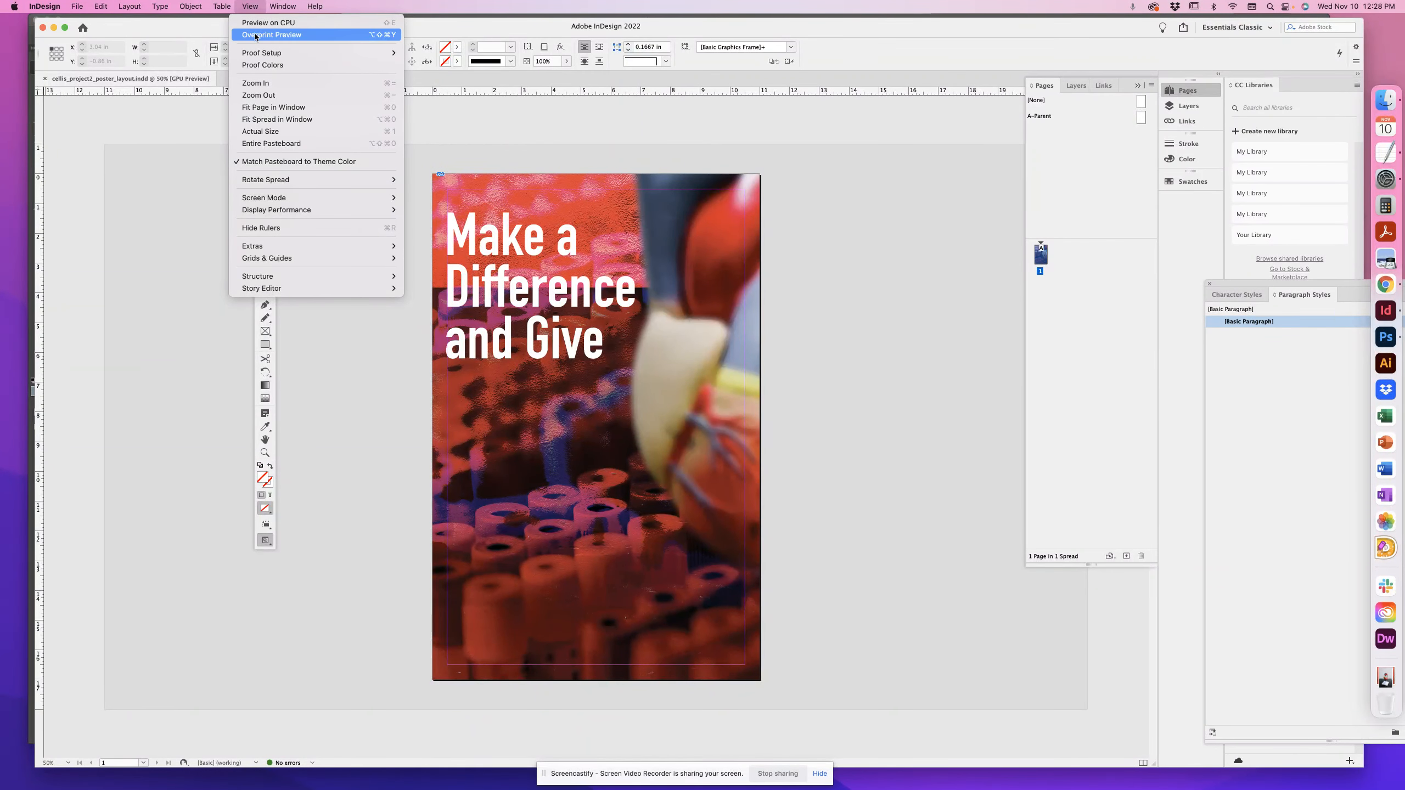
Turn on Overprint Preview and zoom in to inspect the full-bleed artwork.
{"action": "left_click", "coordinate": [271, 35]}
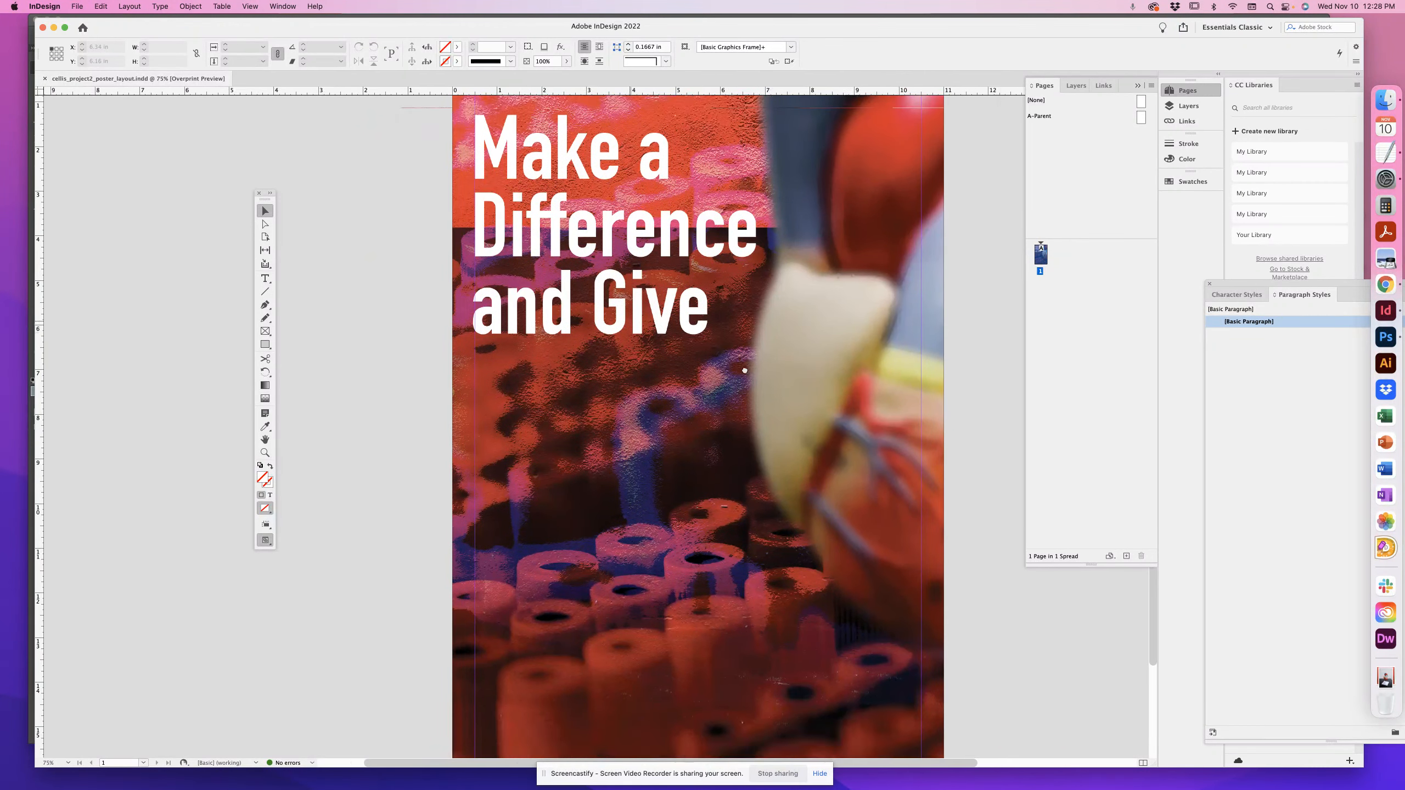
{"action": "scroll", "scroll_direction": "down", "scroll_amount": 3}
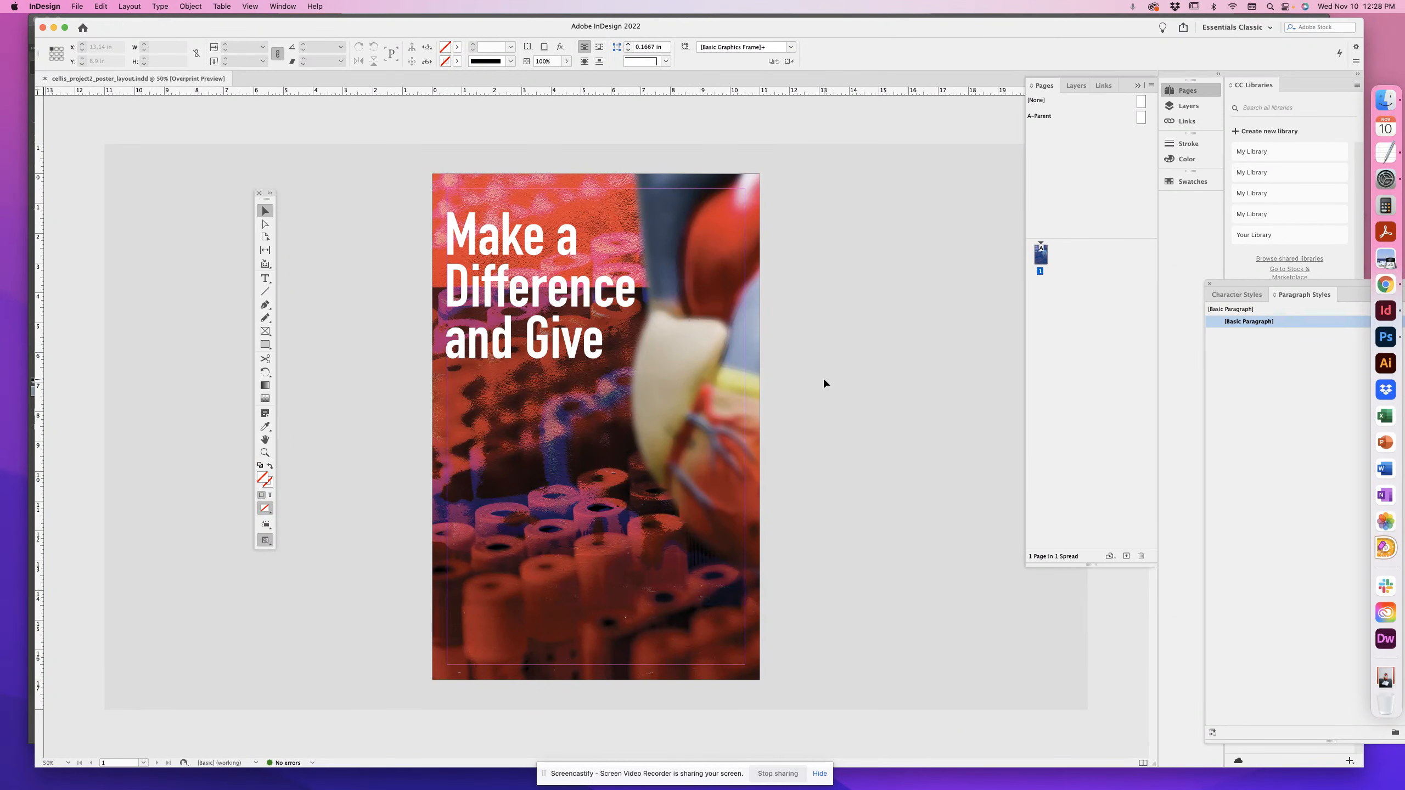
{"action": "mouse_move", "coordinate": [265, 278]}
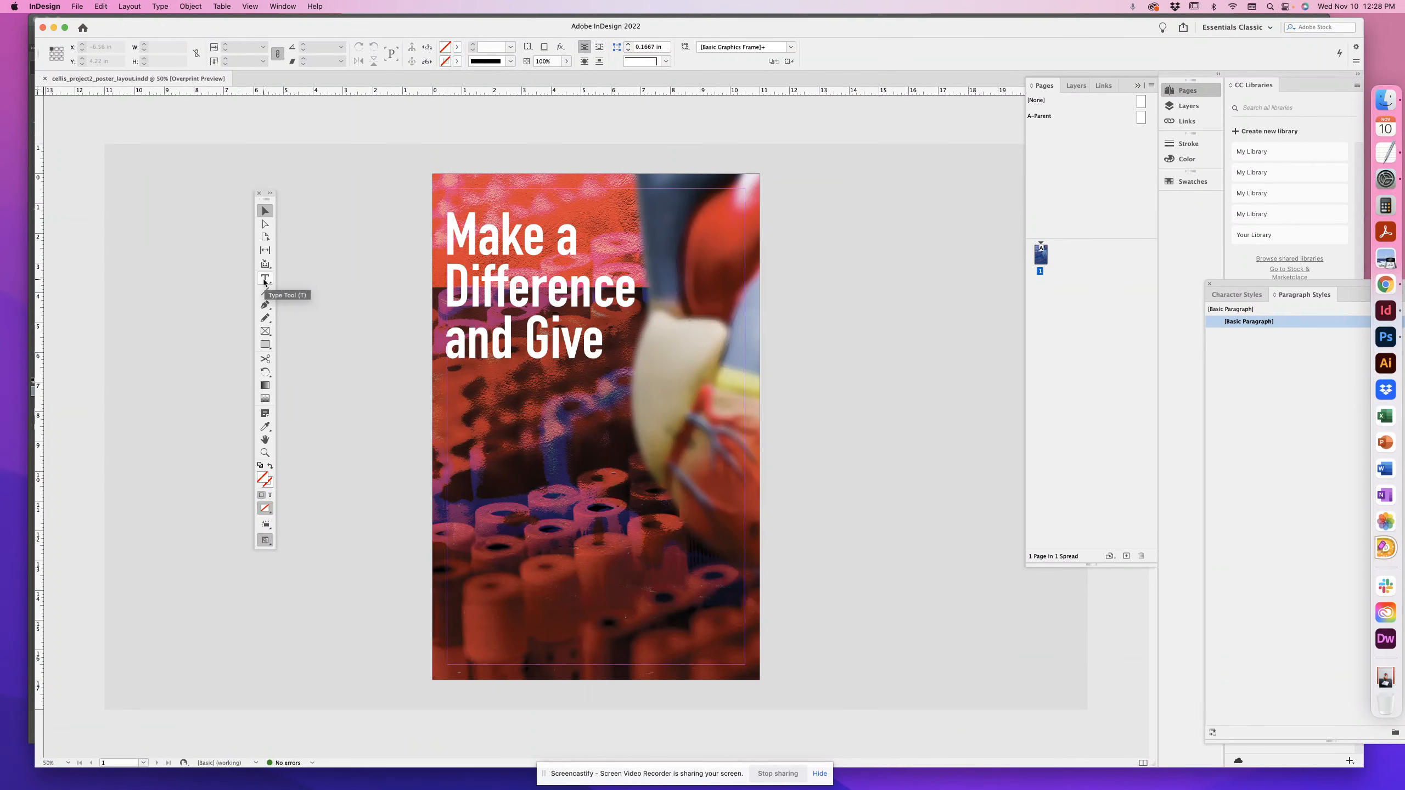
Draw a bottom-left text frame set in DIN Condensed Bold at 30 pt for 'Contact'.
{"action": "left_click", "coordinate": [264, 278]}
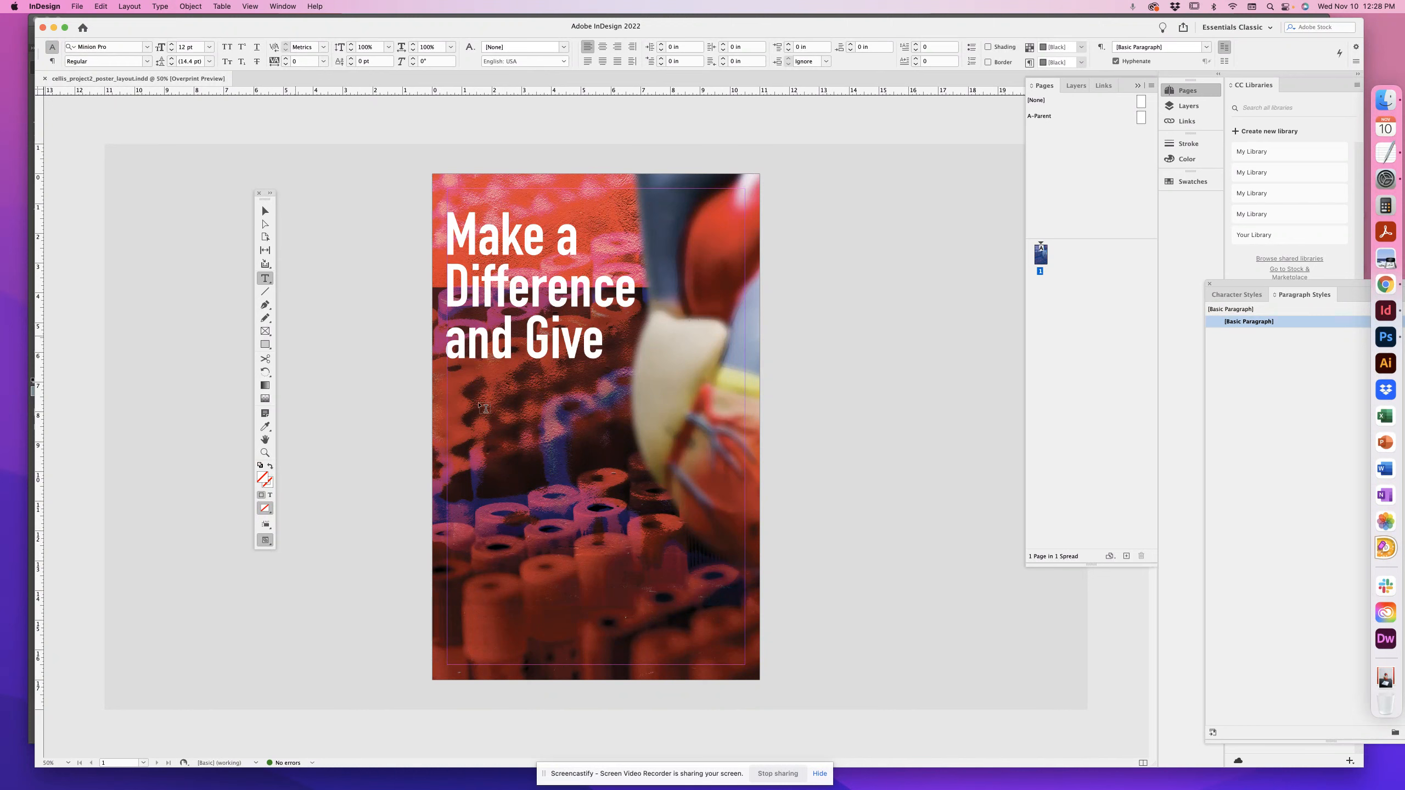
{"action": "mouse_move", "coordinate": [452, 580]}
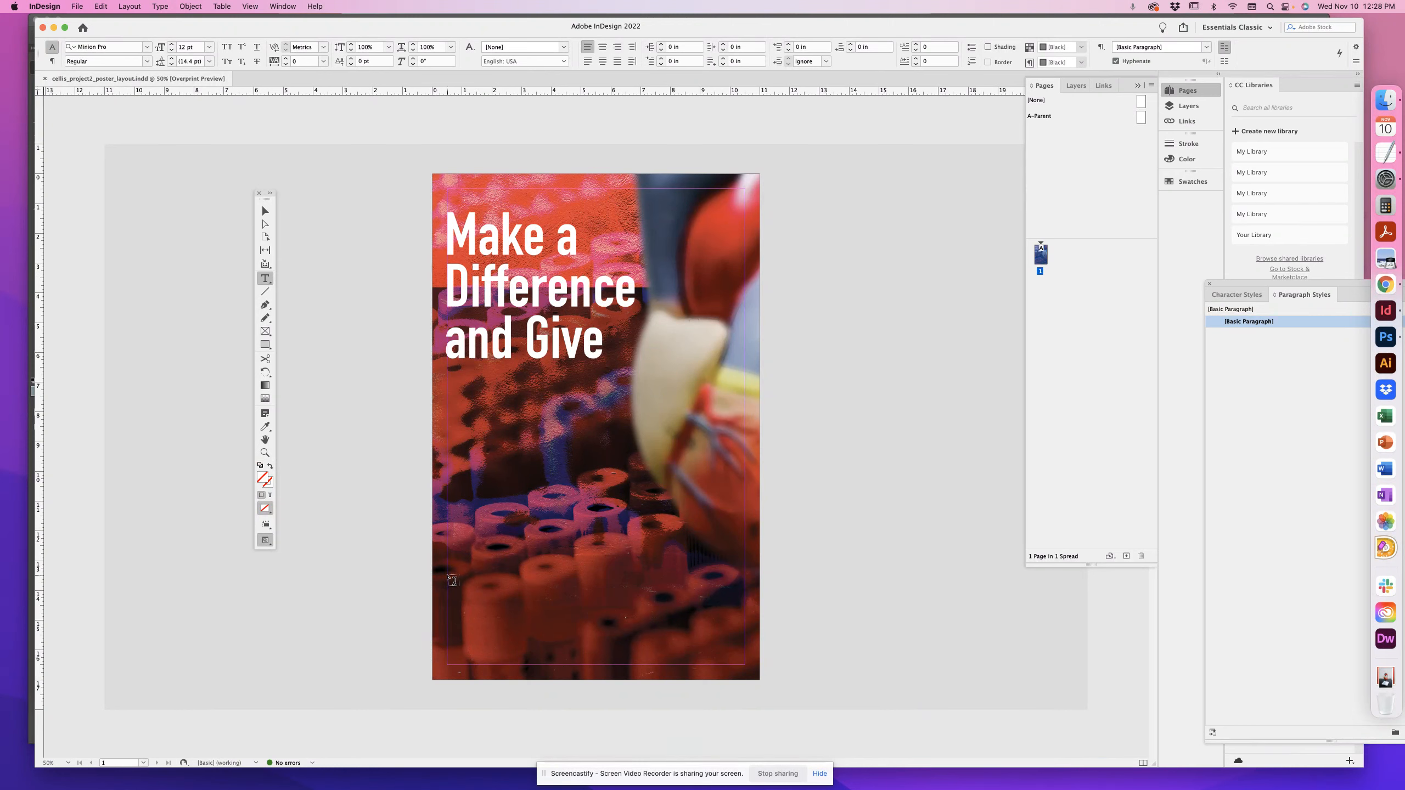
{"action": "left_click_drag", "start_coordinate": [453, 579], "coordinate": [622, 671]}
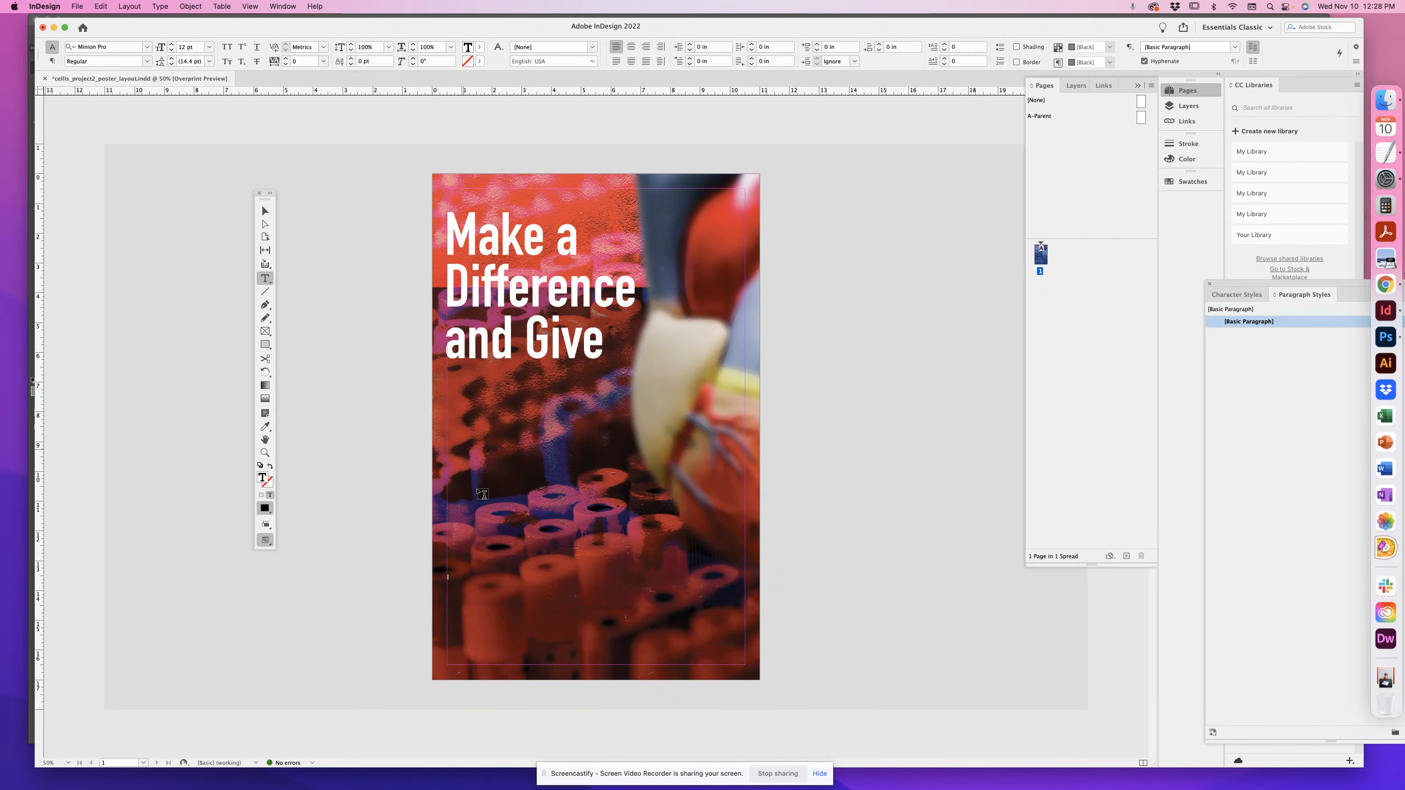
{"action": "mouse_move", "coordinate": [533, 573]}
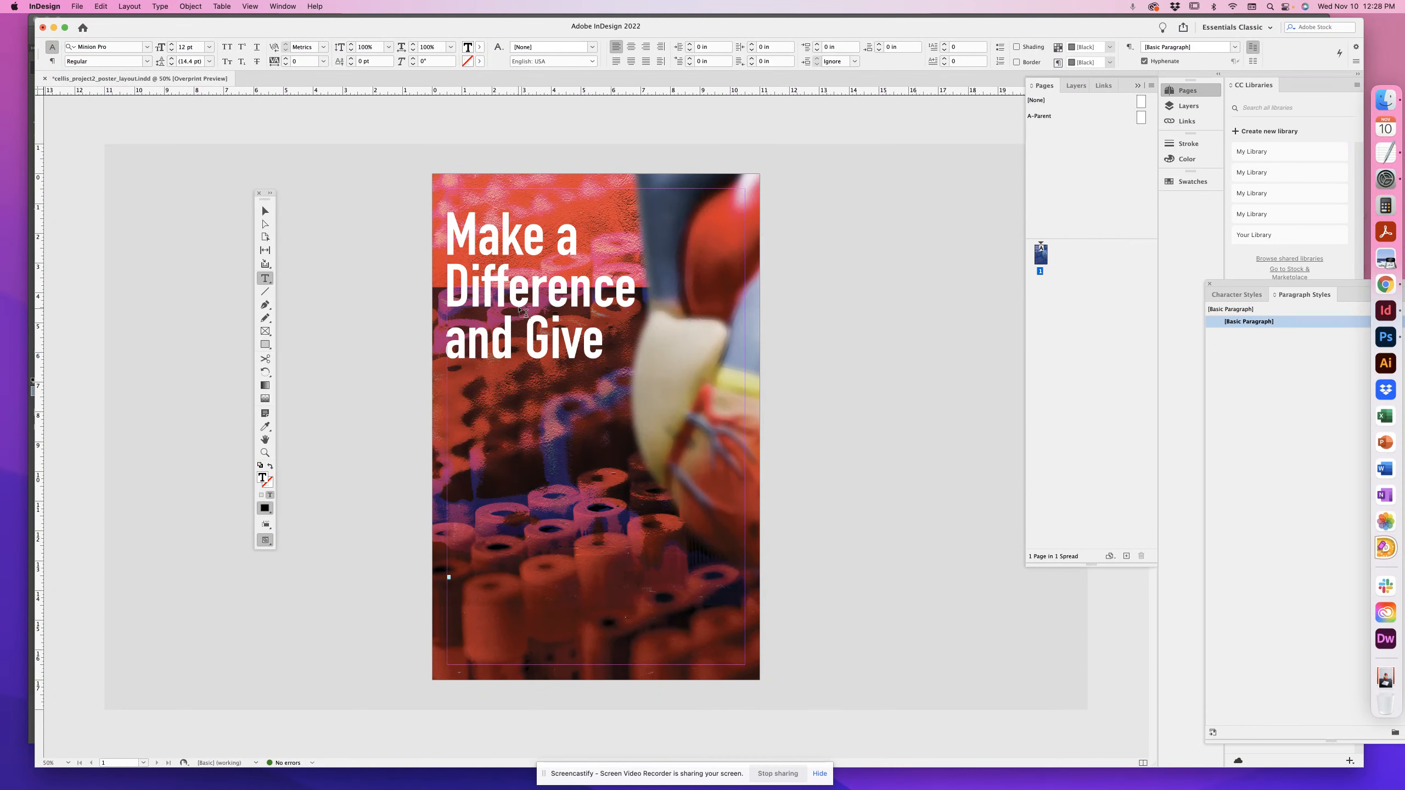
{"action": "left_click", "coordinate": [209, 46]}
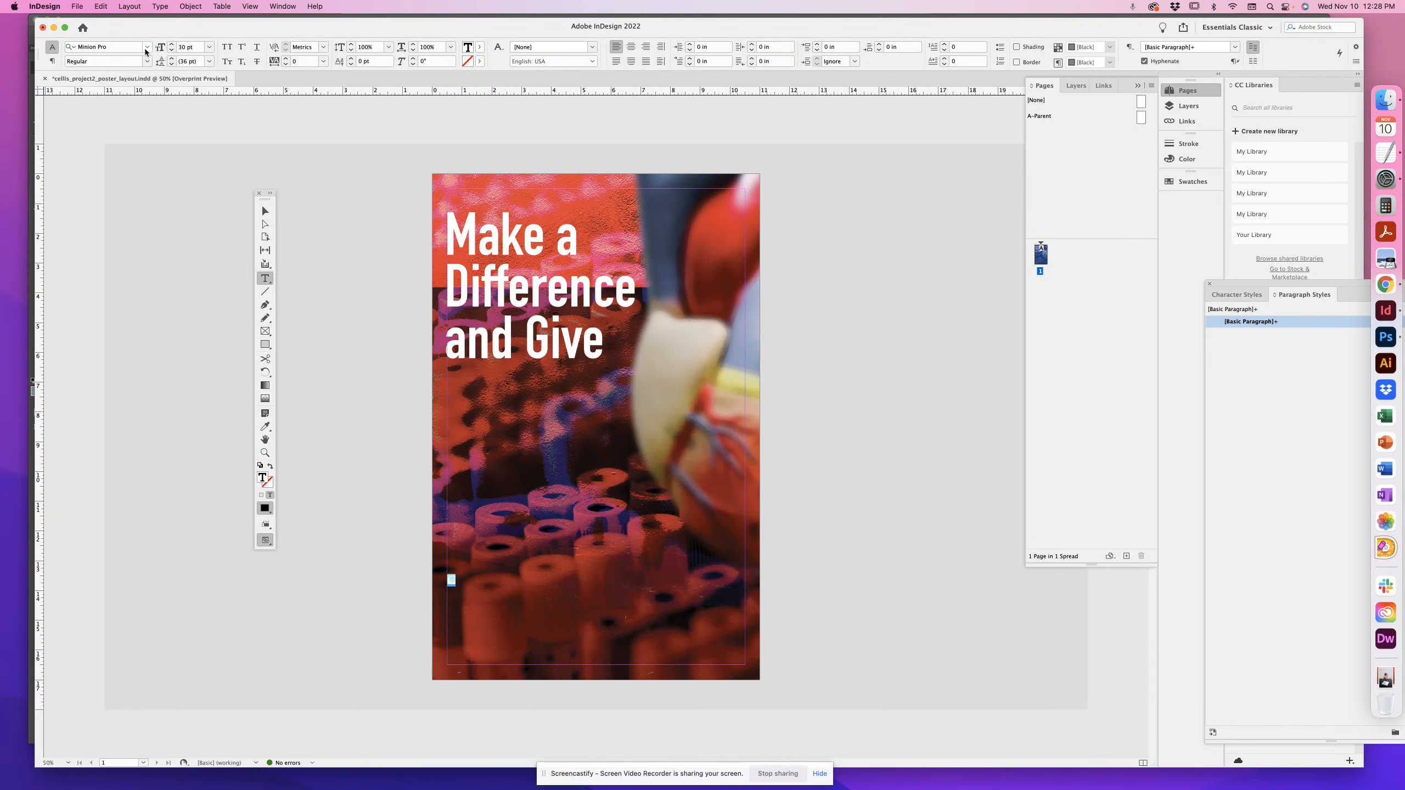
{"action": "left_click", "coordinate": [146, 46]}
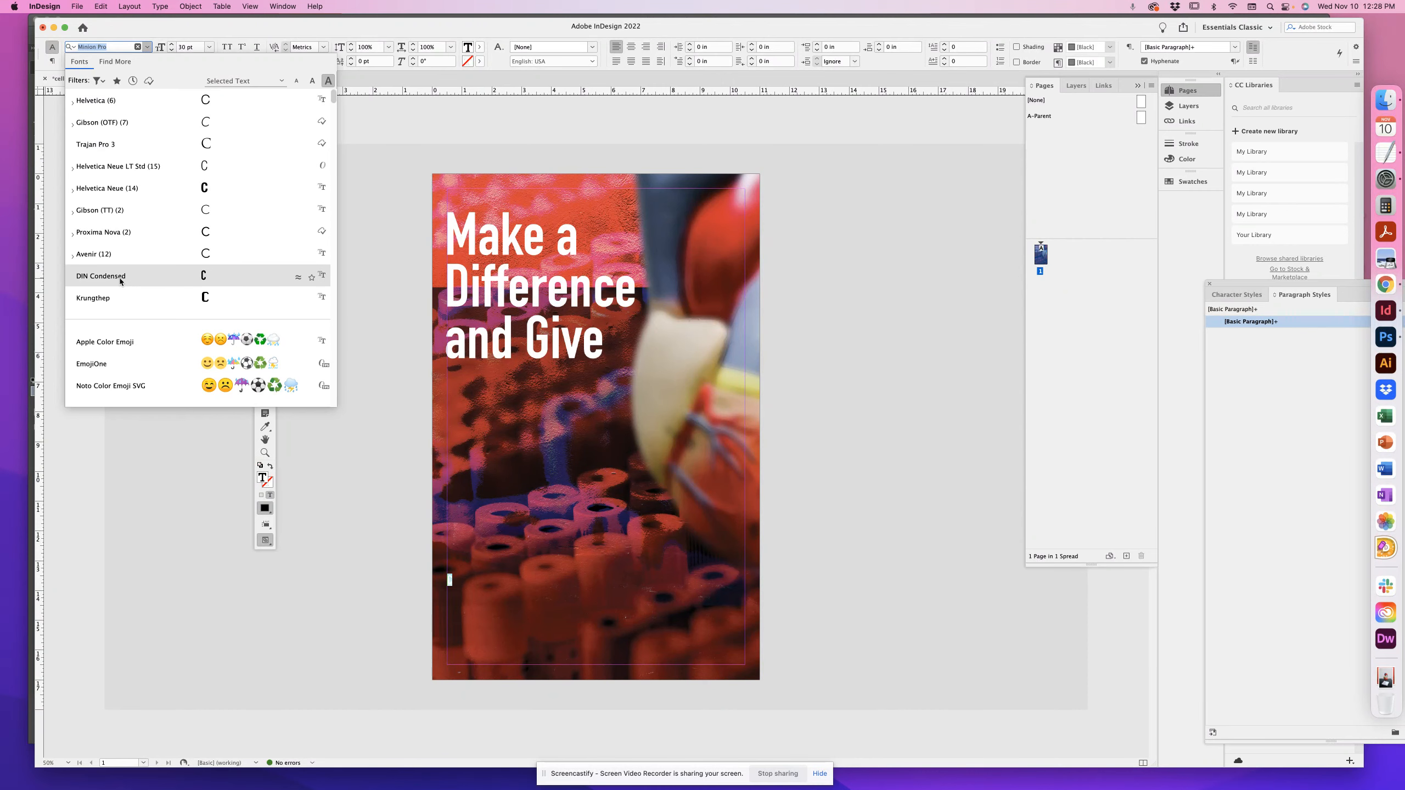
{"action": "left_click", "coordinate": [100, 276]}
{"action": "type", "text": "Contact"}
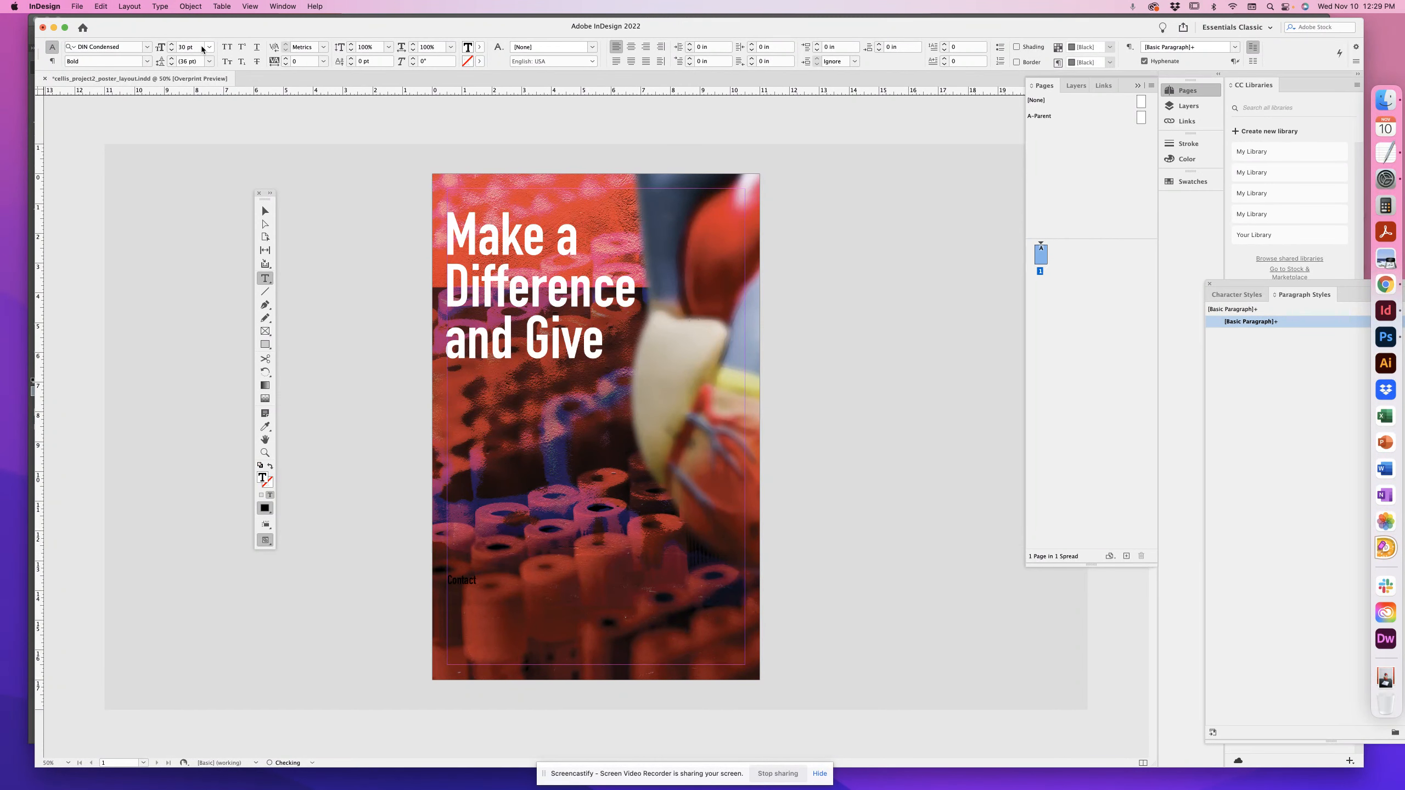
Complete 'Contact Information:' and 'Social Media:' and colour the text white with the Paper swatch.
{"action": "type", "text": "Information:"}
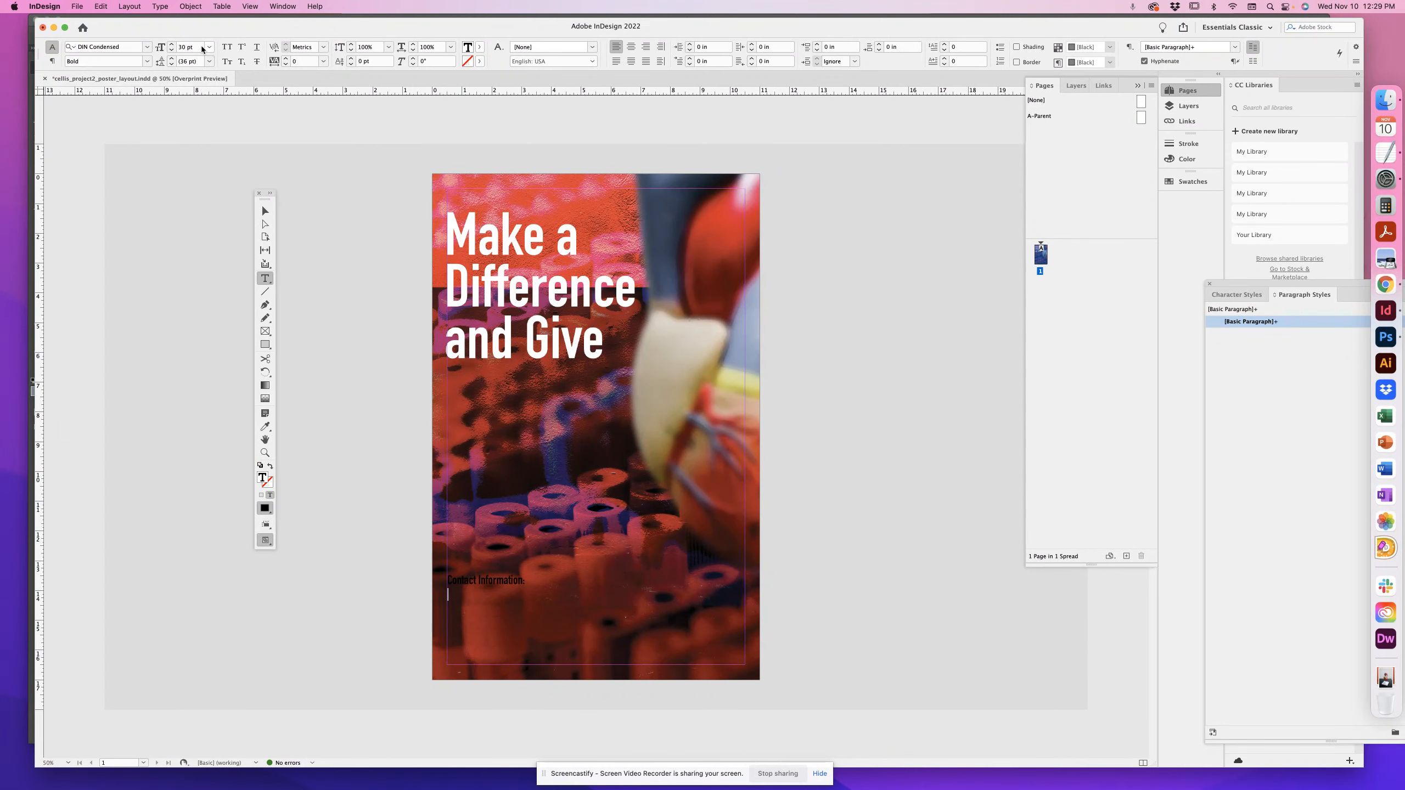
{"action": "type", "text": "Social"}
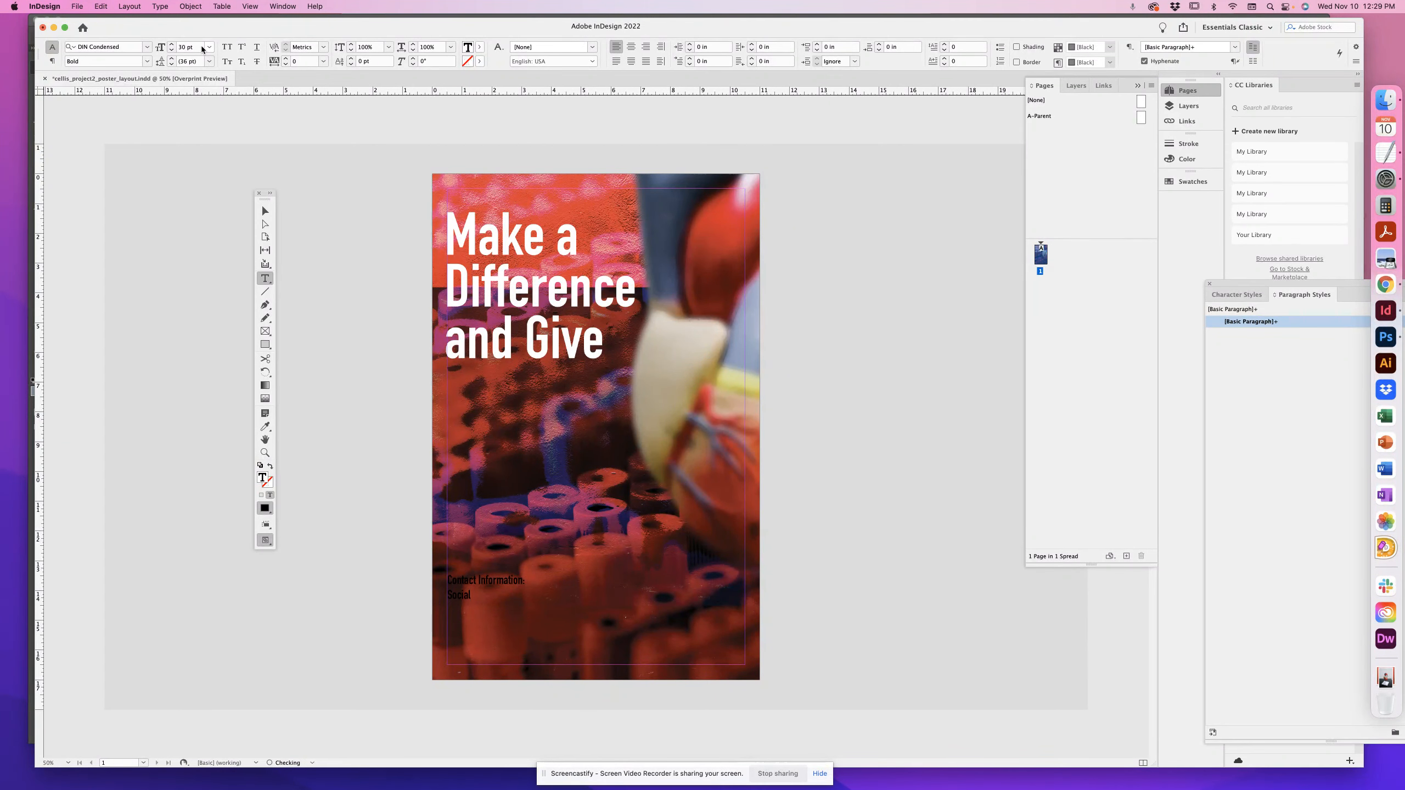
{"action": "type", "text": "Media"}
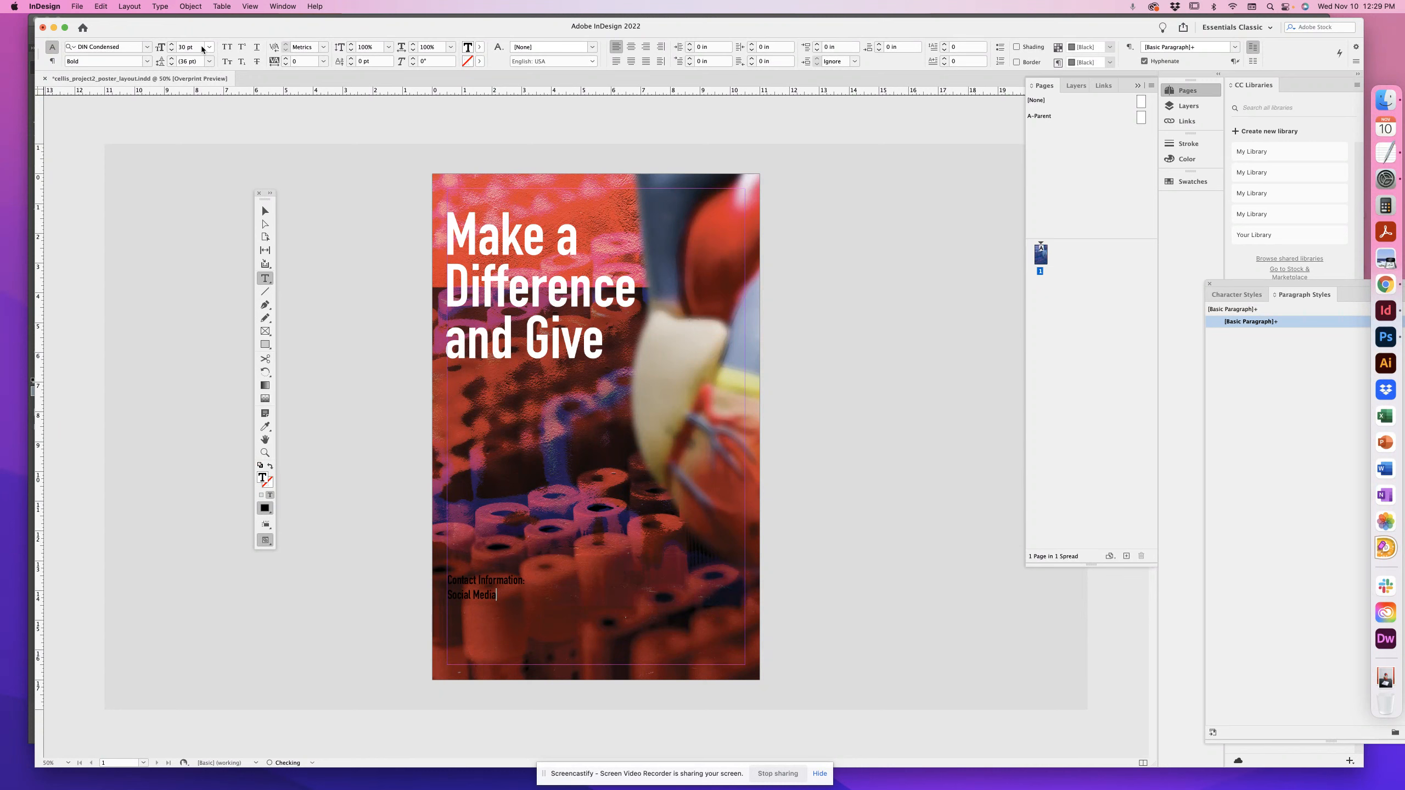
{"action": "triple_click", "coordinate": [487, 581]}
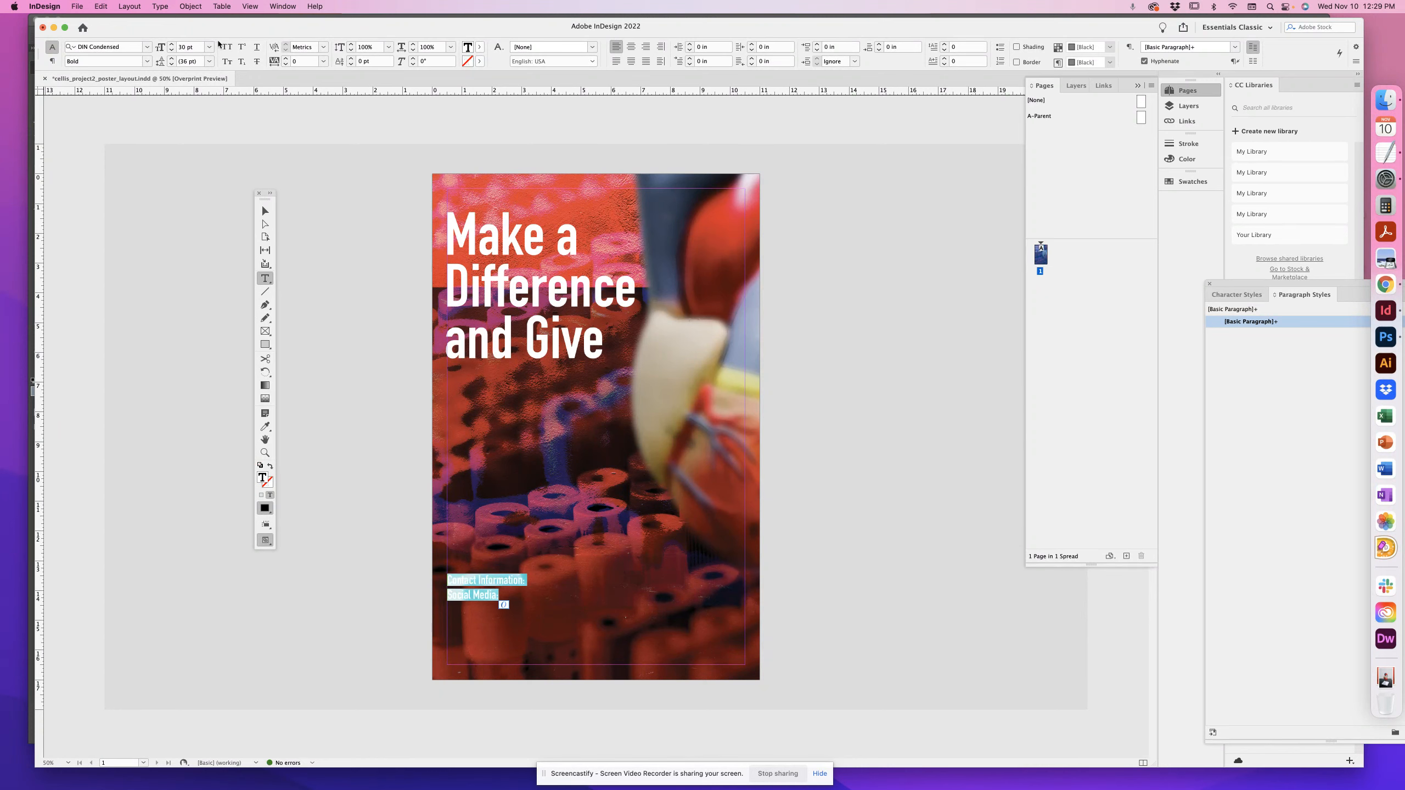
{"action": "left_click", "coordinate": [1192, 181]}
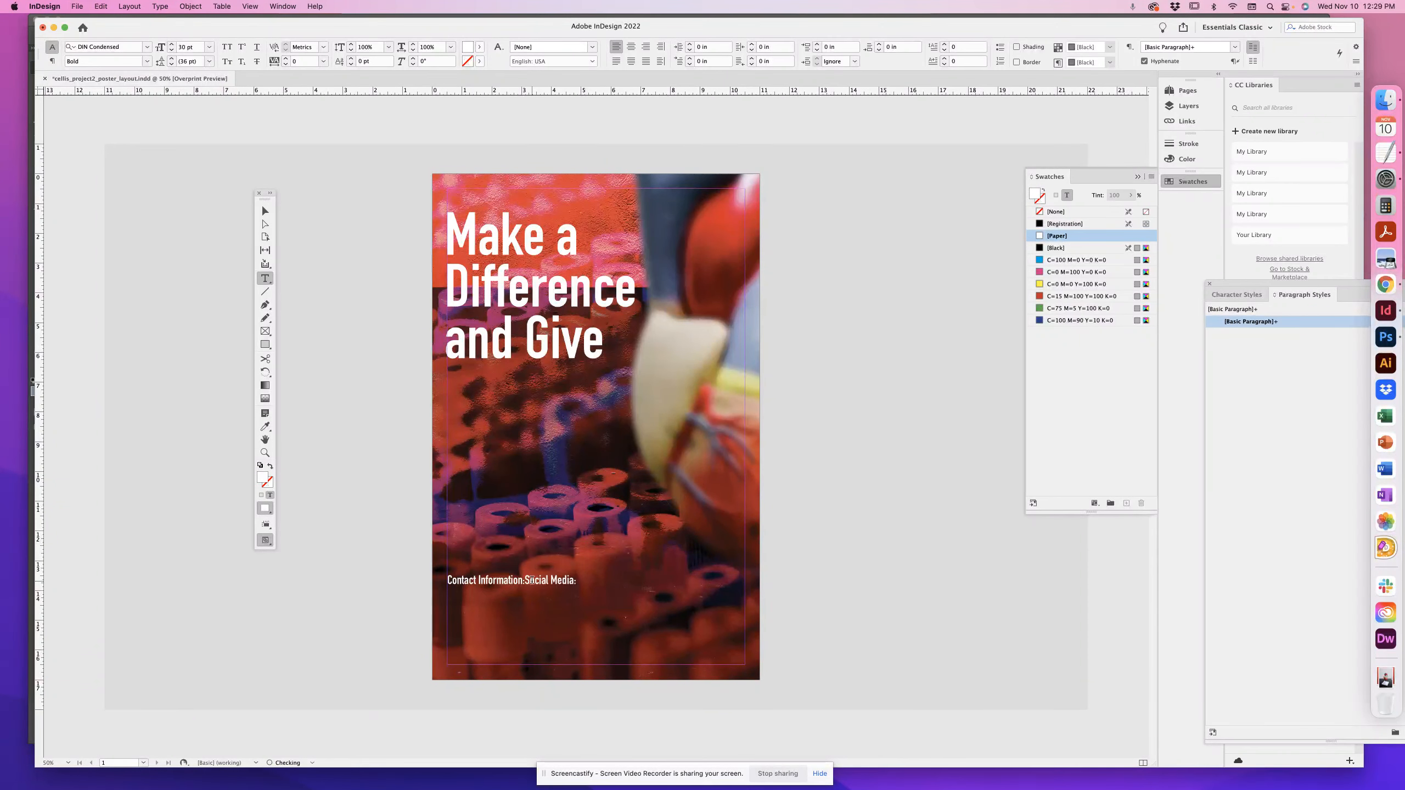
{"action": "triple_click", "coordinate": [510, 579]}
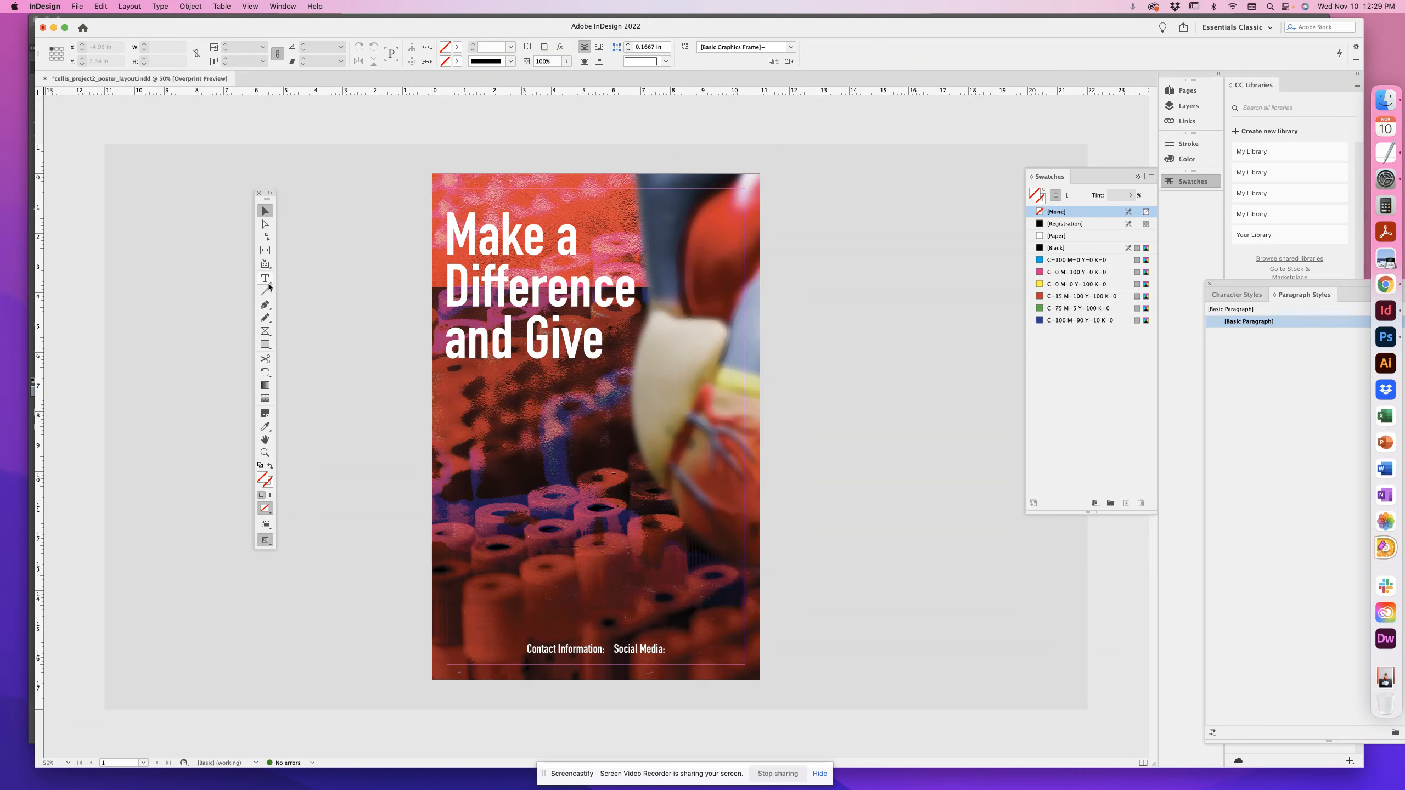
Add a text frame below the headline holding the 'Fact about your topic' placeholder text.
{"action": "left_click_drag", "start_coordinate": [509, 411], "coordinate": [667, 545]}
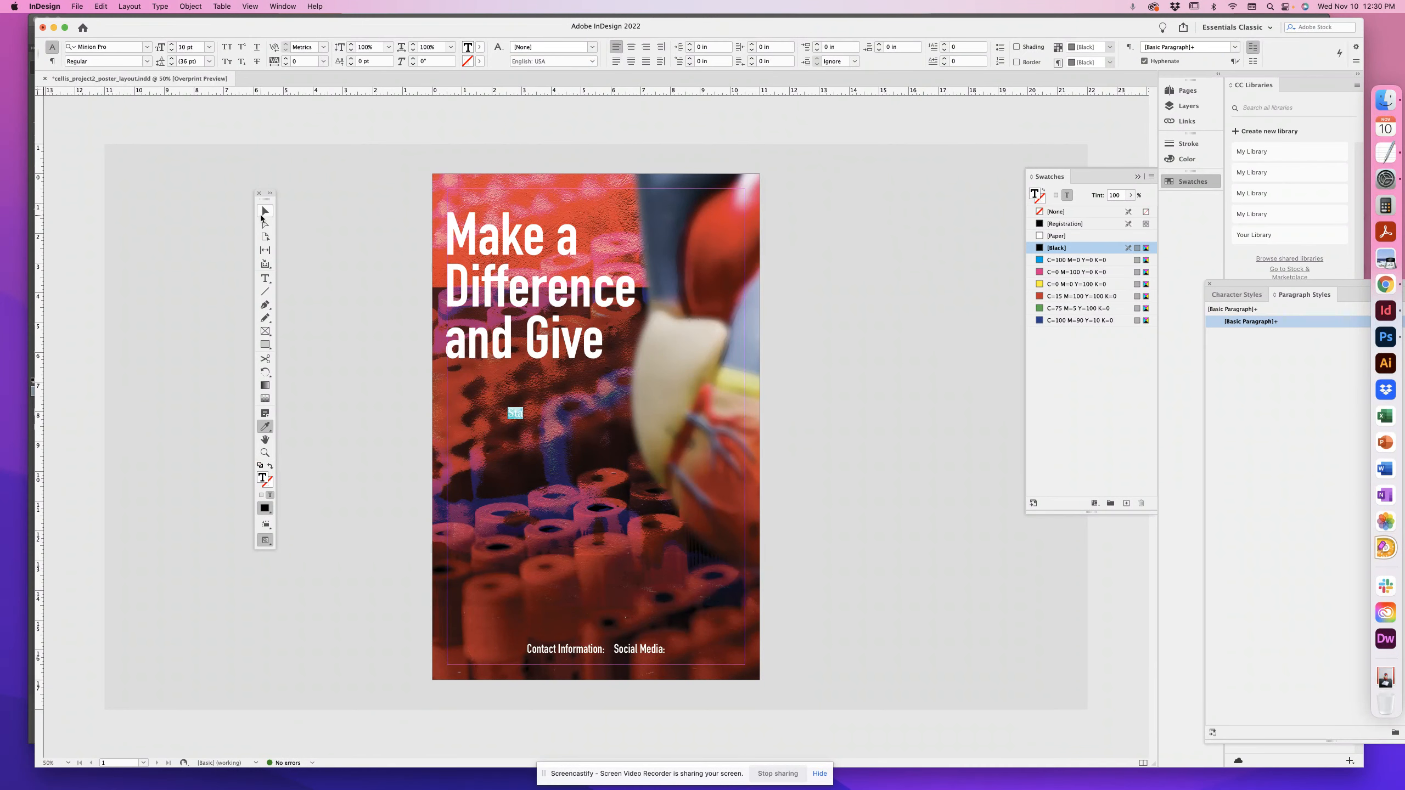
{"action": "left_click", "coordinate": [1056, 211]}
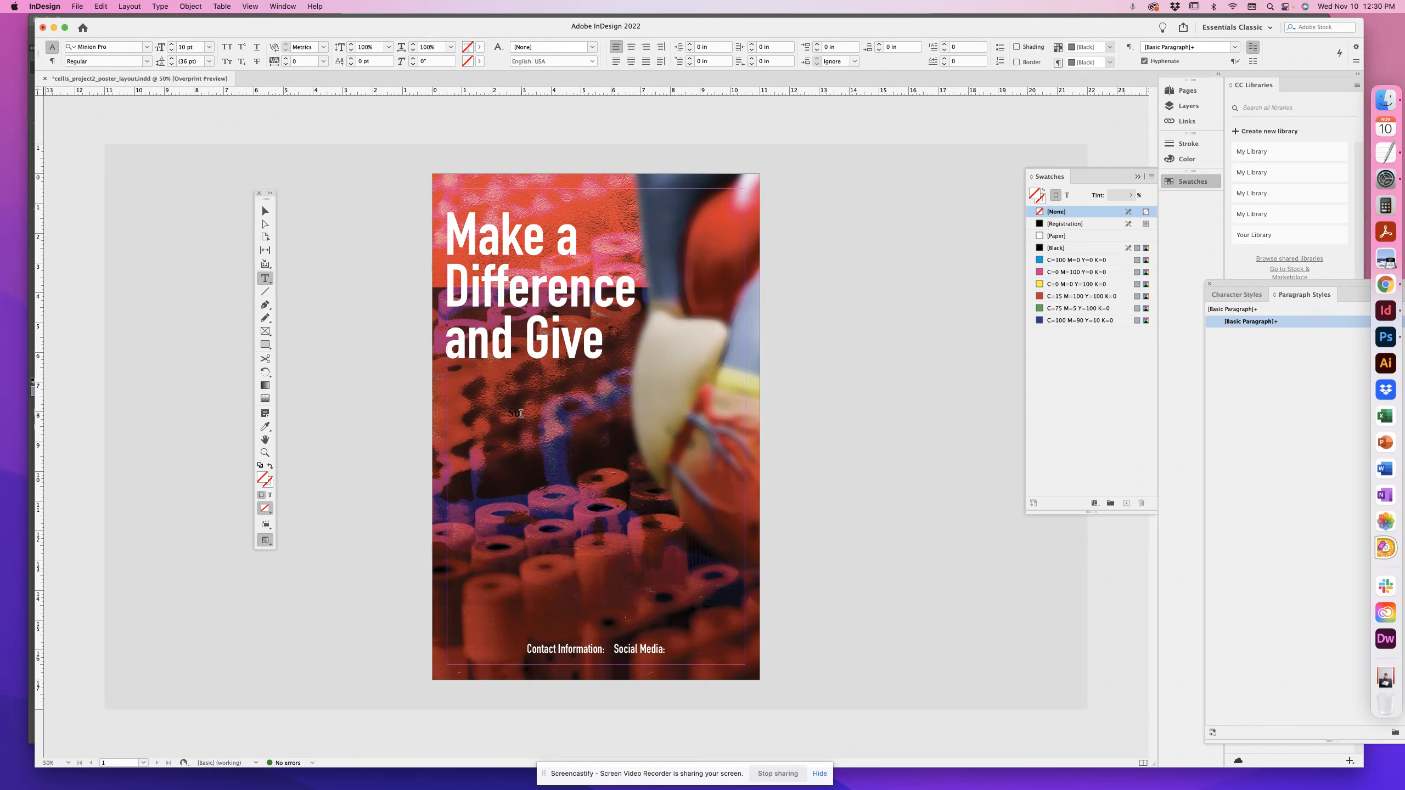
{"action": "left_click", "coordinate": [1056, 247]}
{"action": "type", "text": "Fact about"}
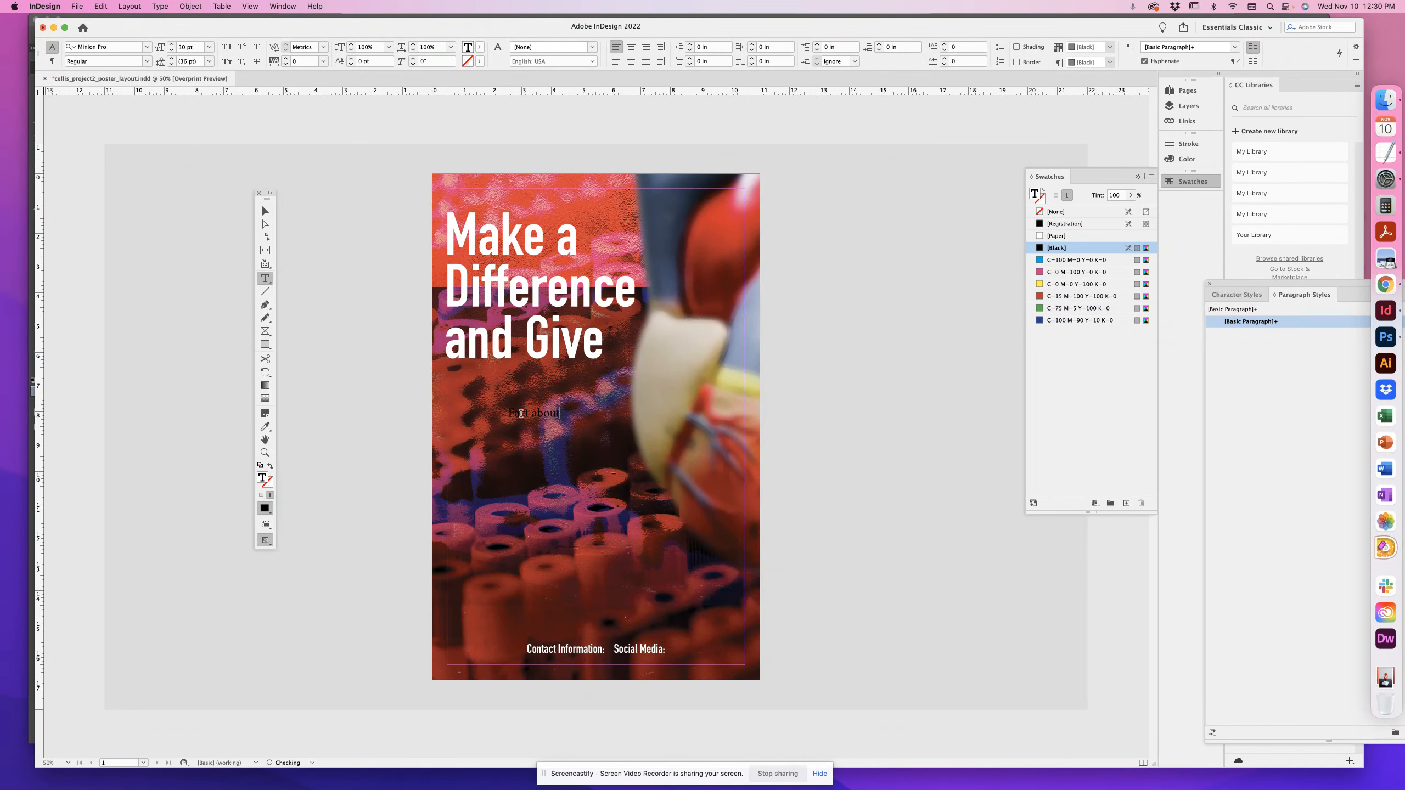
{"action": "type", "text": "your c"}
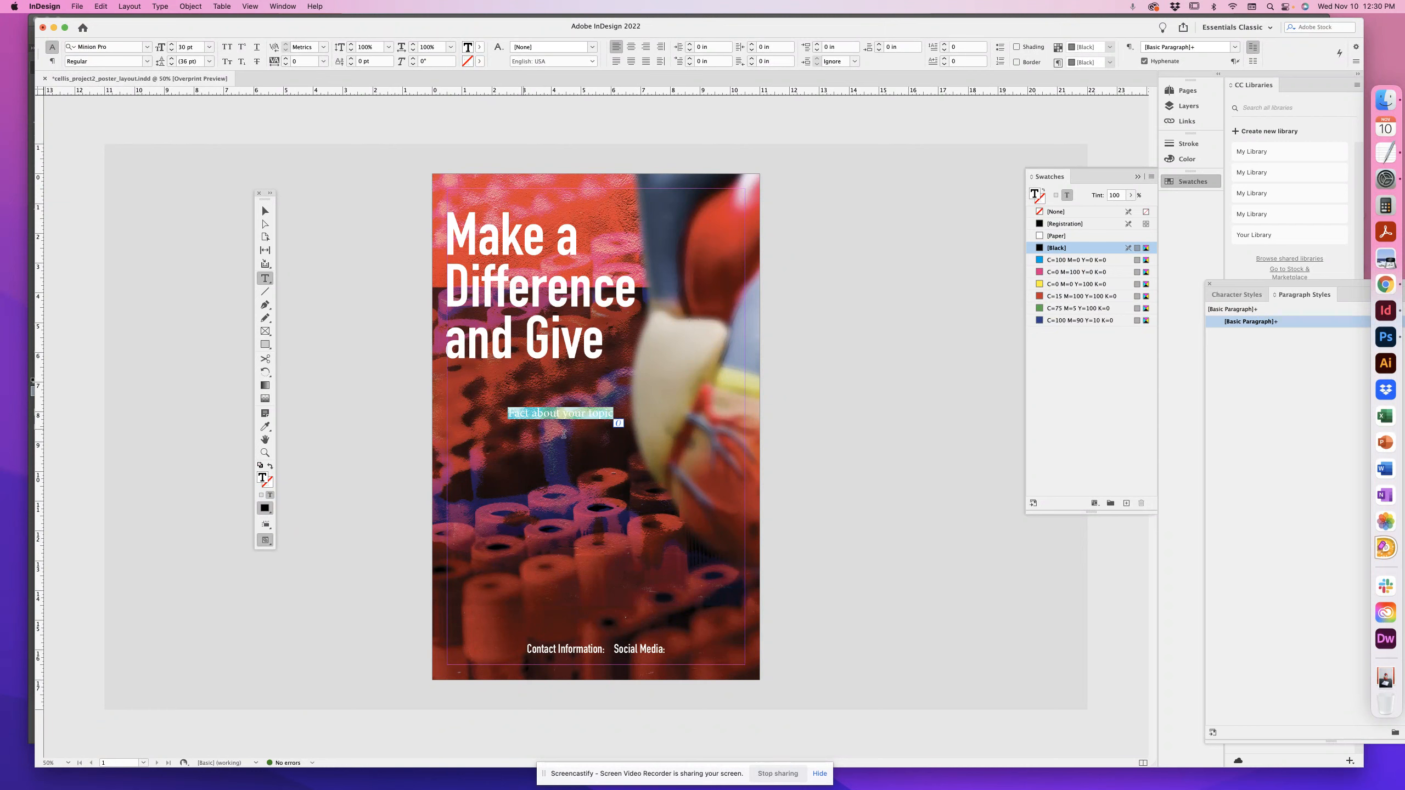
{"action": "mouse_move", "coordinate": [327, 286]}
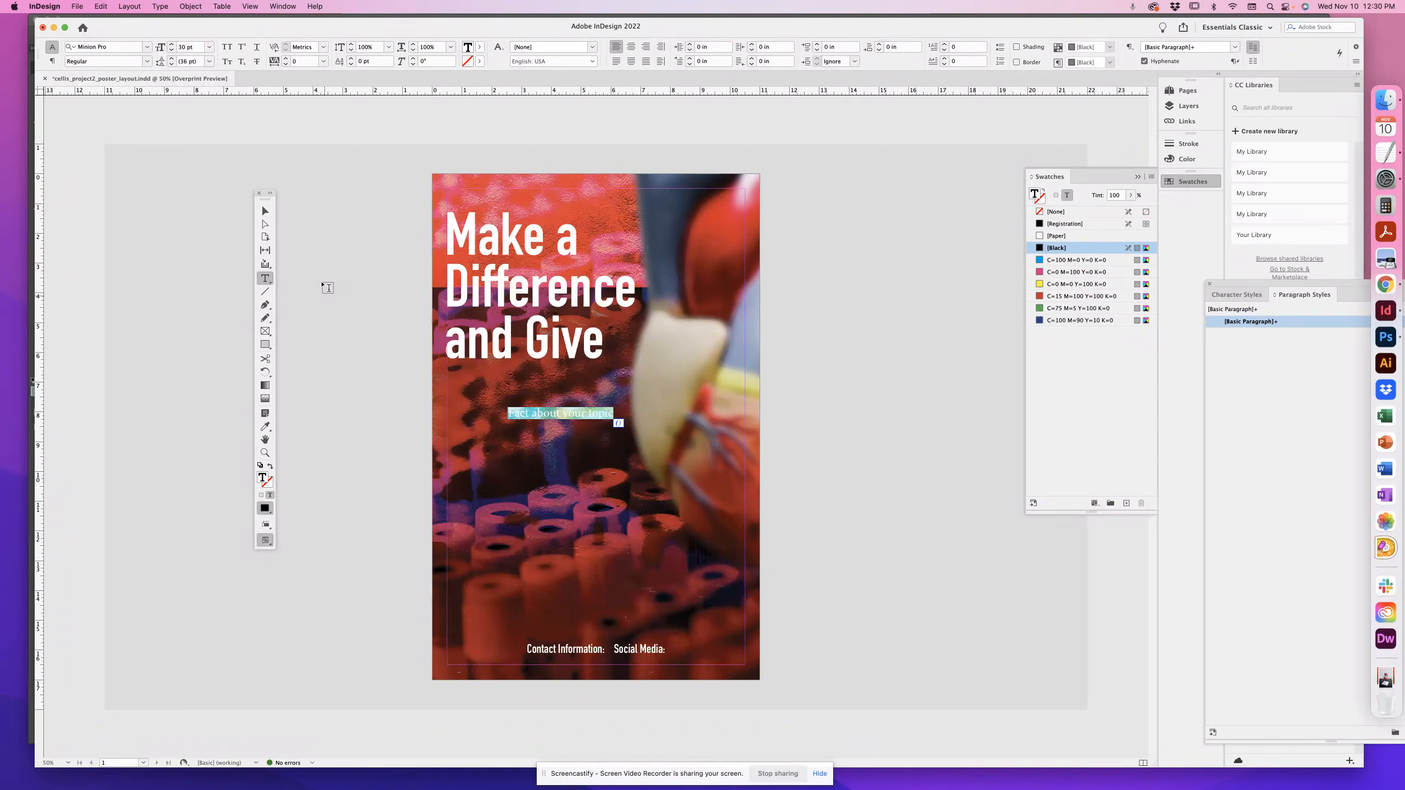
{"action": "mouse_move", "coordinate": [302, 242]}
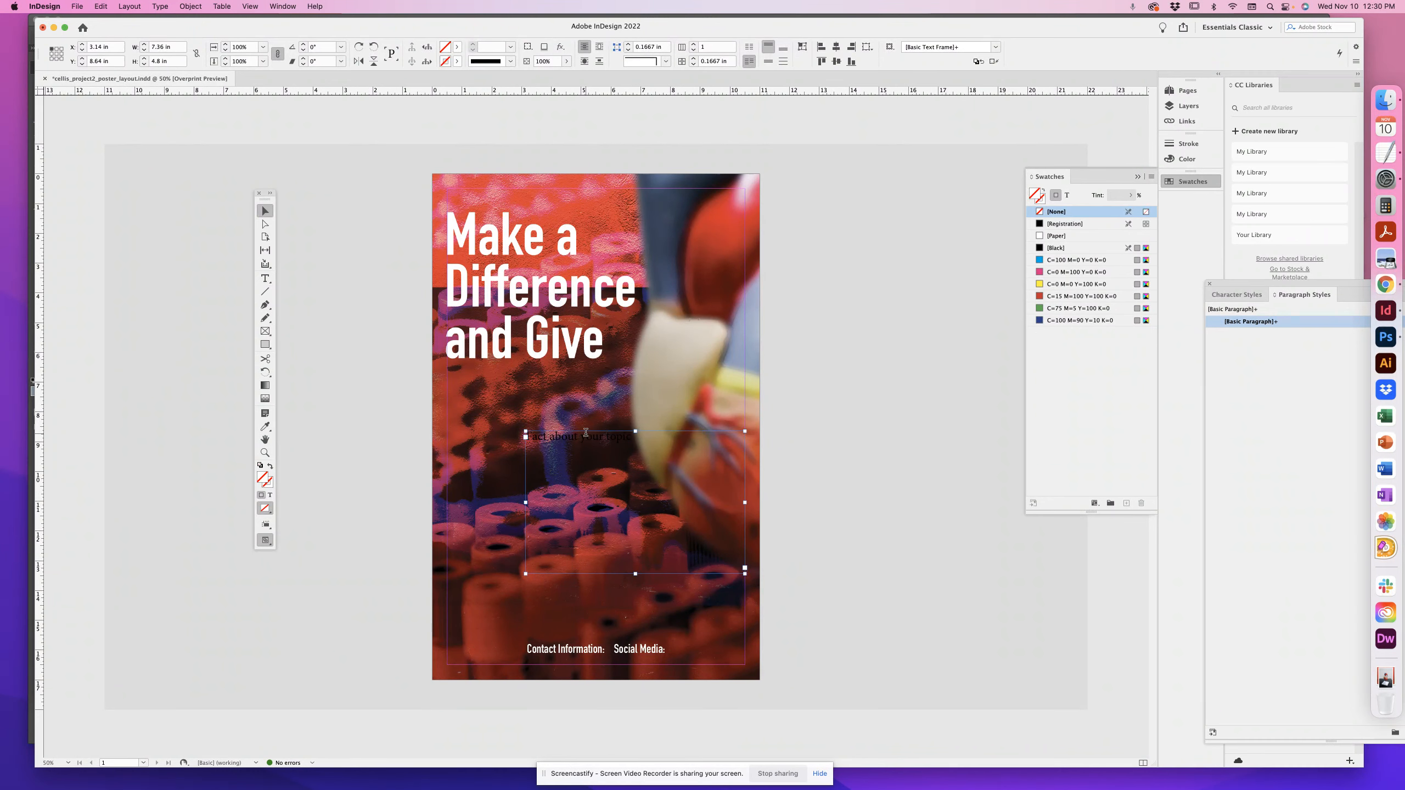
Sample the headline's white DIN Condensed Bold styling with the Eyedropper and apply it to the fact text.
{"action": "left_click", "coordinate": [266, 277]}
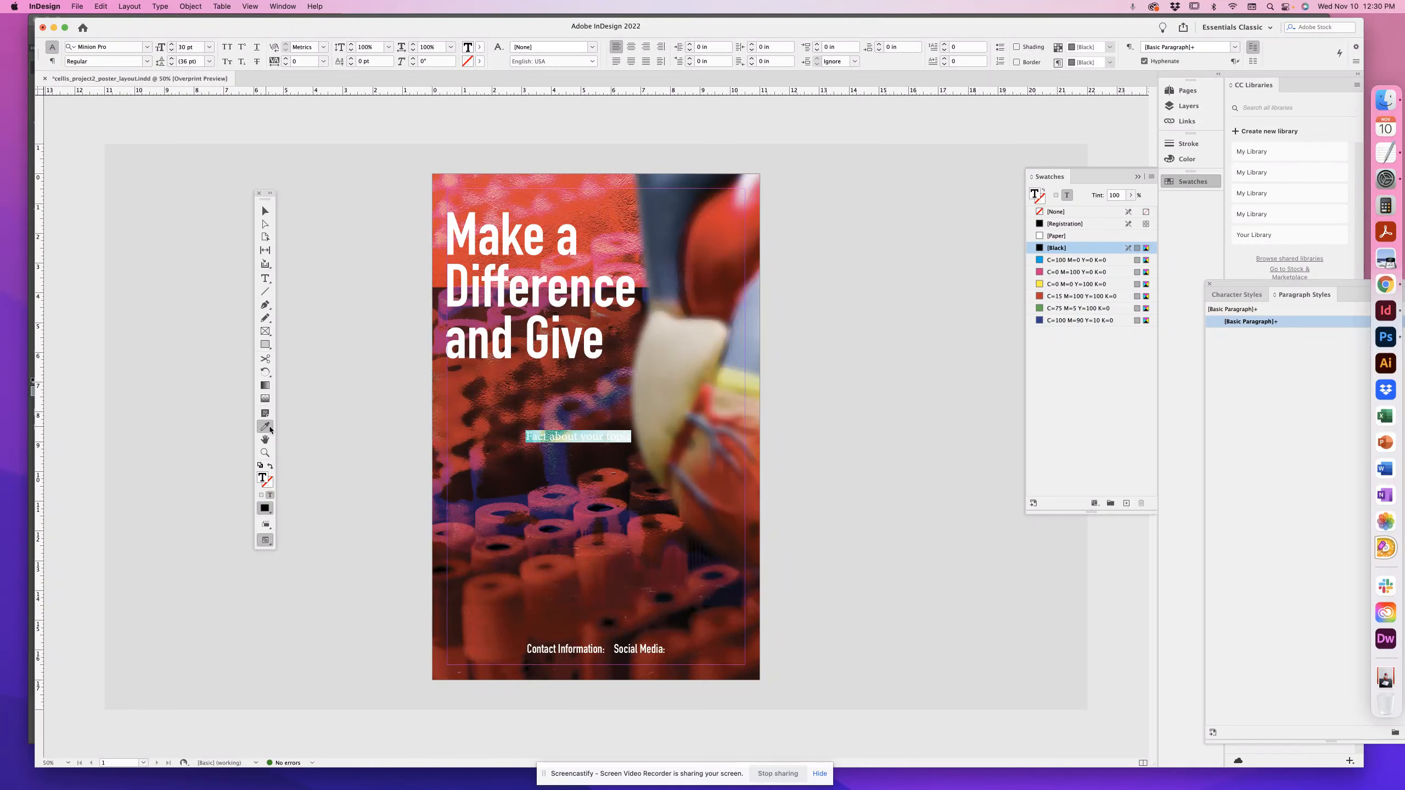
{"action": "mouse_move", "coordinate": [266, 426]}
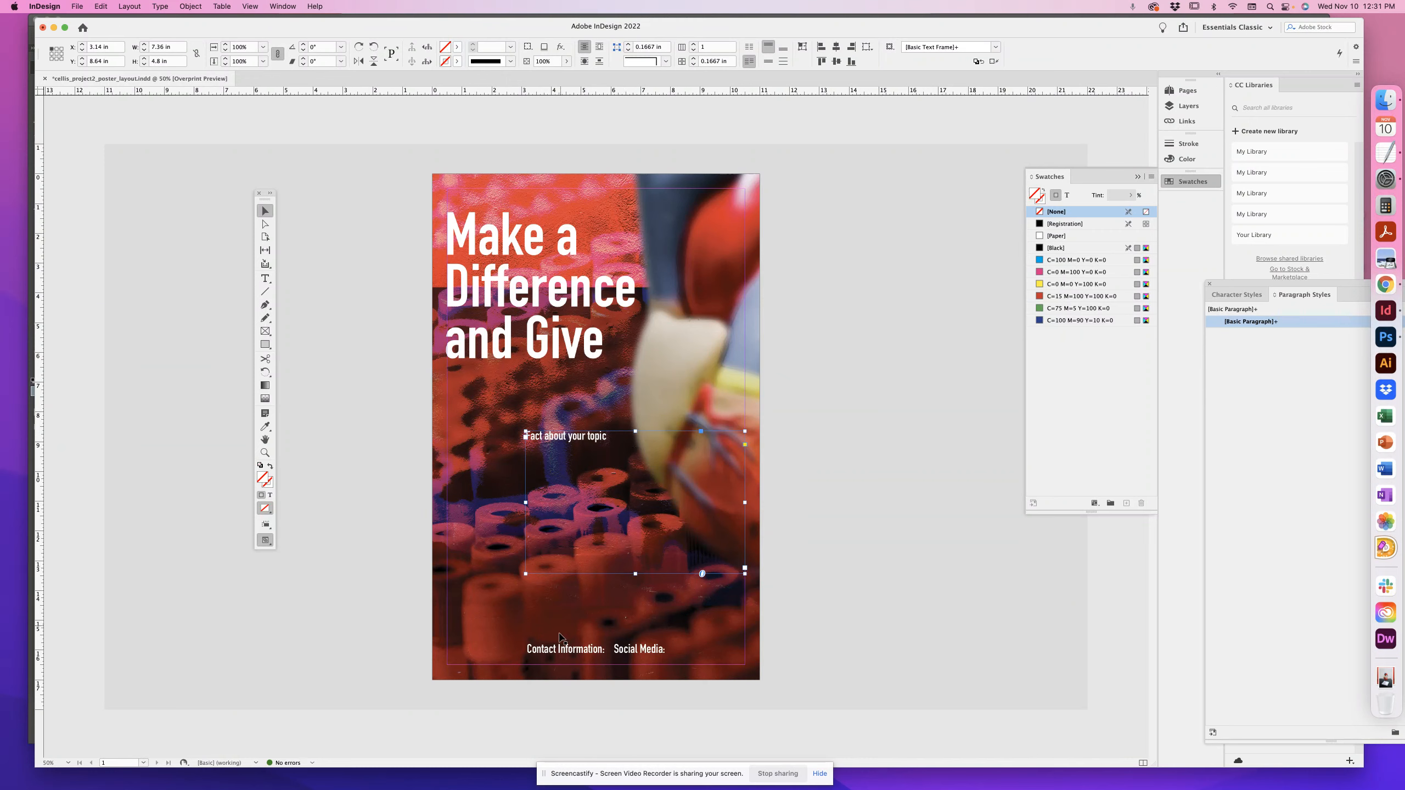
{"action": "mouse_move", "coordinate": [601, 418]}
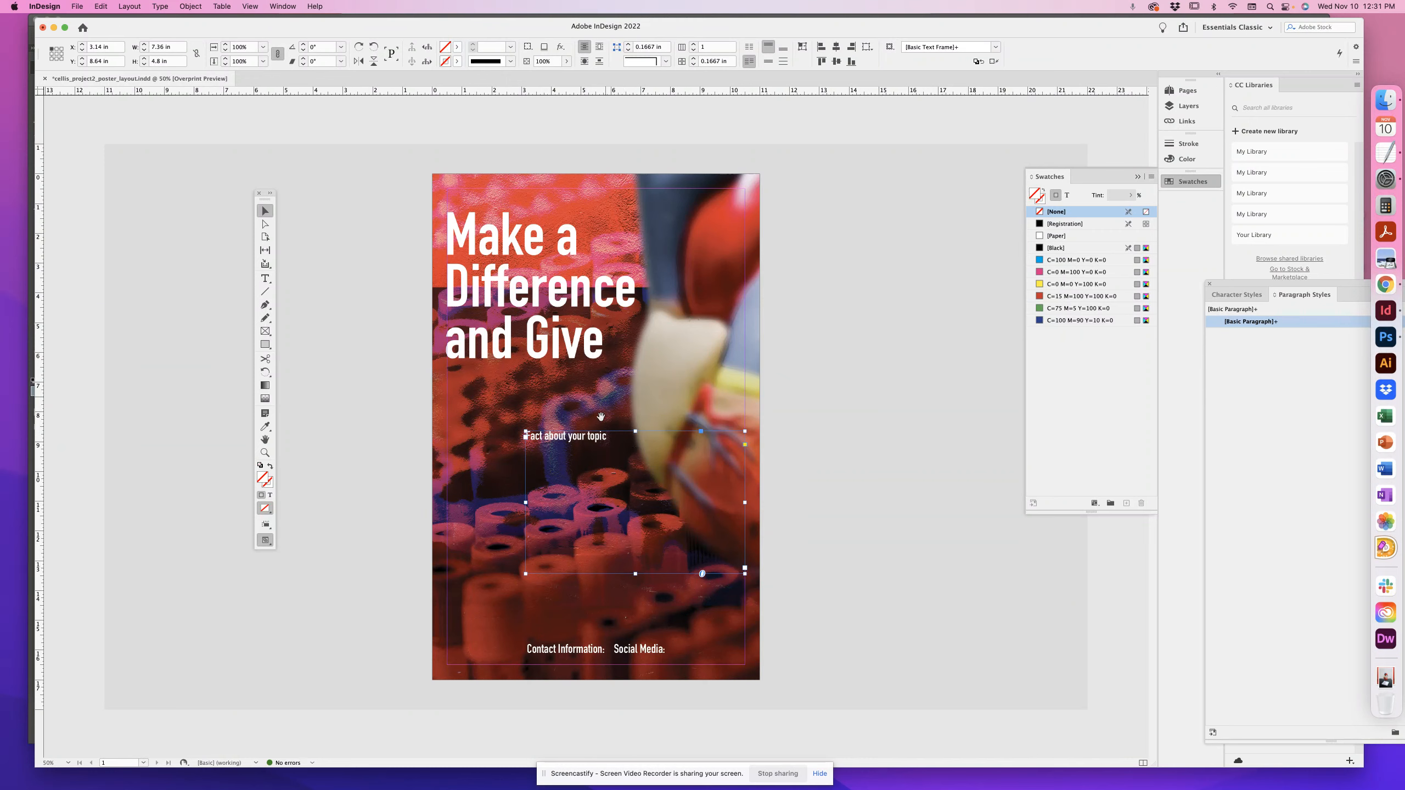
{"action": "left_click", "coordinate": [265, 279]}
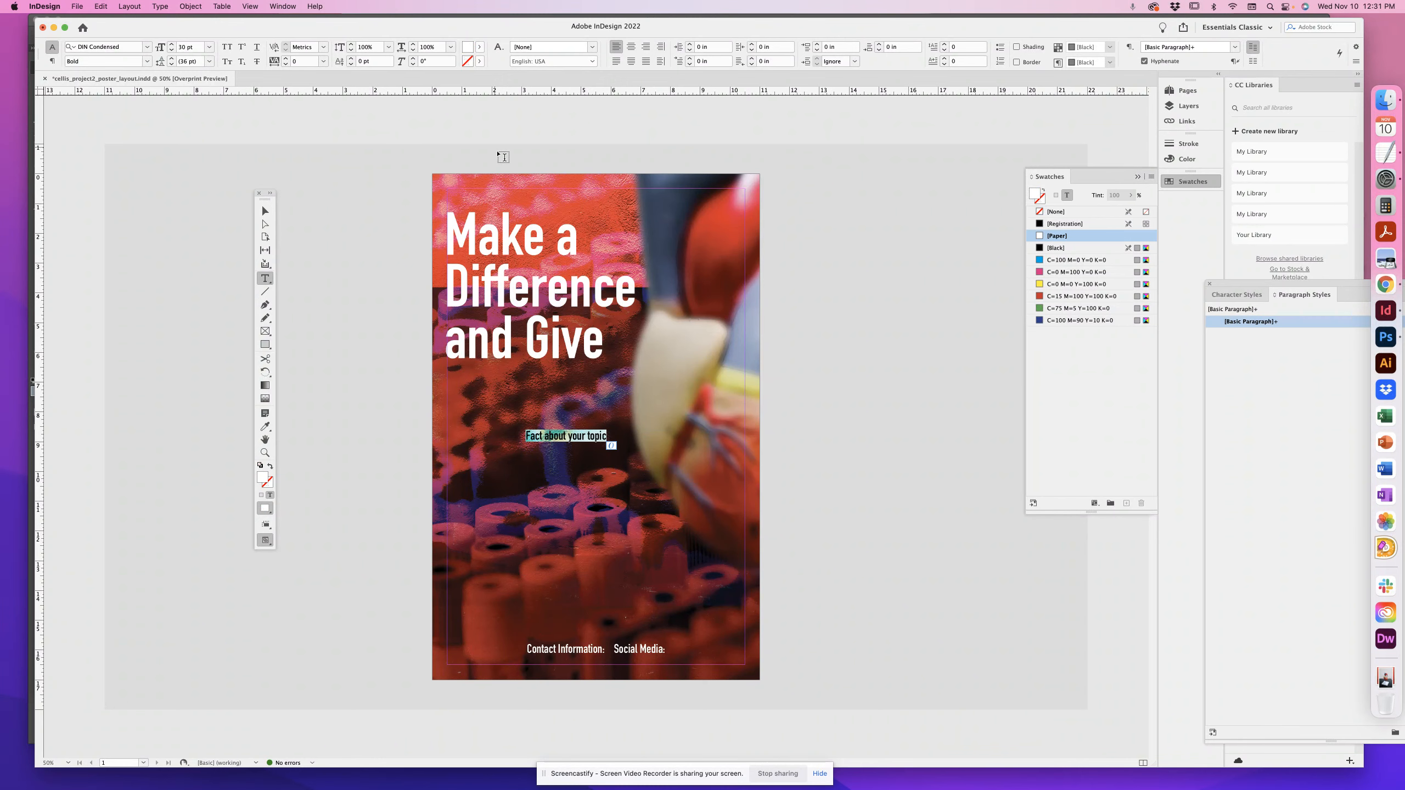
Enlarge the fact text to 66 pt in the Control panel.
{"action": "left_click", "coordinate": [188, 46]}
{"action": "type", "text": "38"}
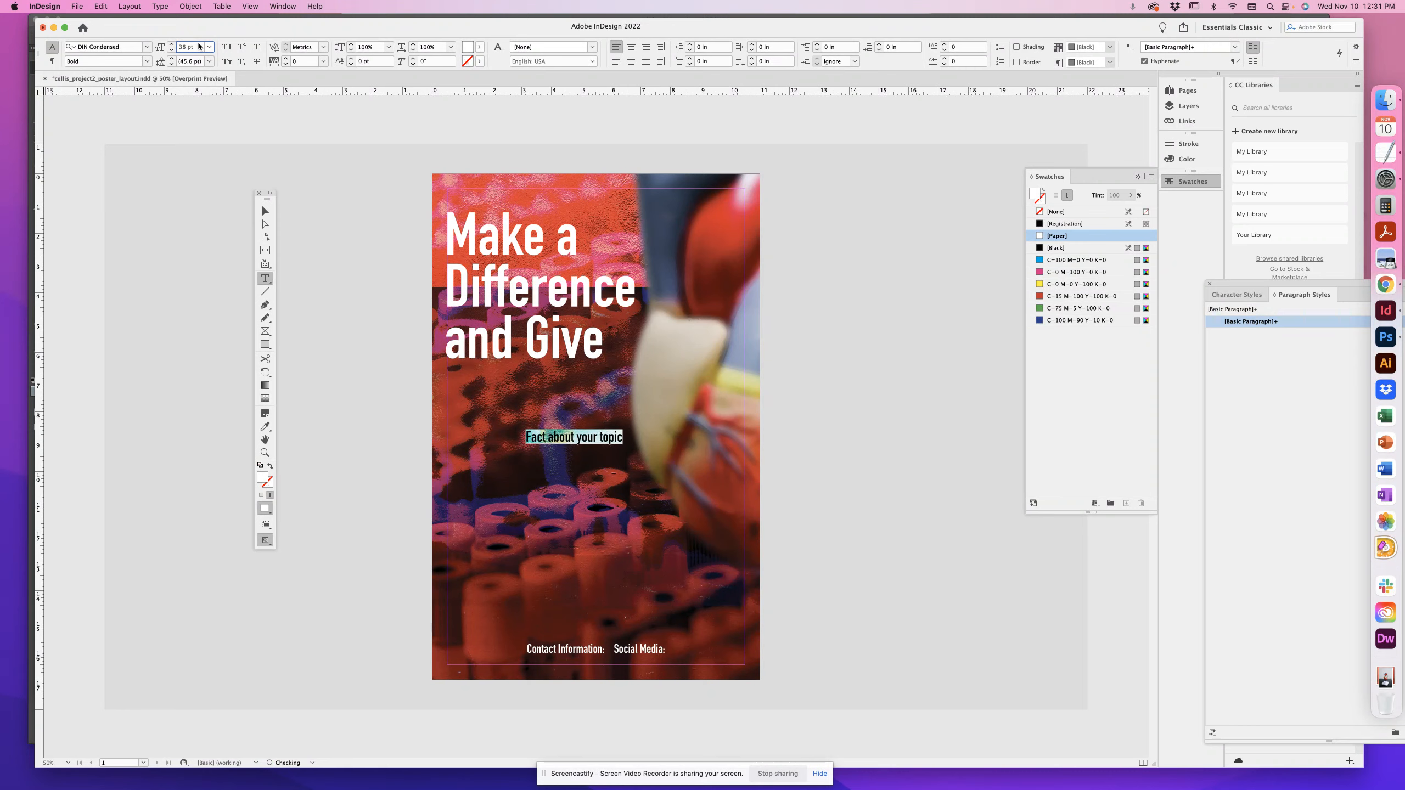
{"action": "type", "text": "62 pt"}
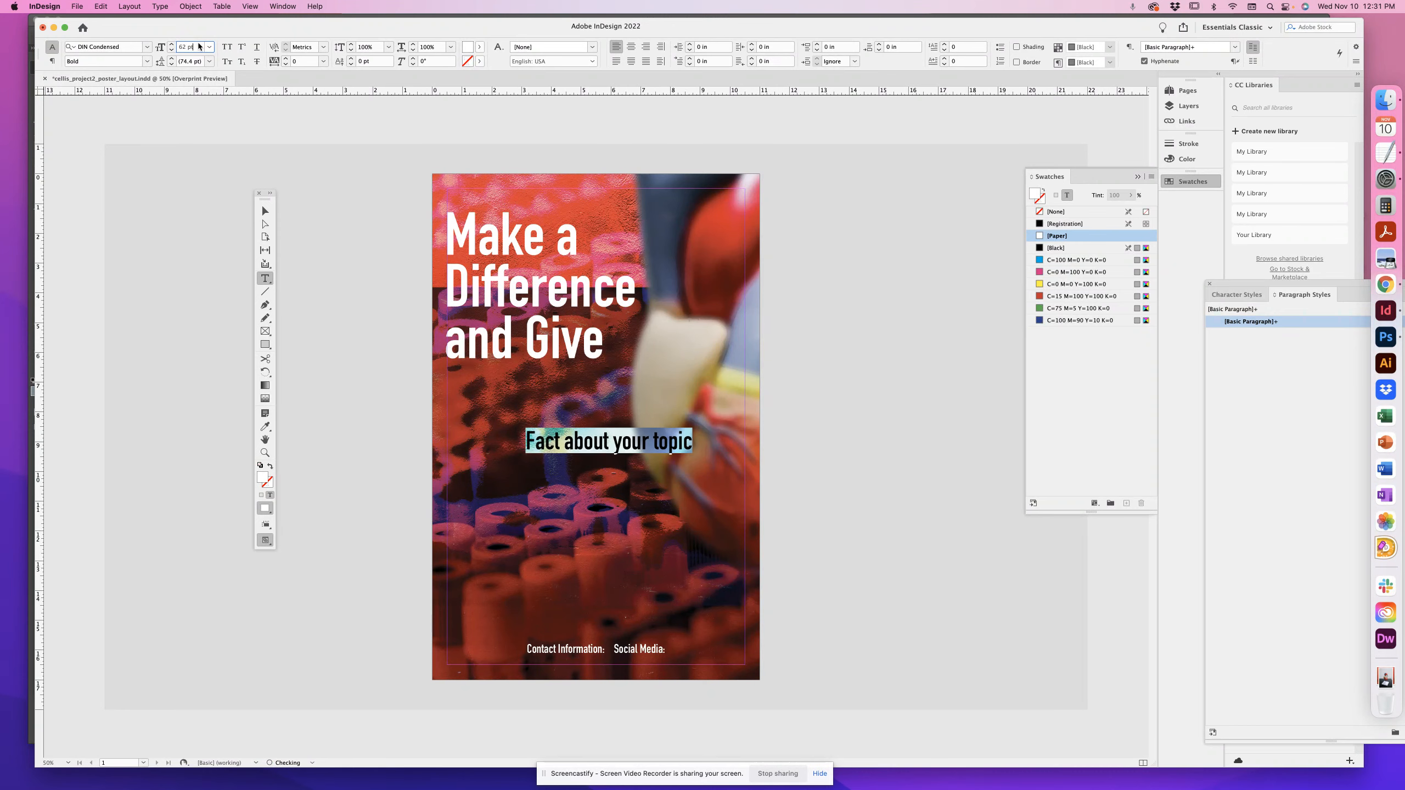
{"action": "type", "text": "66"}
{"action": "type", "text": "100"}
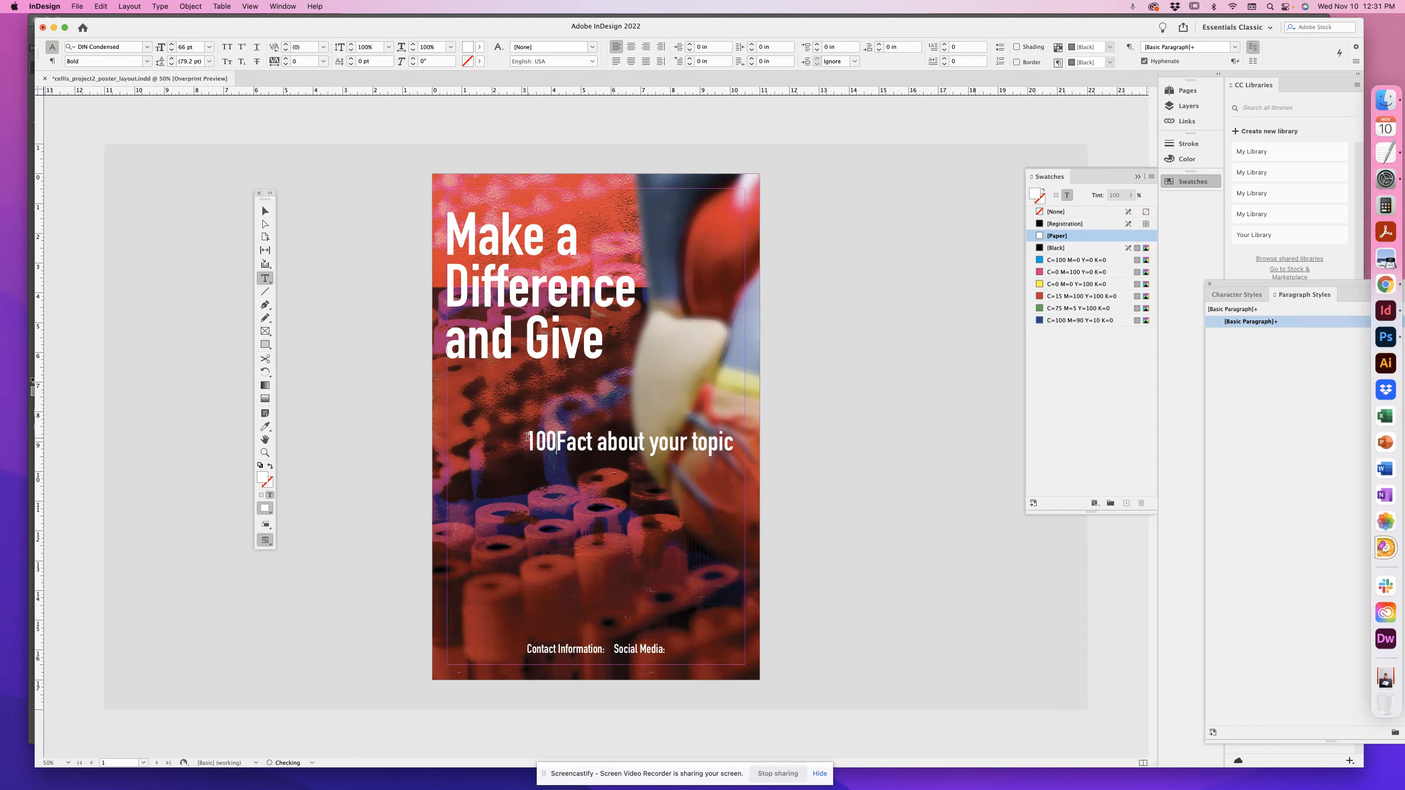
{"action": "key", "text": "enter"}
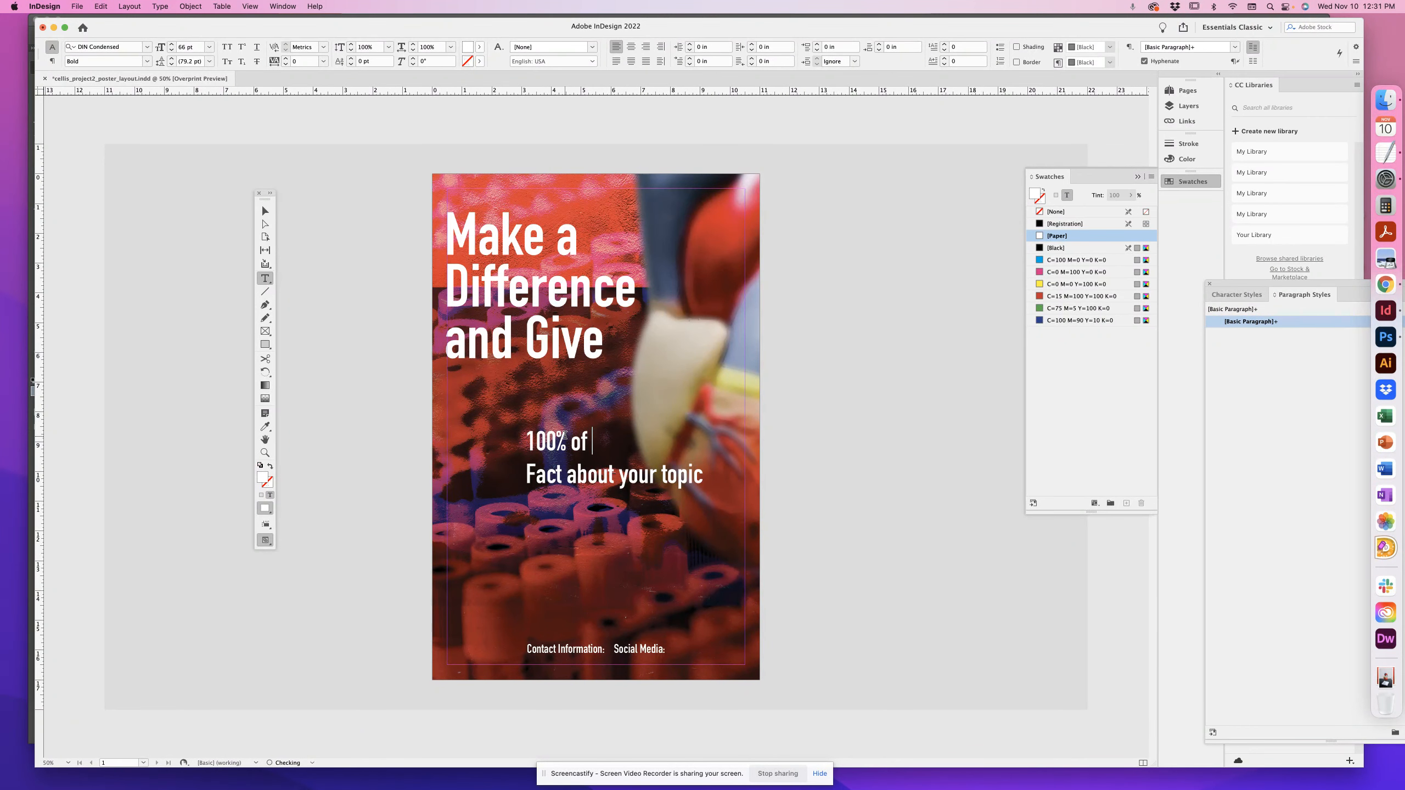
Add the line '100% of people…' above 'Fact about your topic' and finish editing.
{"action": "type", "text": "peopl"}
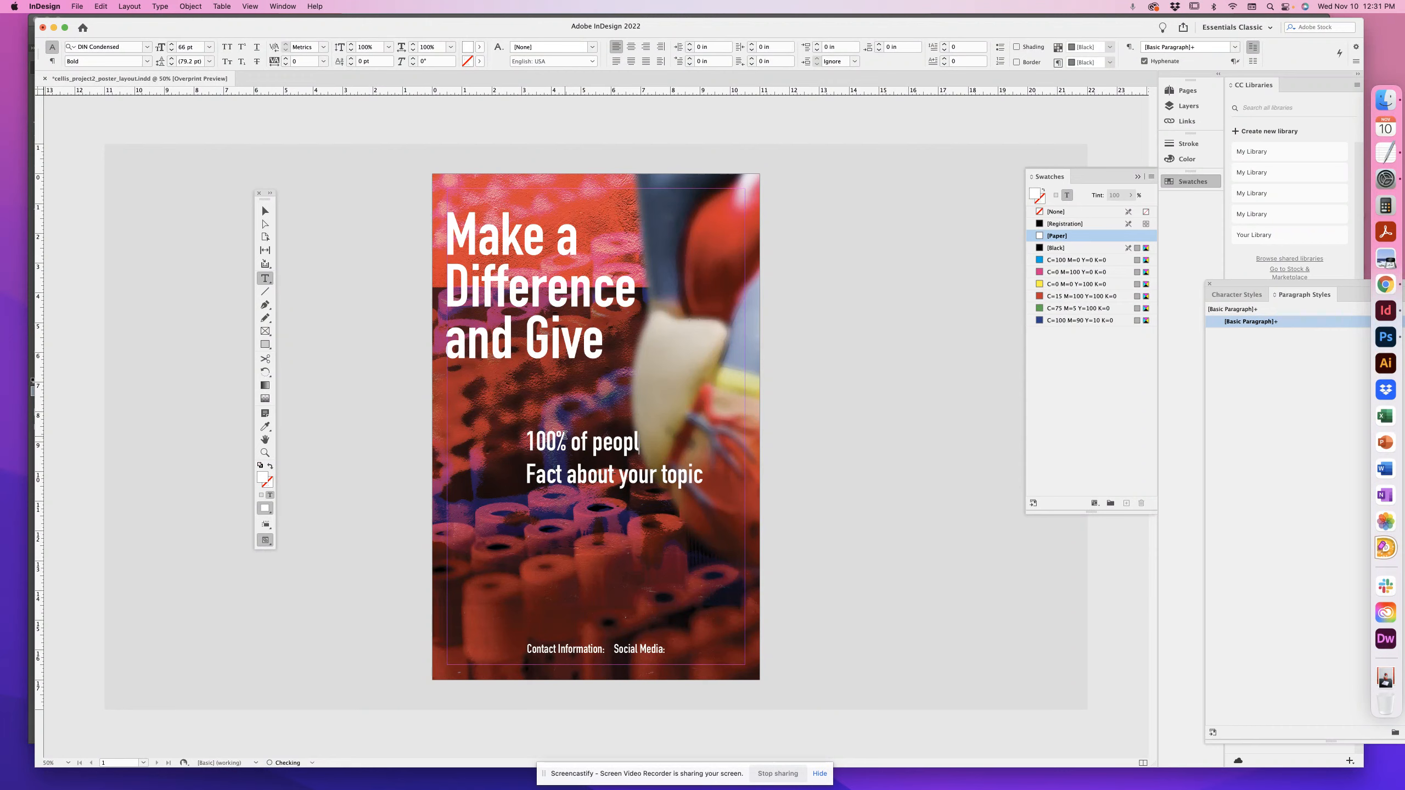
{"action": "type", "text": "e"}
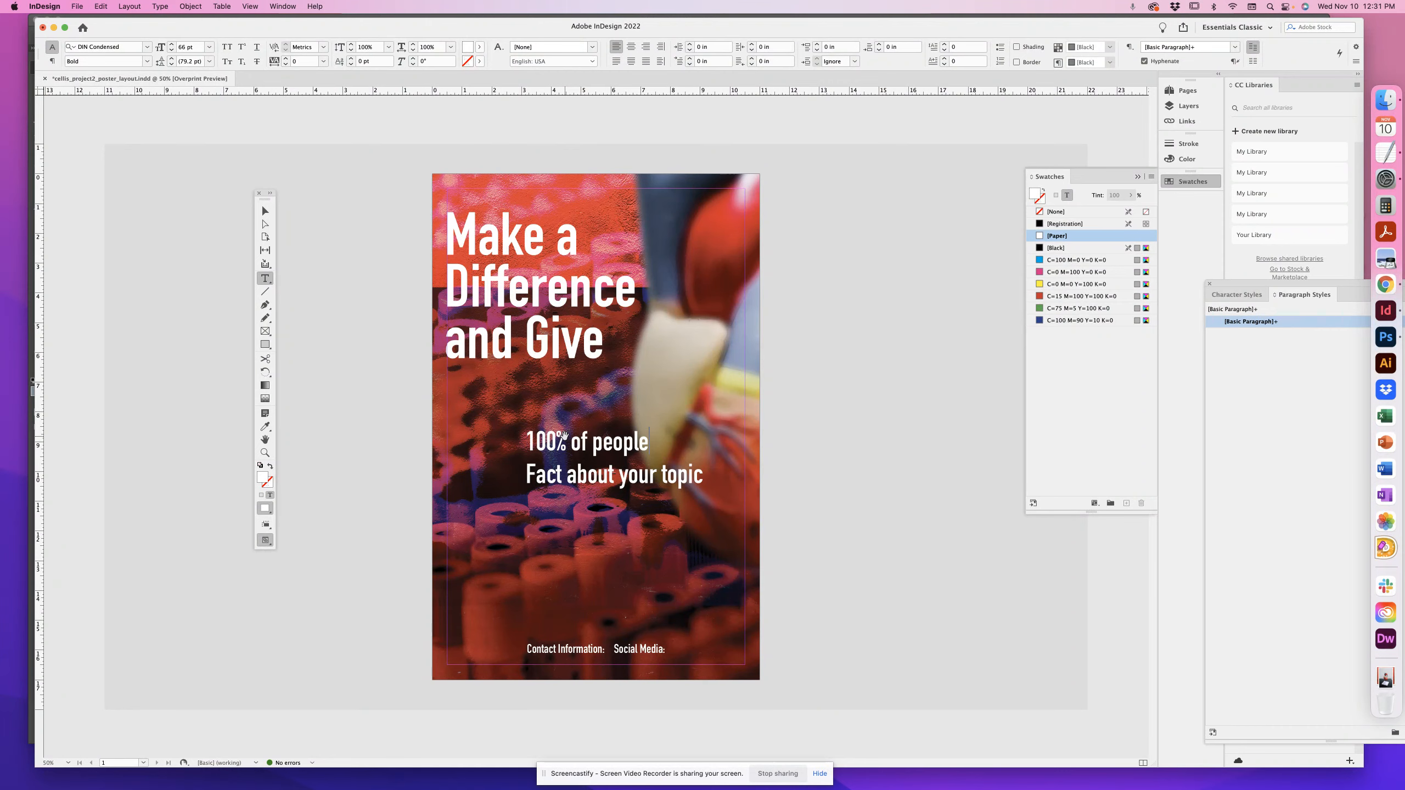
{"action": "type", "text": "..."}
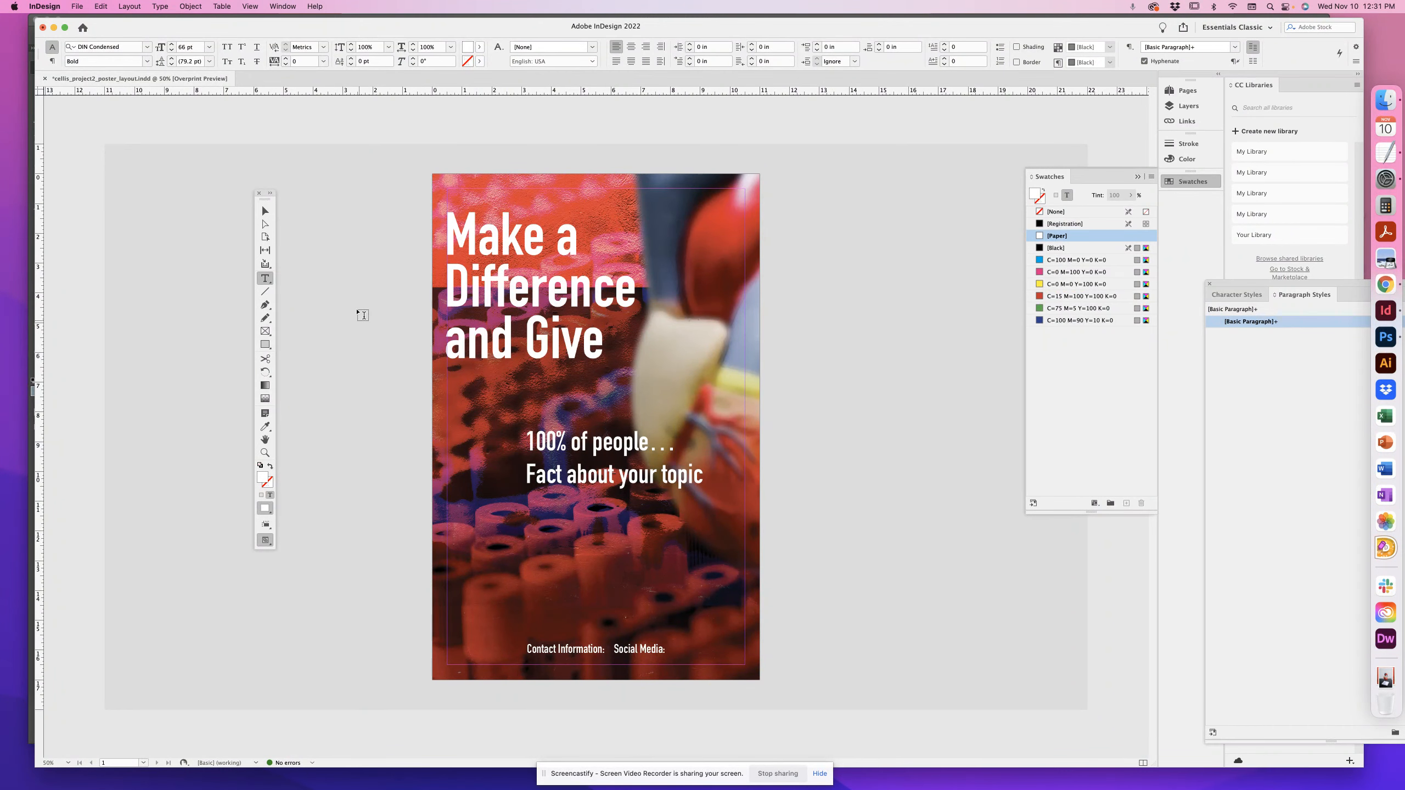
{"action": "left_click", "coordinate": [266, 212]}
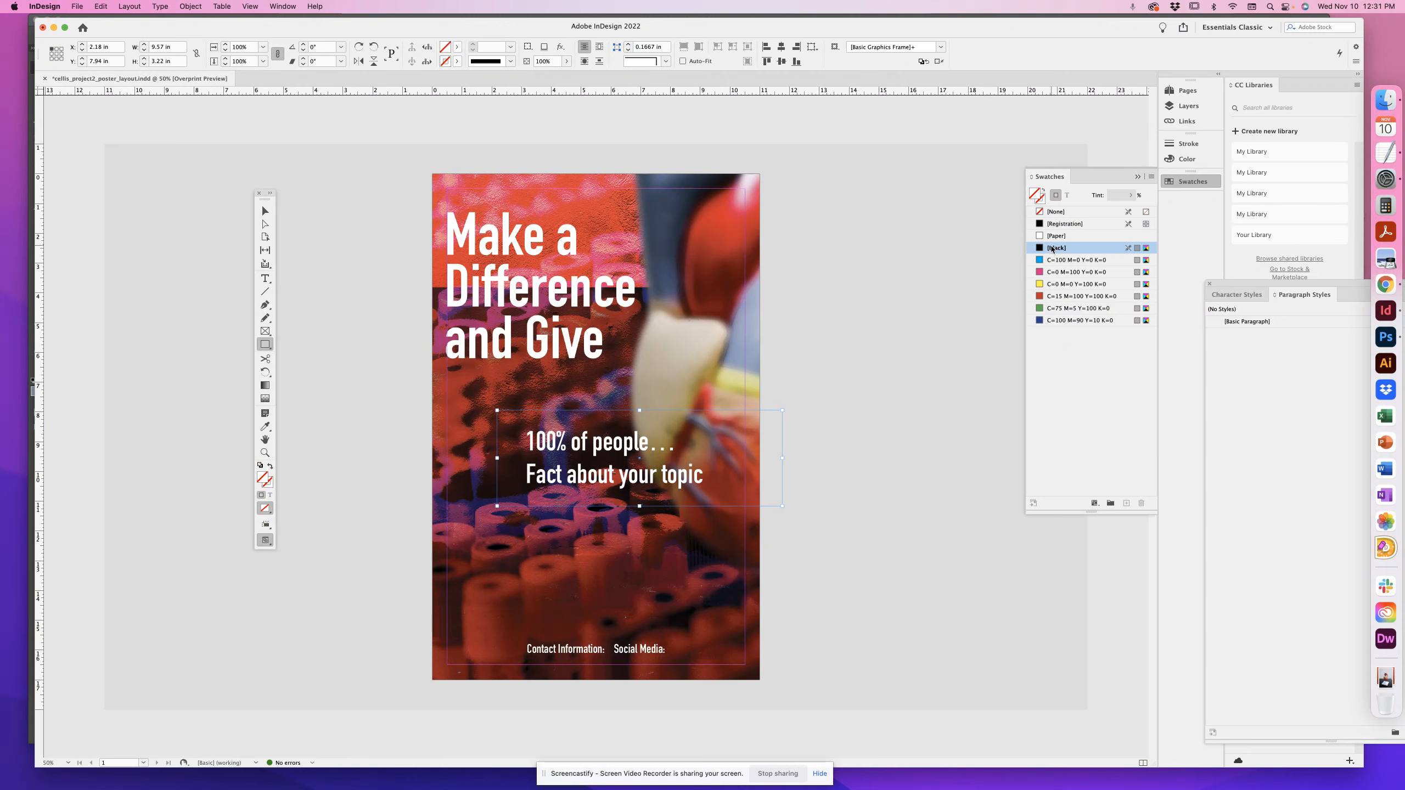
Fill the new rectangle over the statistic text with the Black swatch.
{"action": "left_click", "coordinate": [1057, 248]}
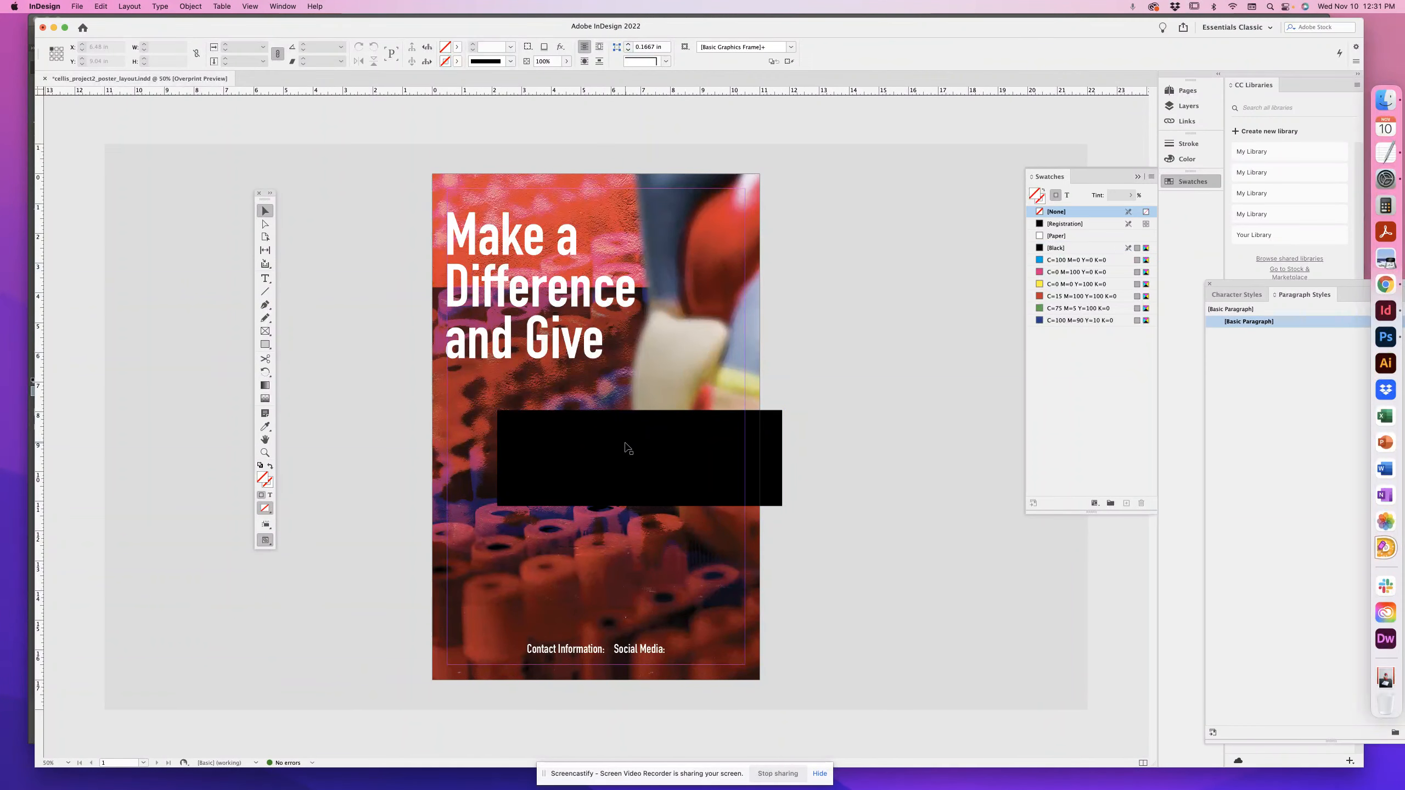
{"action": "left_click", "coordinate": [638, 459]}
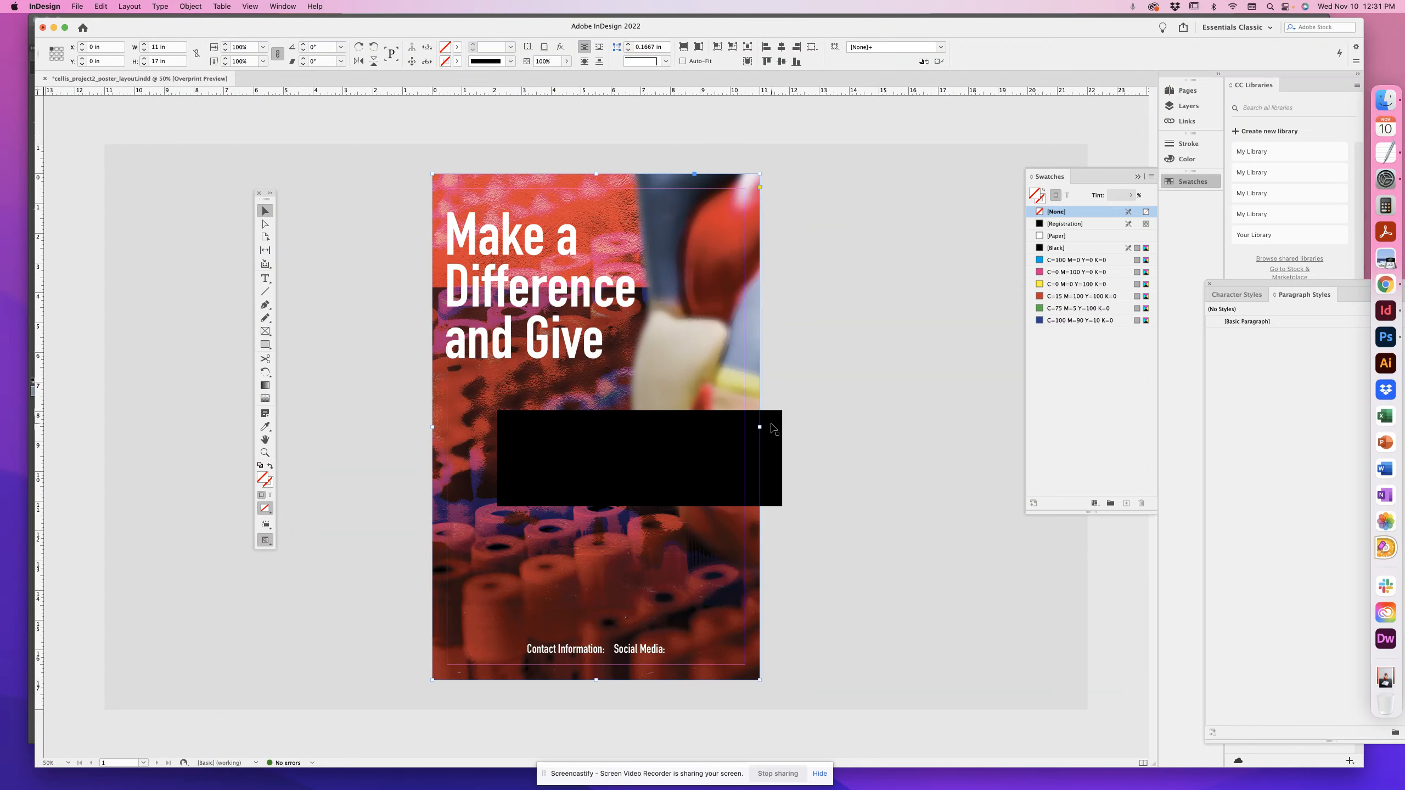
Reach the Object menu to send the black rectangle behind the statistic text.
{"action": "left_click", "coordinate": [189, 7]}
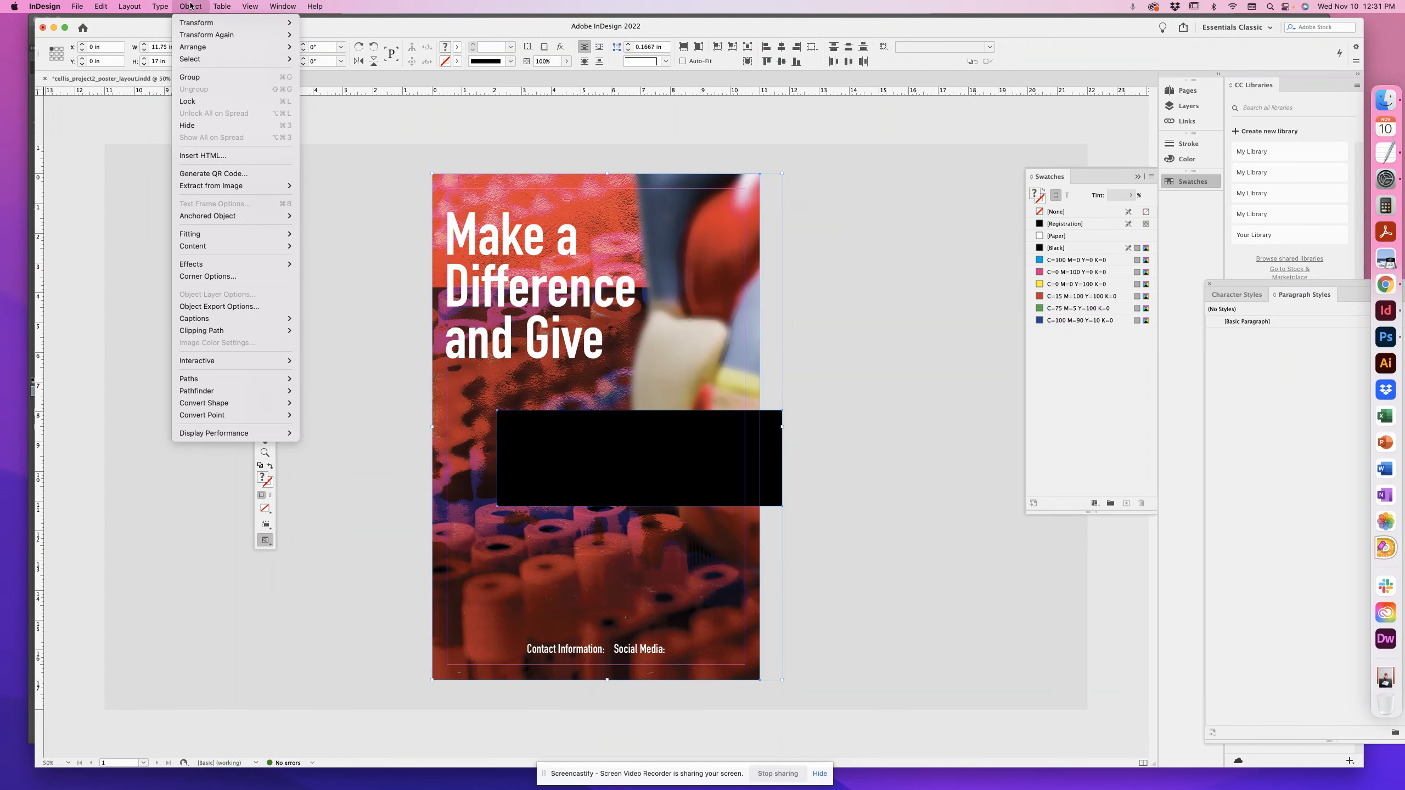
{"action": "mouse_move", "coordinate": [191, 263]}
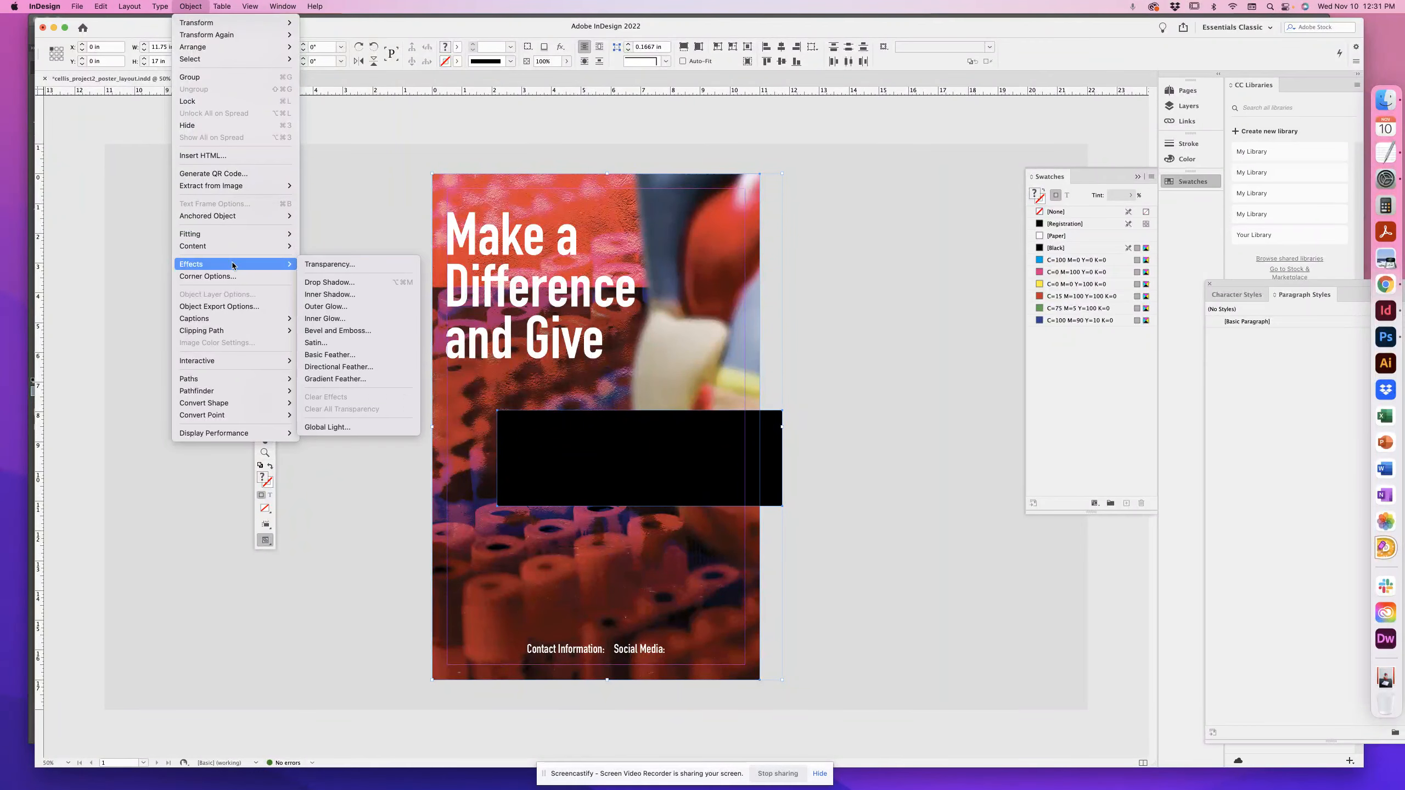
{"action": "mouse_move", "coordinate": [193, 46]}
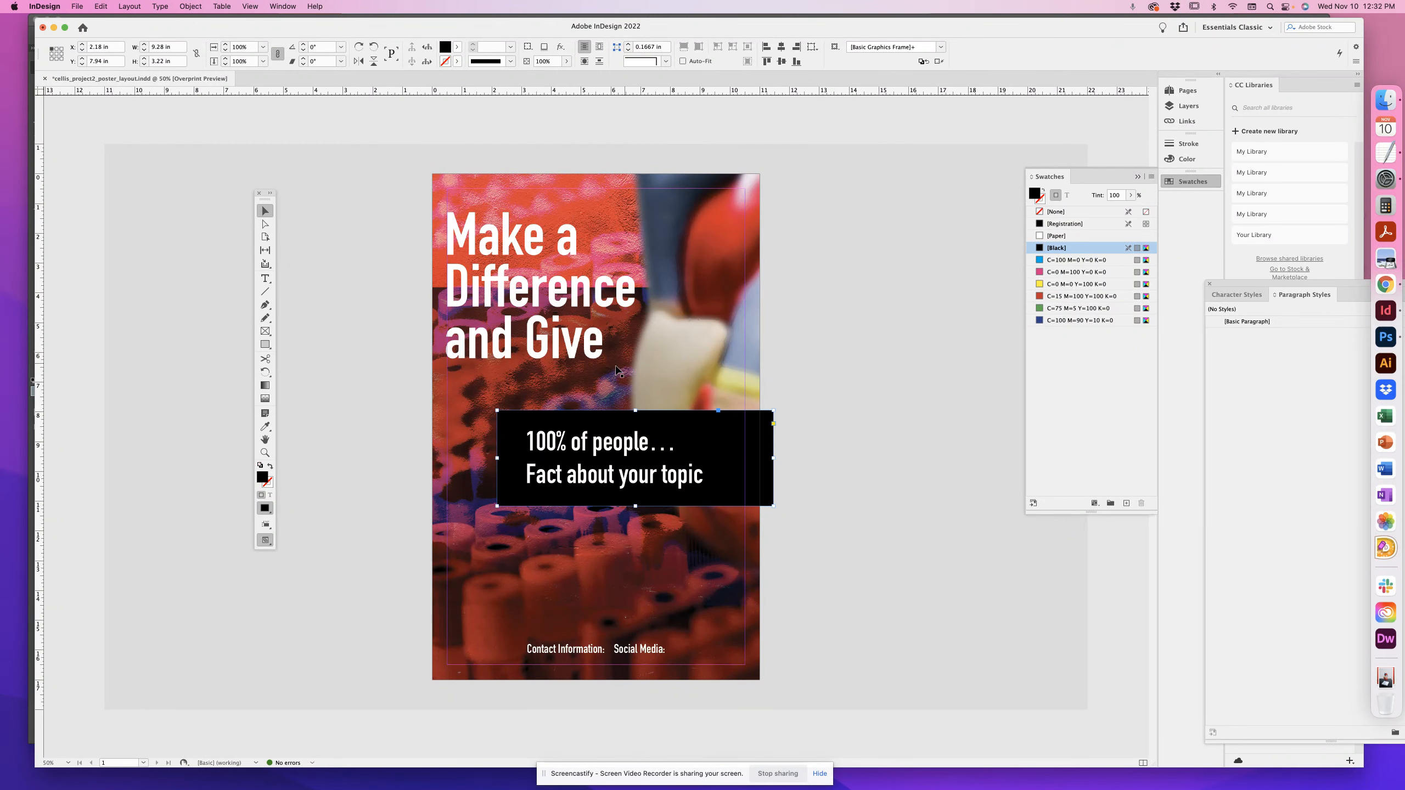
{"action": "mouse_move", "coordinate": [948, 303]}
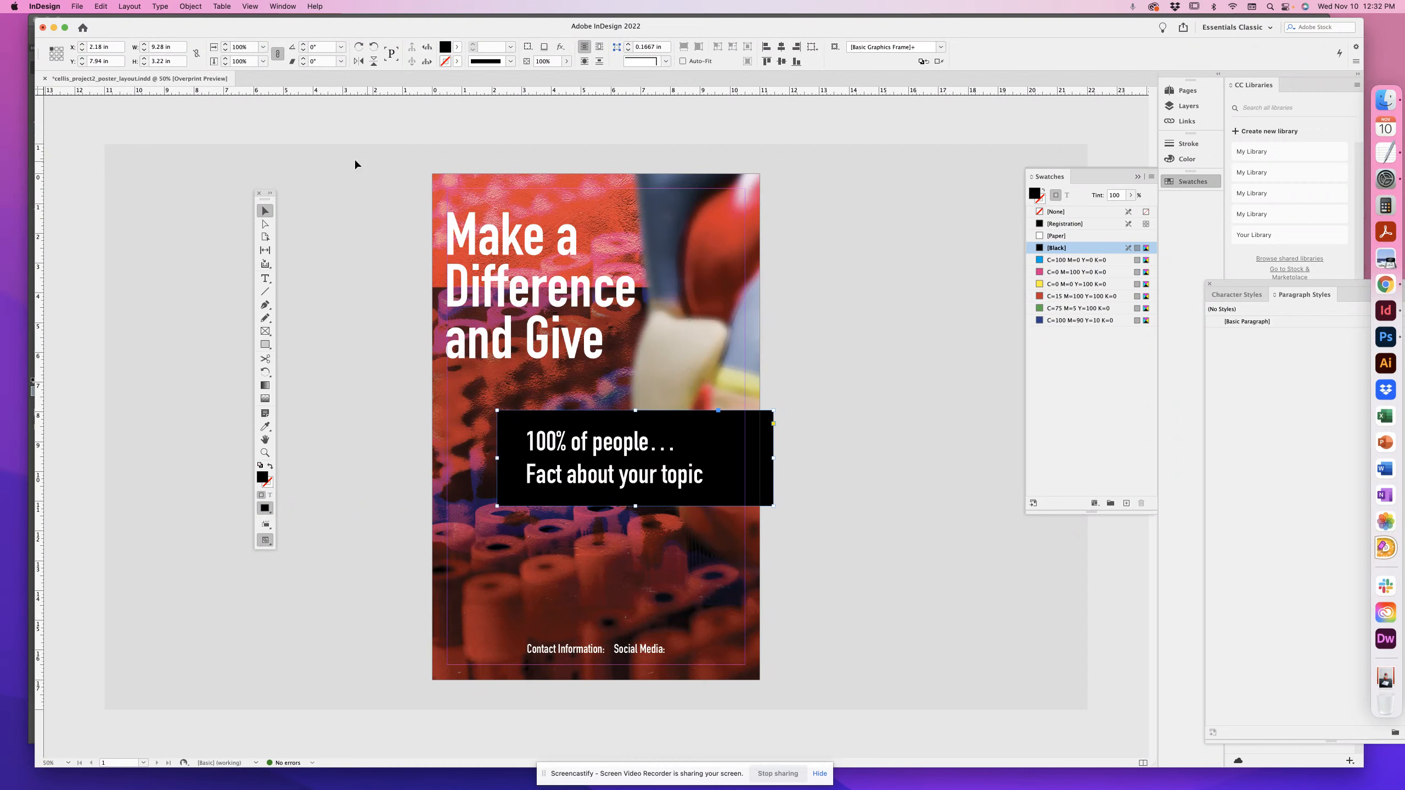
Bring up Effects > Transparency for the black box with live preview on.
{"action": "left_click", "coordinate": [189, 7]}
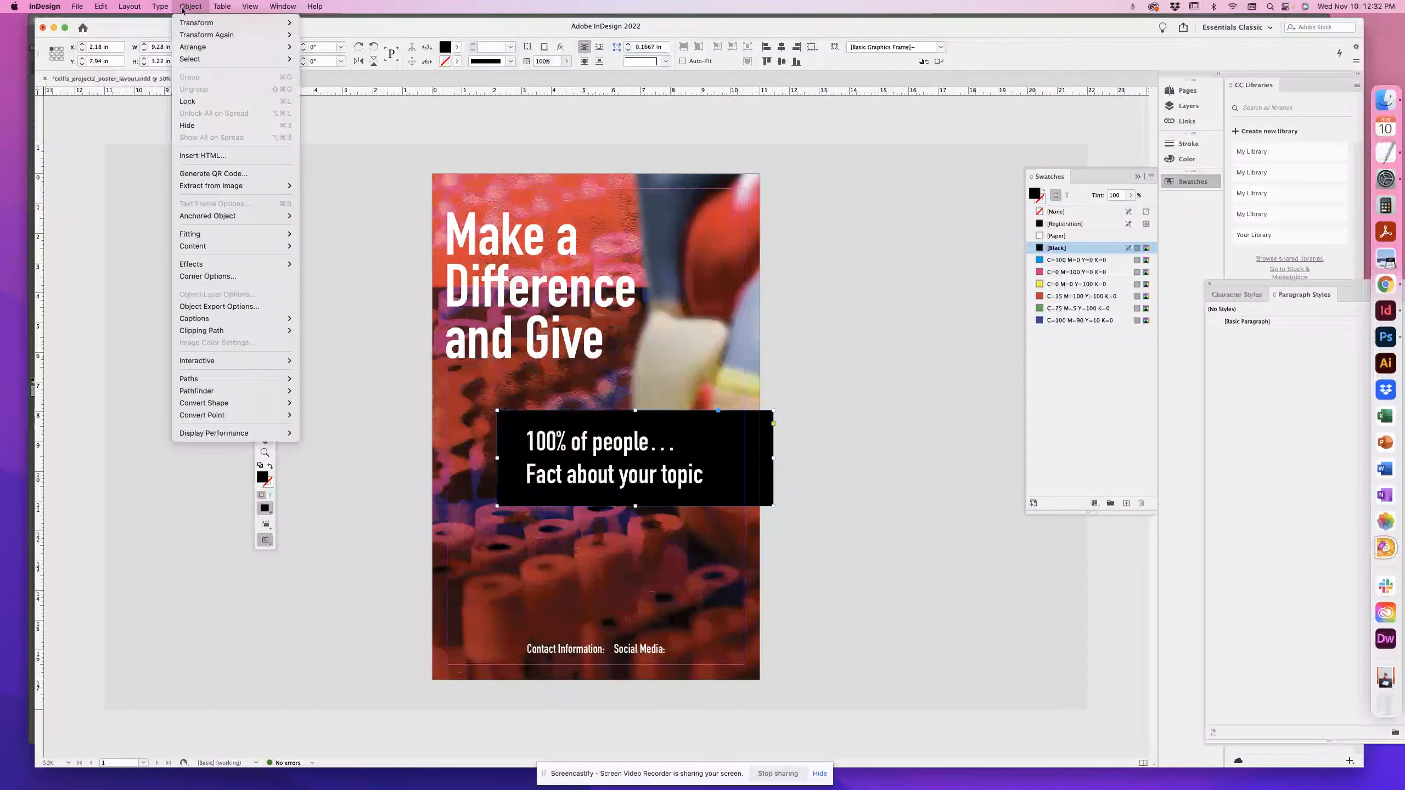
{"action": "mouse_move", "coordinate": [191, 263]}
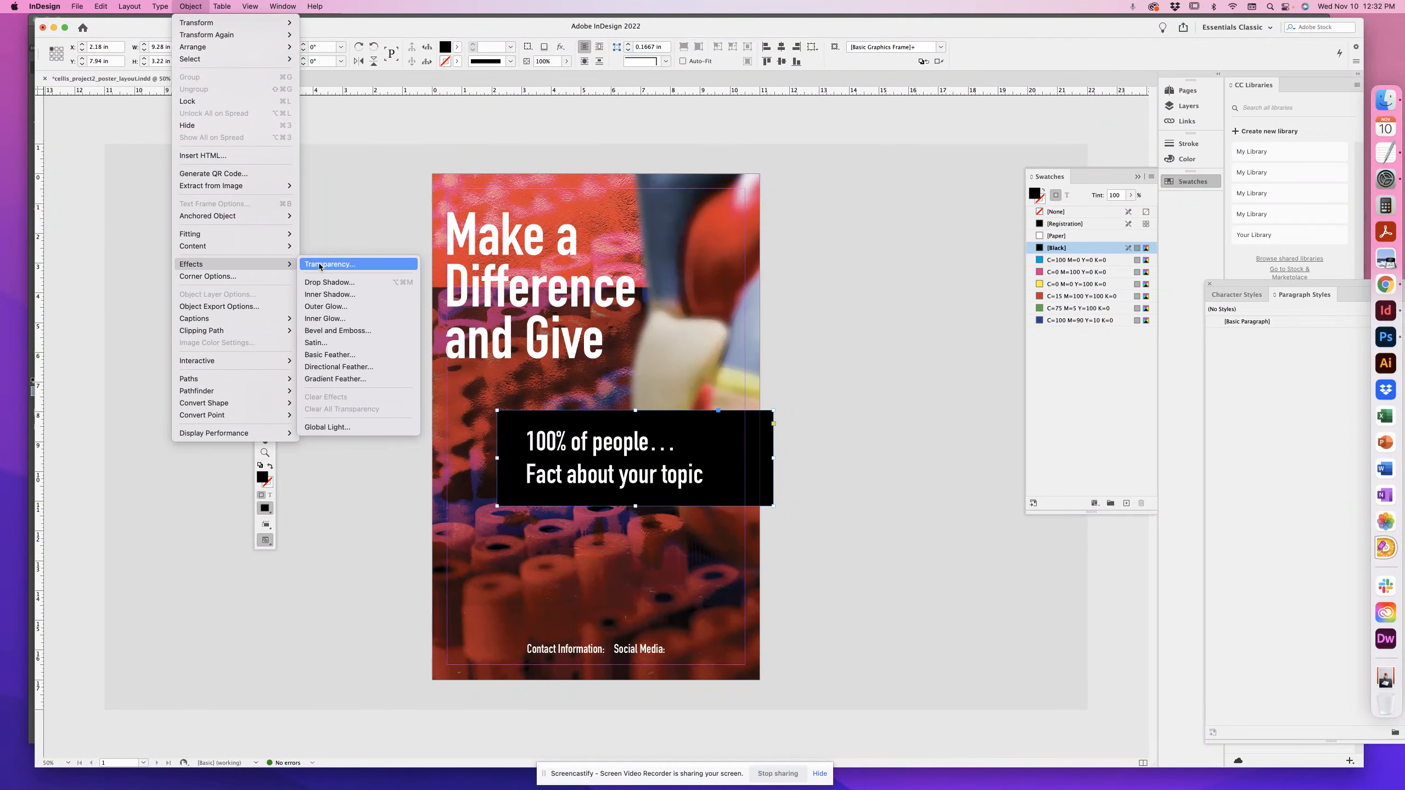
{"action": "left_click", "coordinate": [331, 264]}
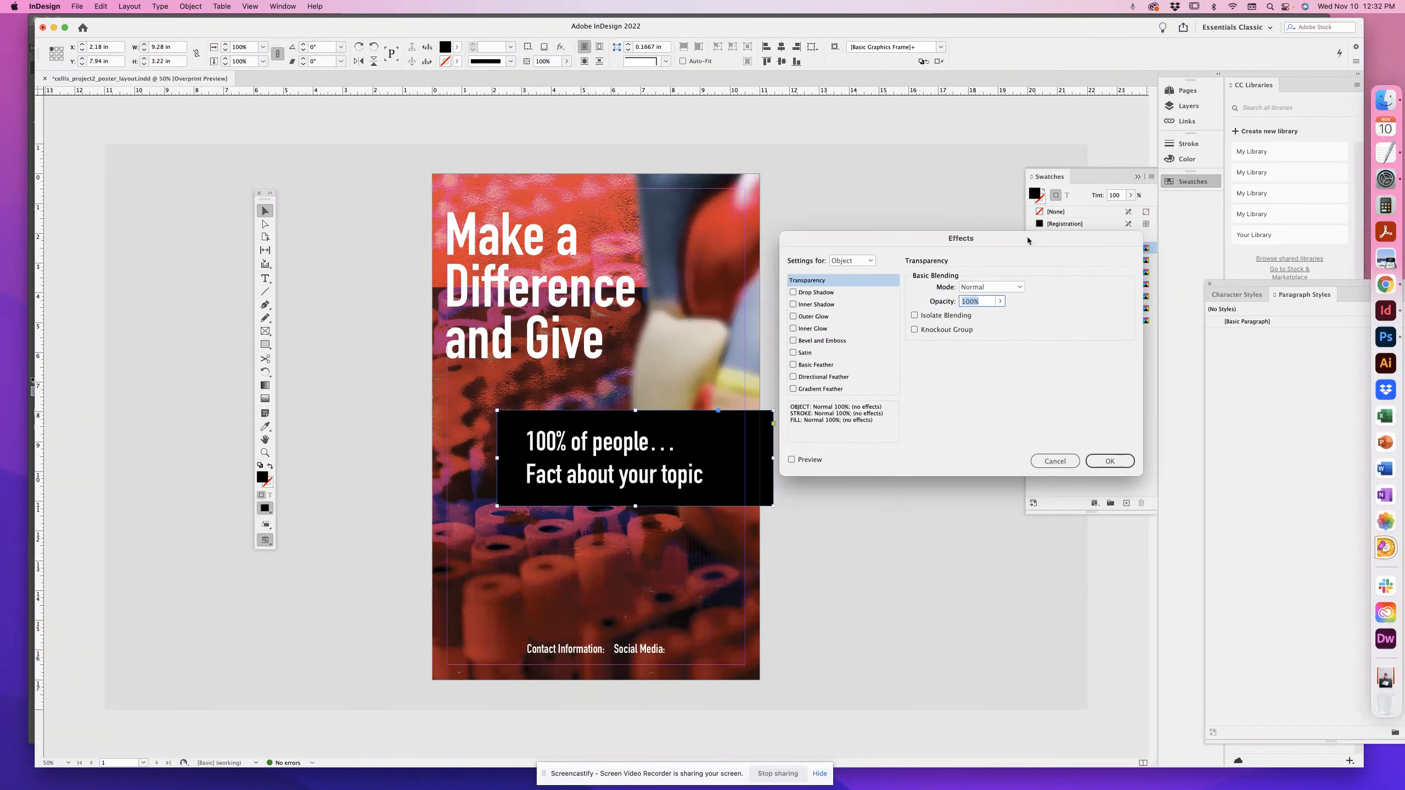
{"action": "left_click_drag", "start_coordinate": [961, 239], "coordinate": [927, 134]}
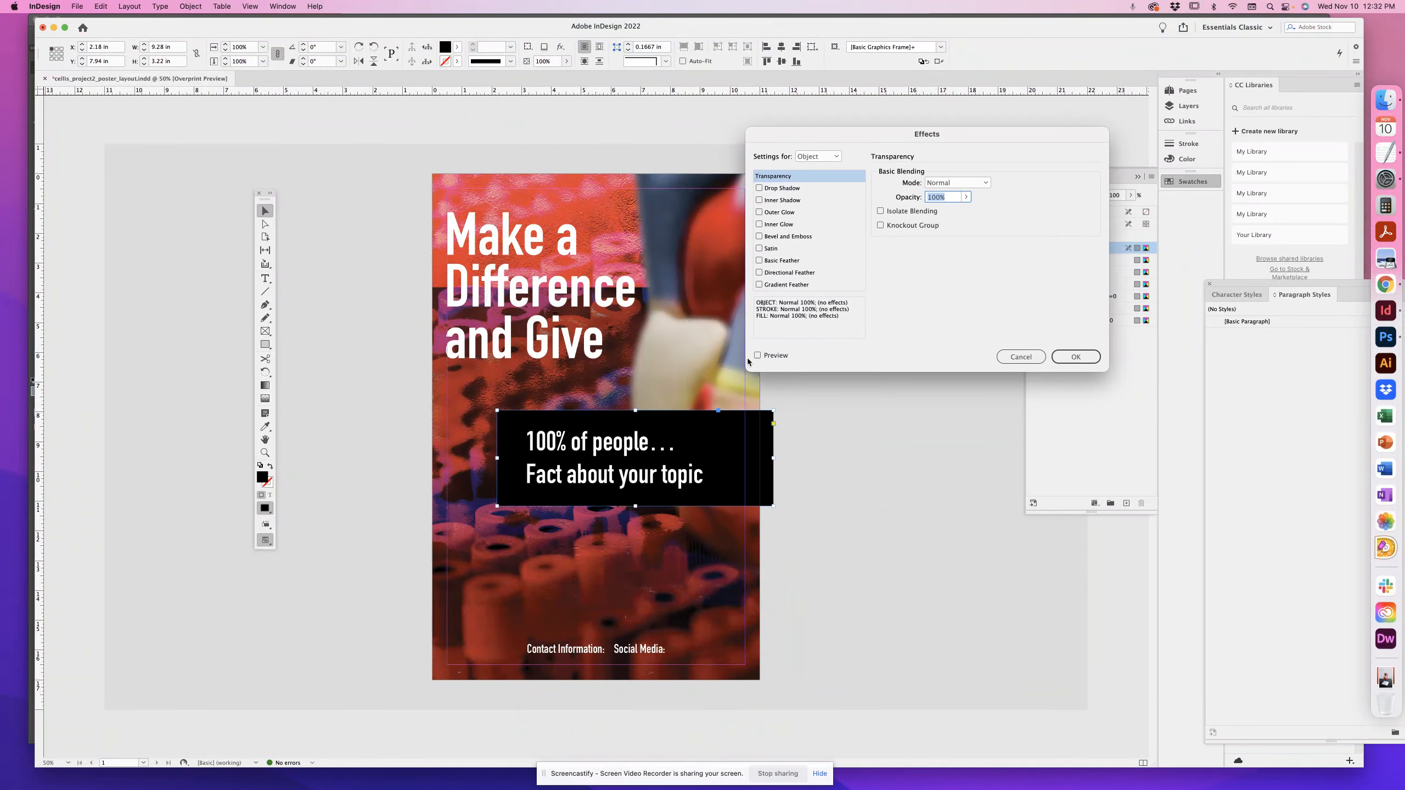
{"action": "left_click", "coordinate": [759, 355]}
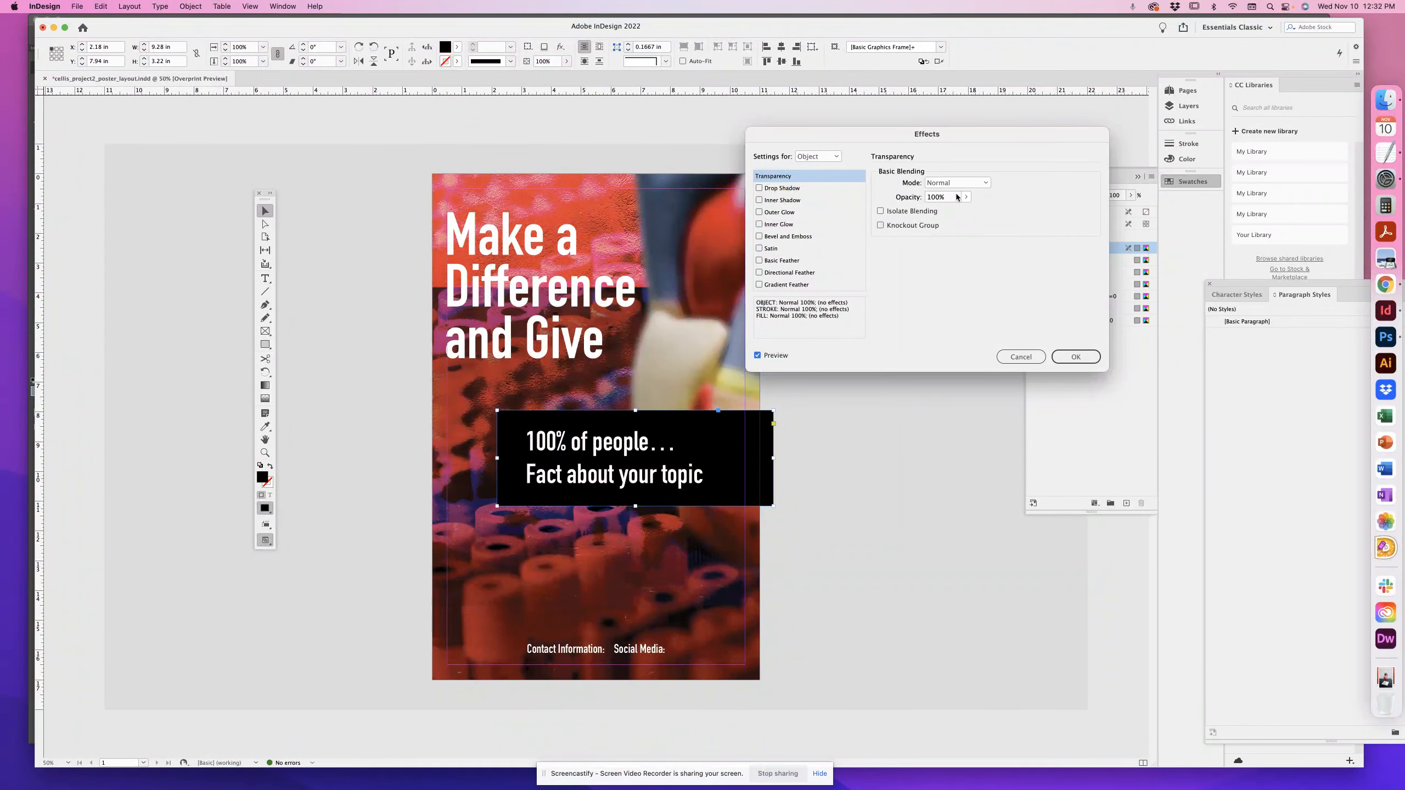
Set the box to Multiply blend at 48% opacity after trying Screen, and apply it.
{"action": "left_click", "coordinate": [958, 182]}
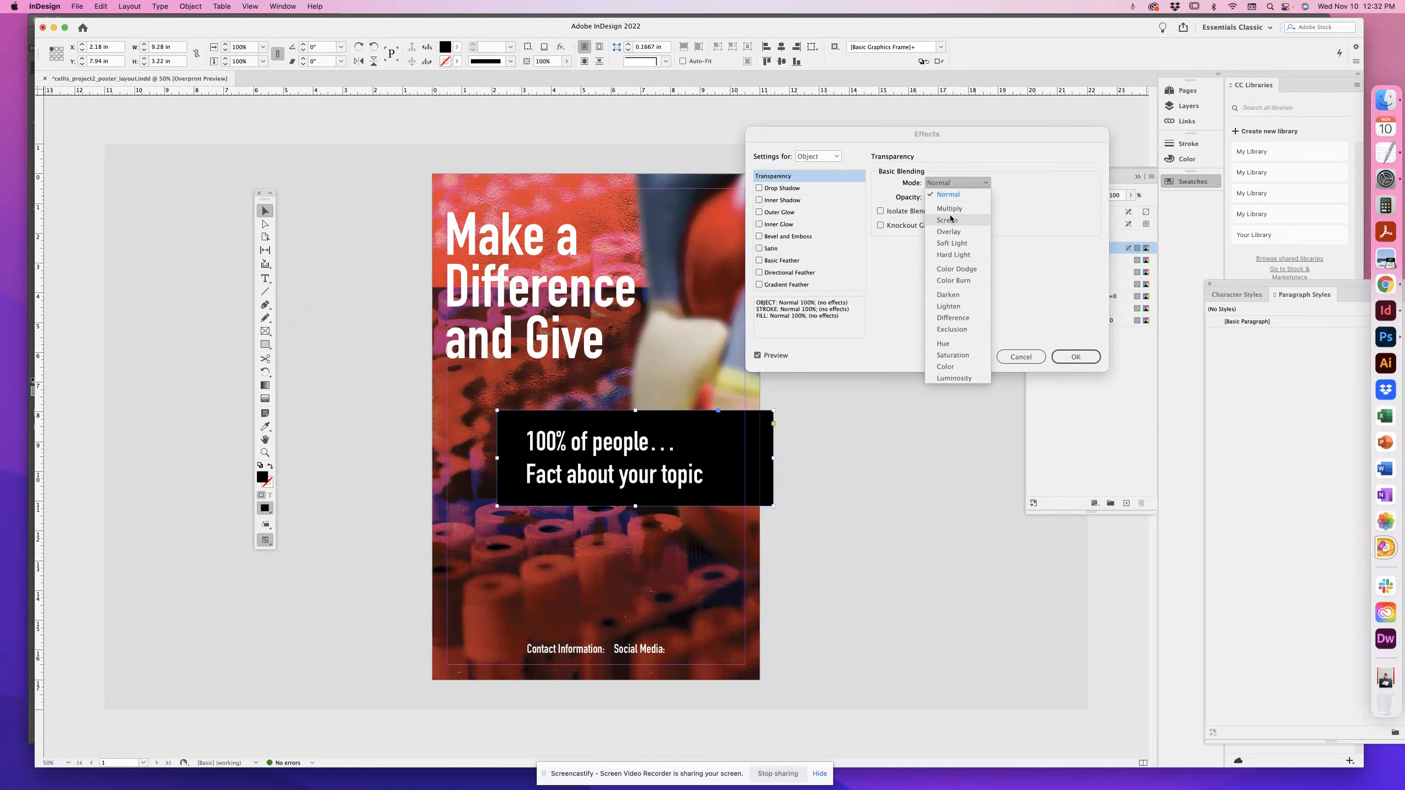
{"action": "left_click", "coordinate": [946, 220]}
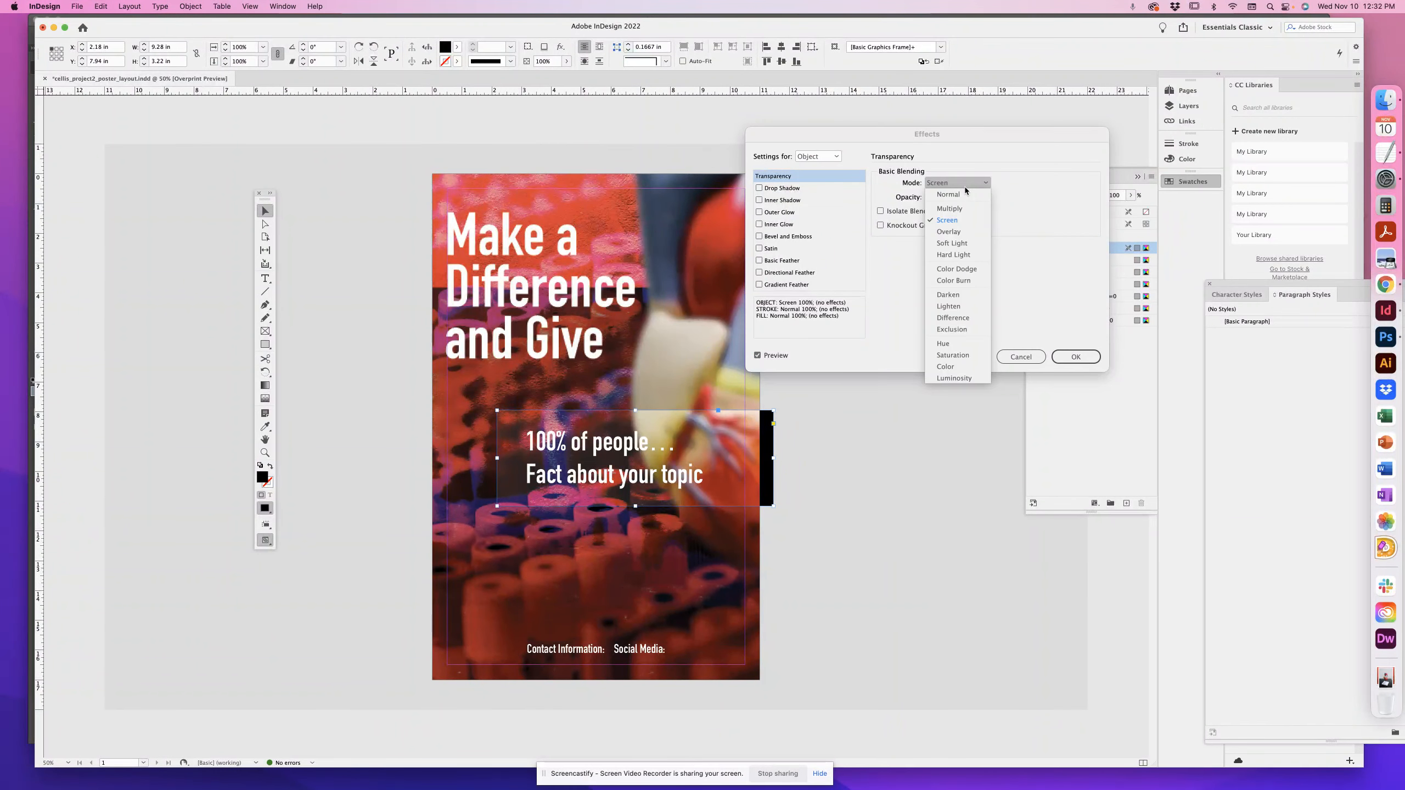
{"action": "left_click", "coordinate": [947, 194]}
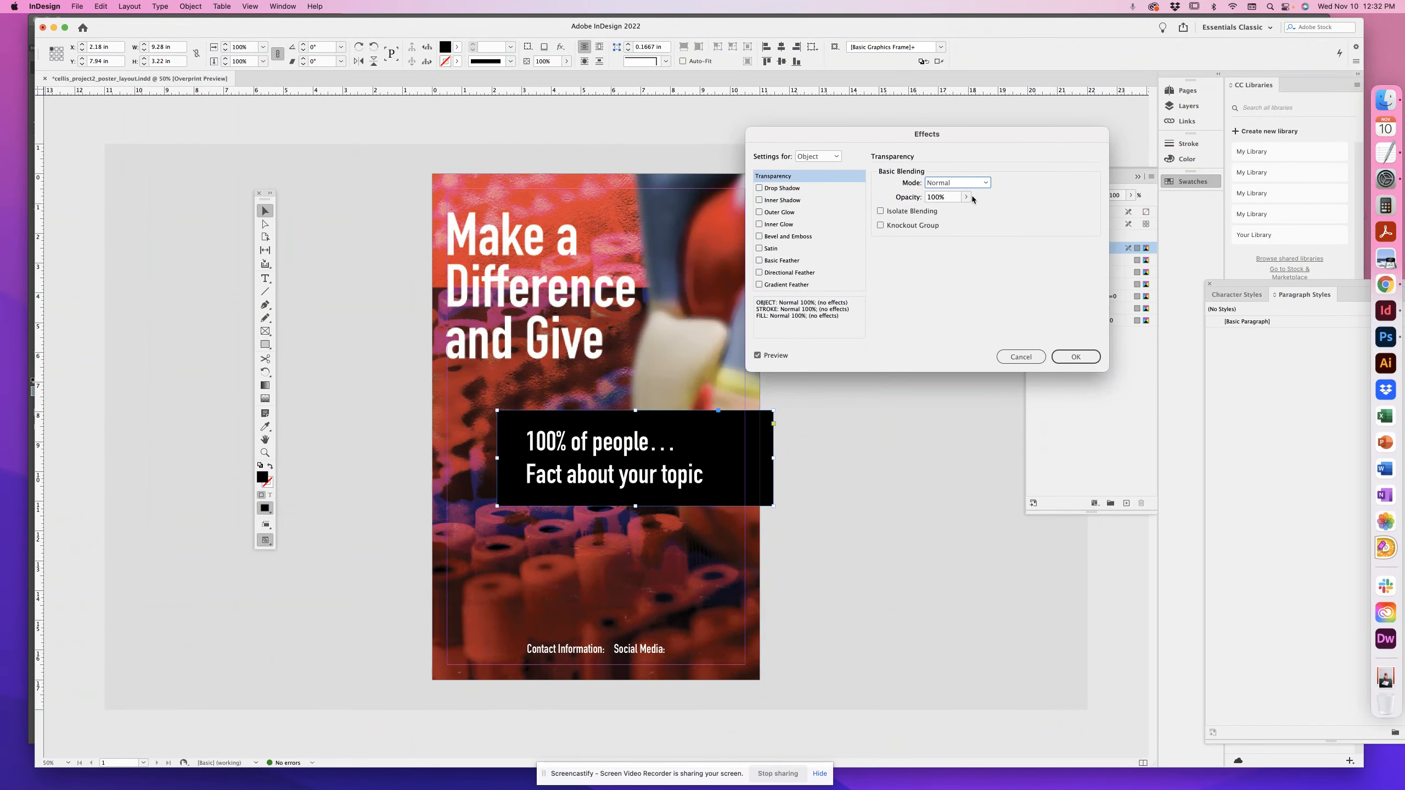
{"action": "left_click", "coordinate": [956, 184]}
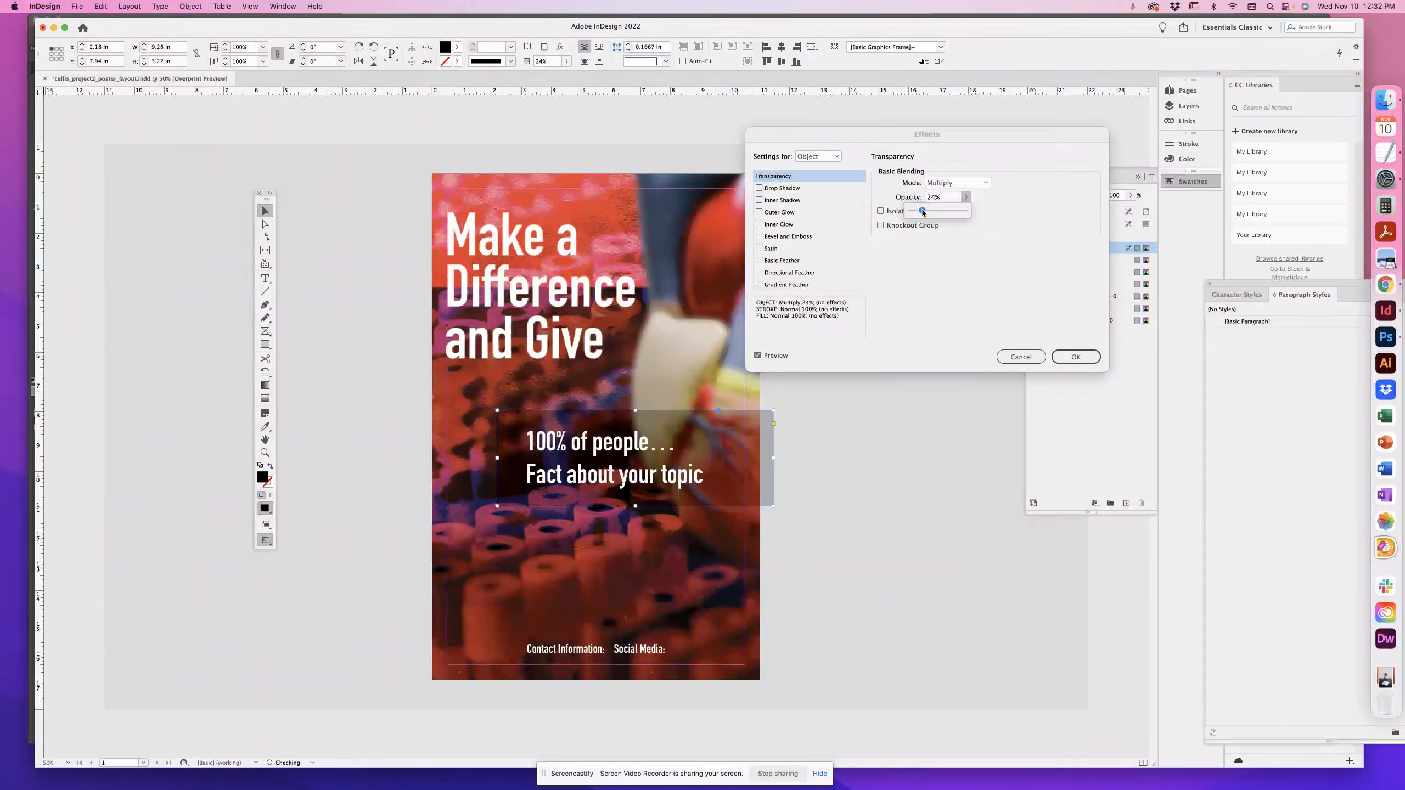
{"action": "left_click_drag", "start_coordinate": [921, 211], "coordinate": [937, 211]}
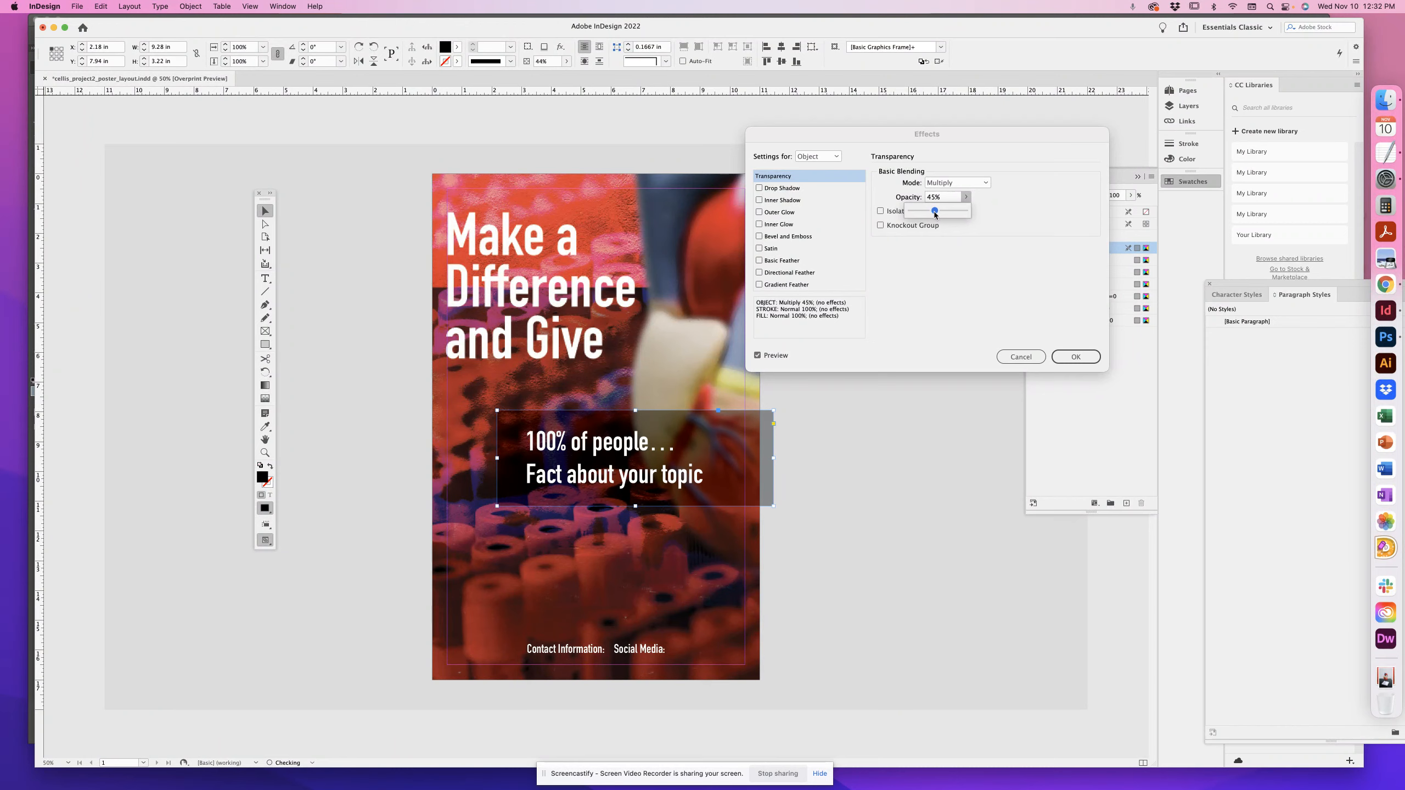
{"action": "left_click_drag", "start_coordinate": [935, 211], "coordinate": [939, 211]}
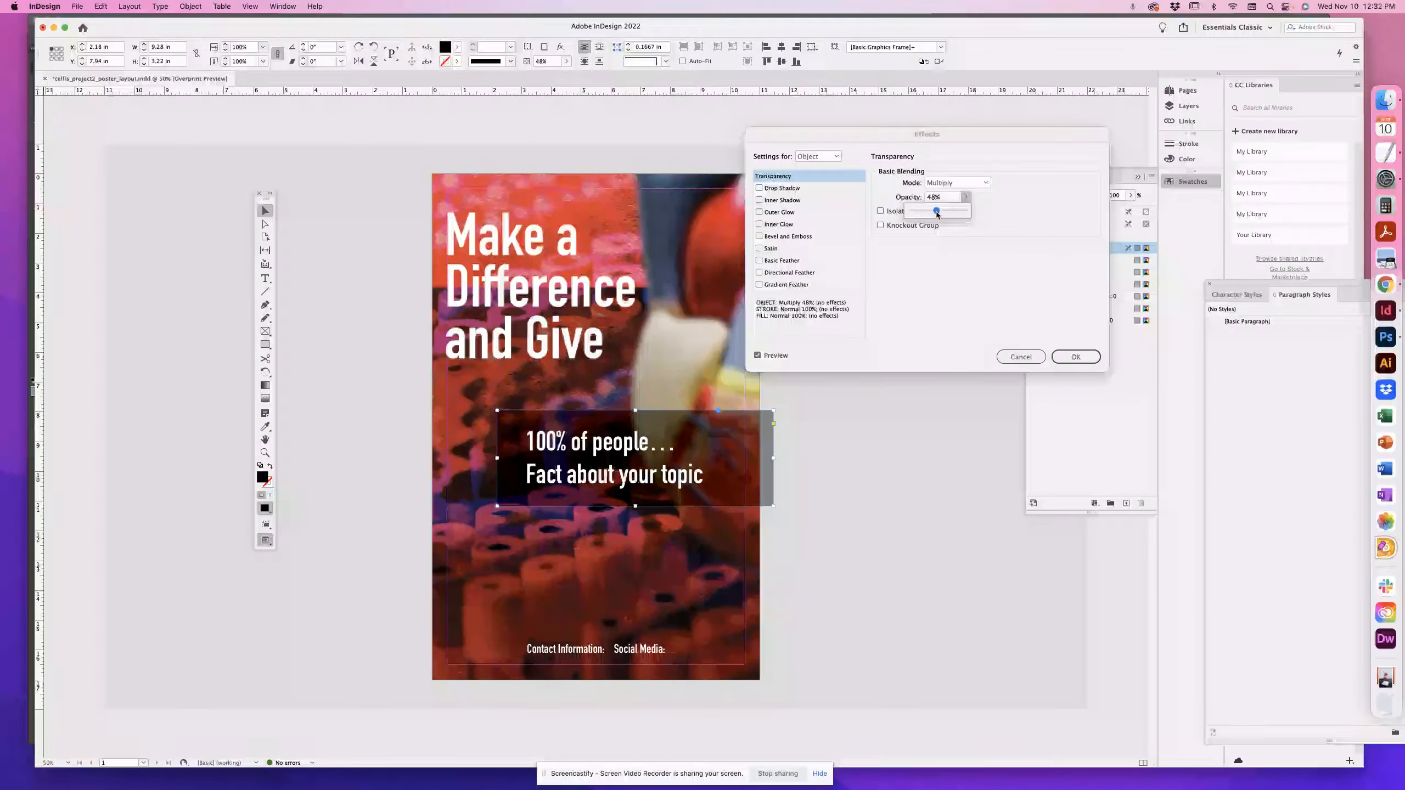
{"action": "left_click", "coordinate": [1076, 357]}
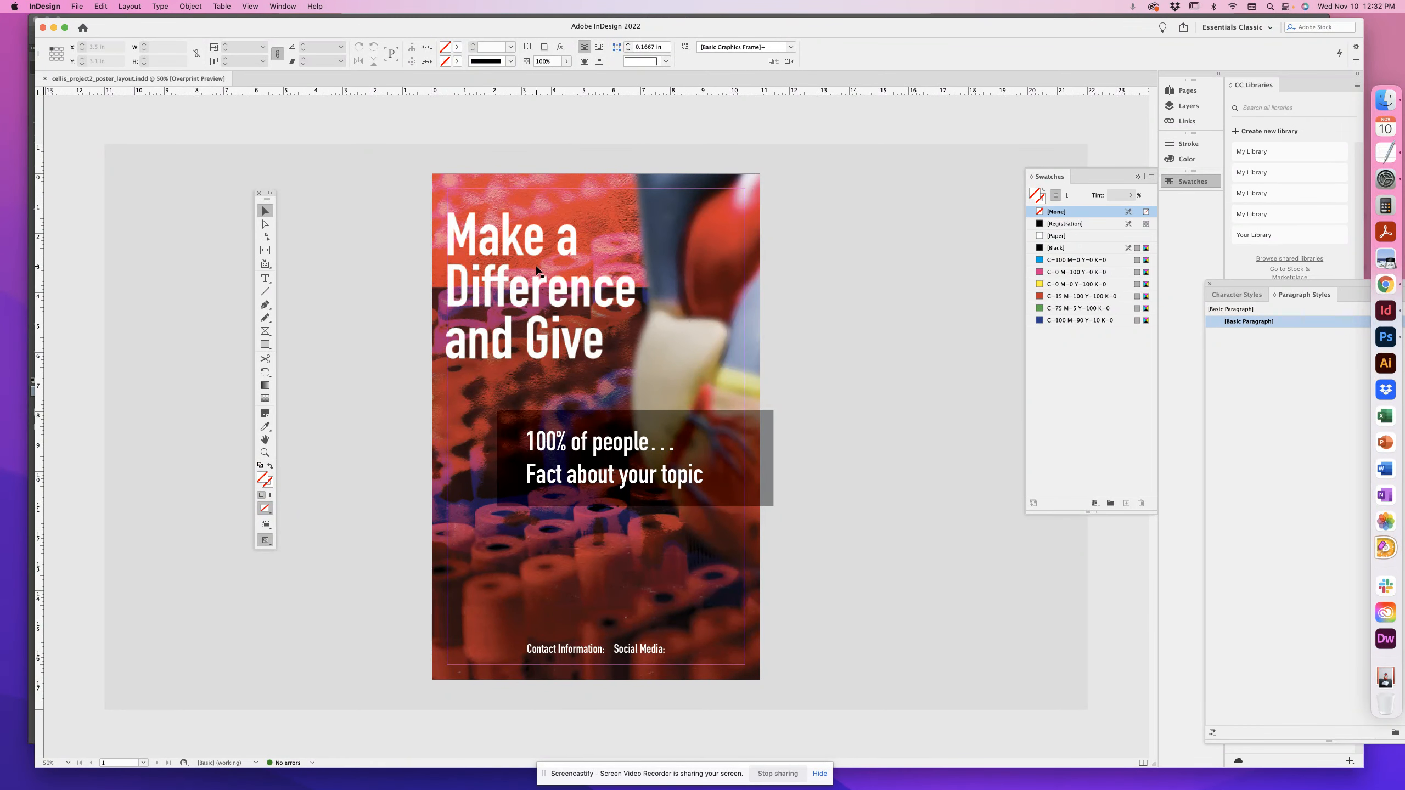
Switch to View > Screen Mode > Preview so guides and frame edges are hidden.
{"action": "left_click", "coordinate": [250, 7]}
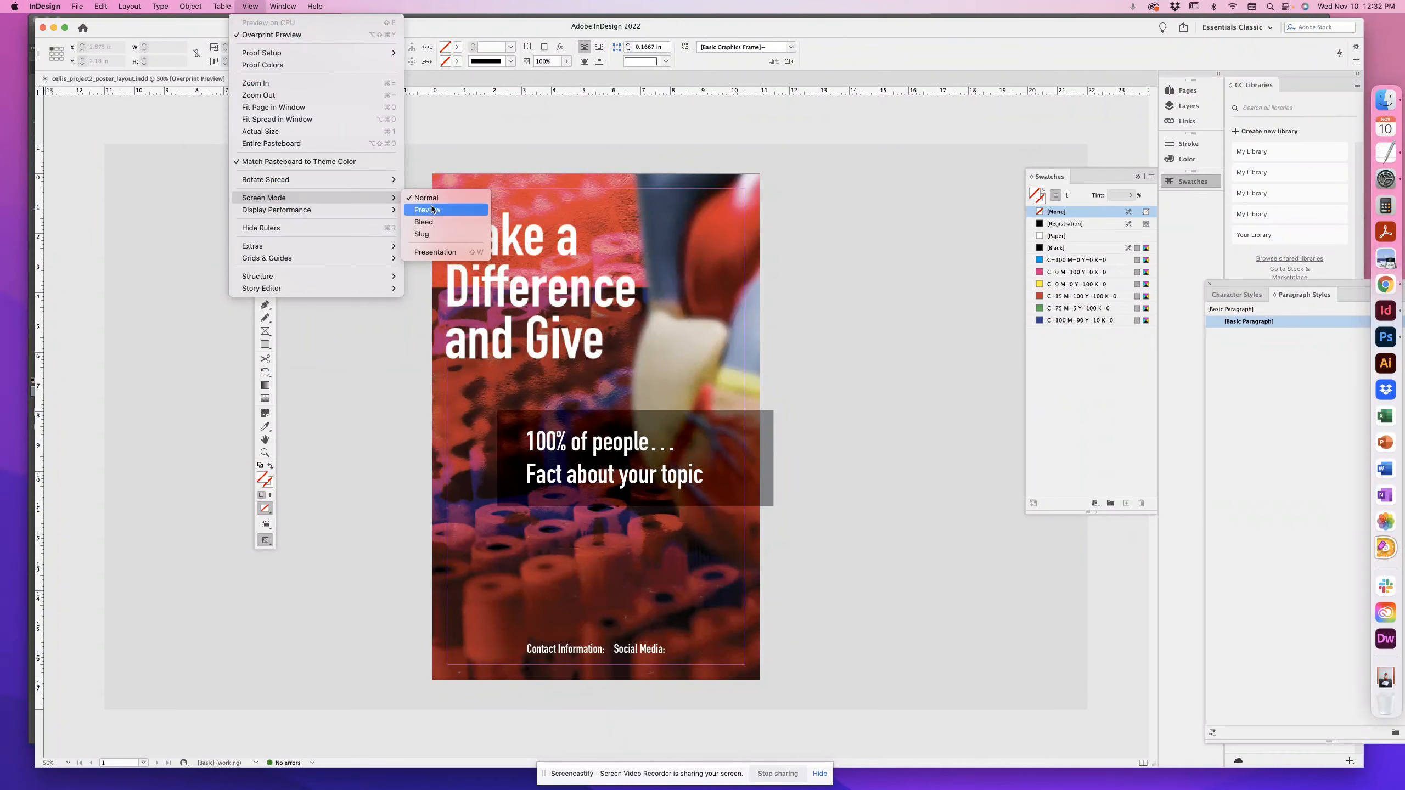
{"action": "left_click", "coordinate": [428, 210]}
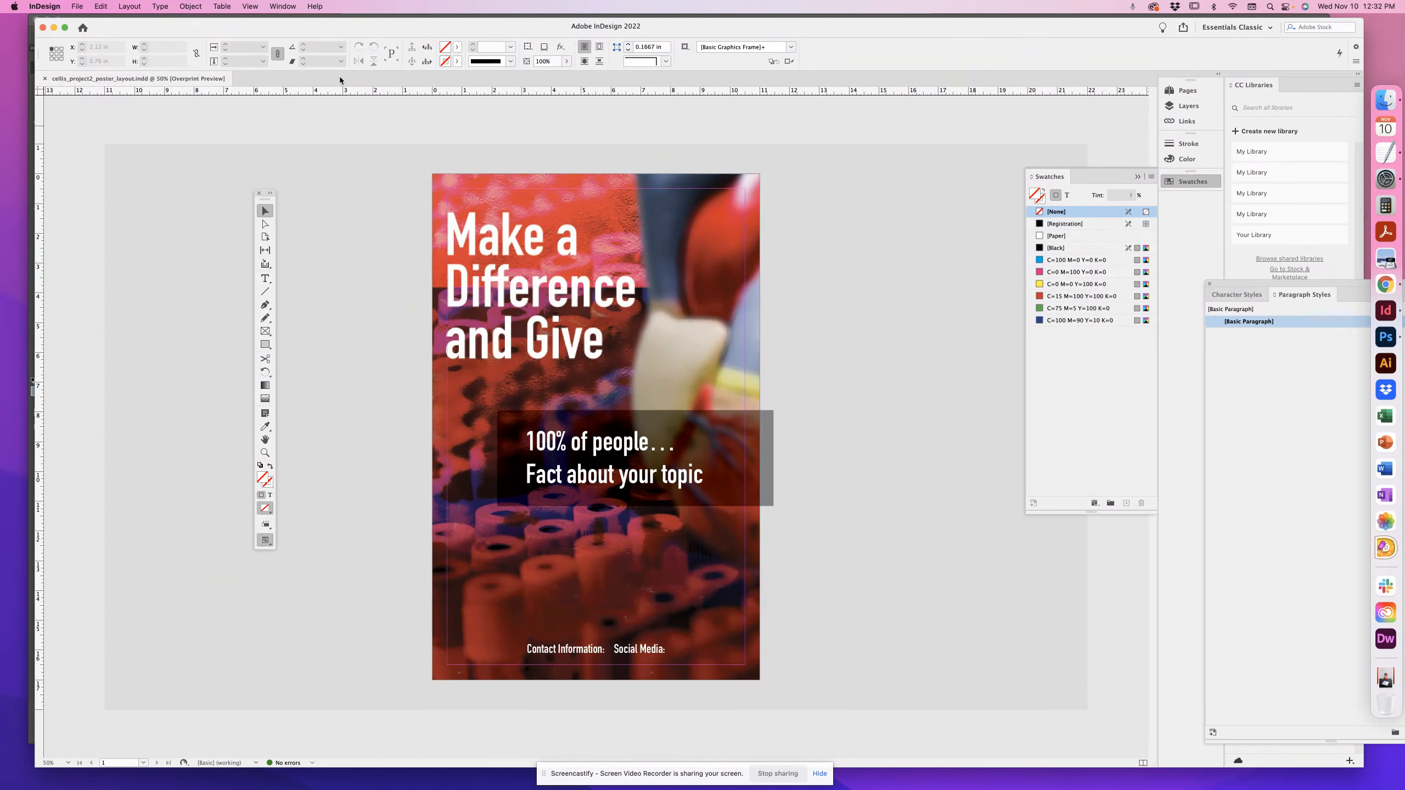
{"action": "left_click", "coordinate": [282, 7]}
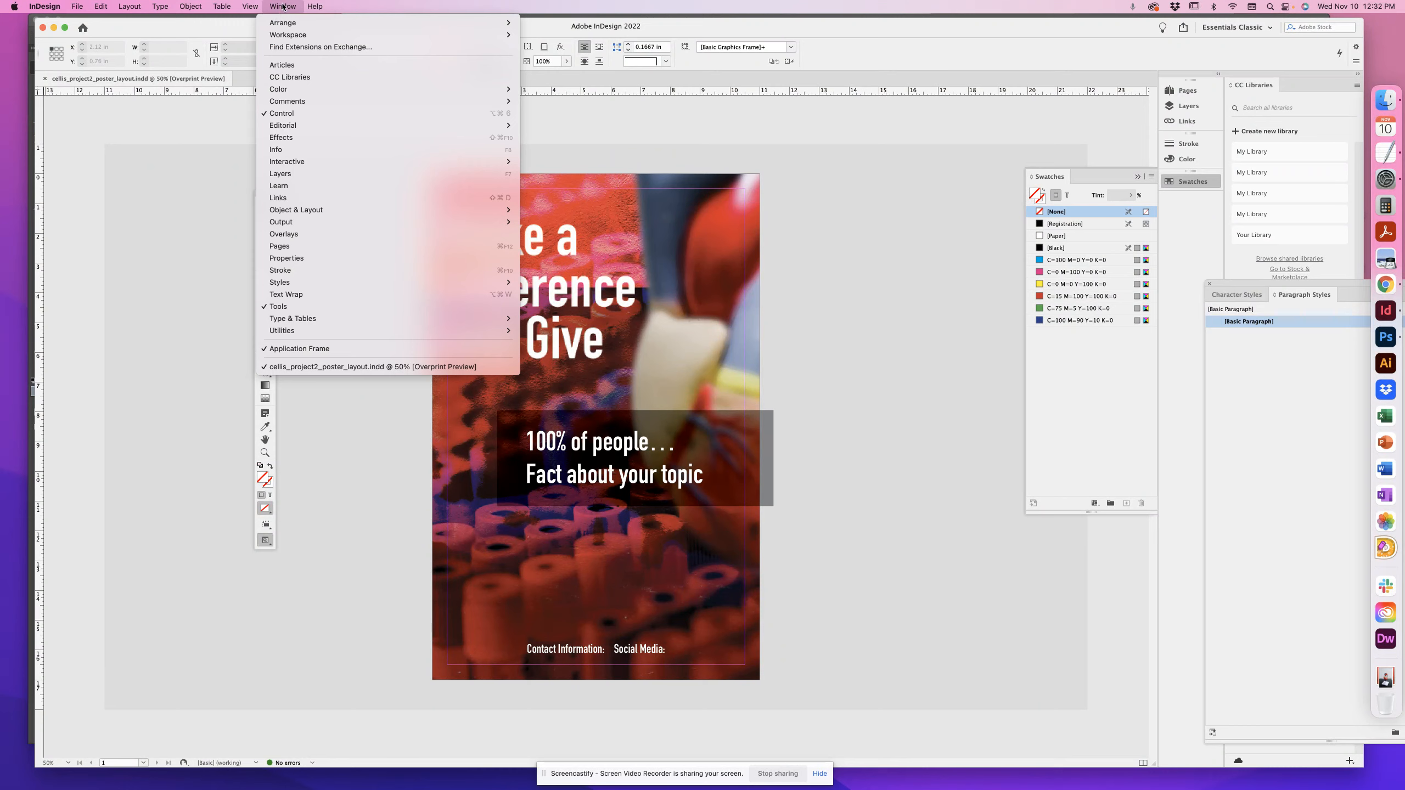
{"action": "left_click", "coordinate": [251, 6]}
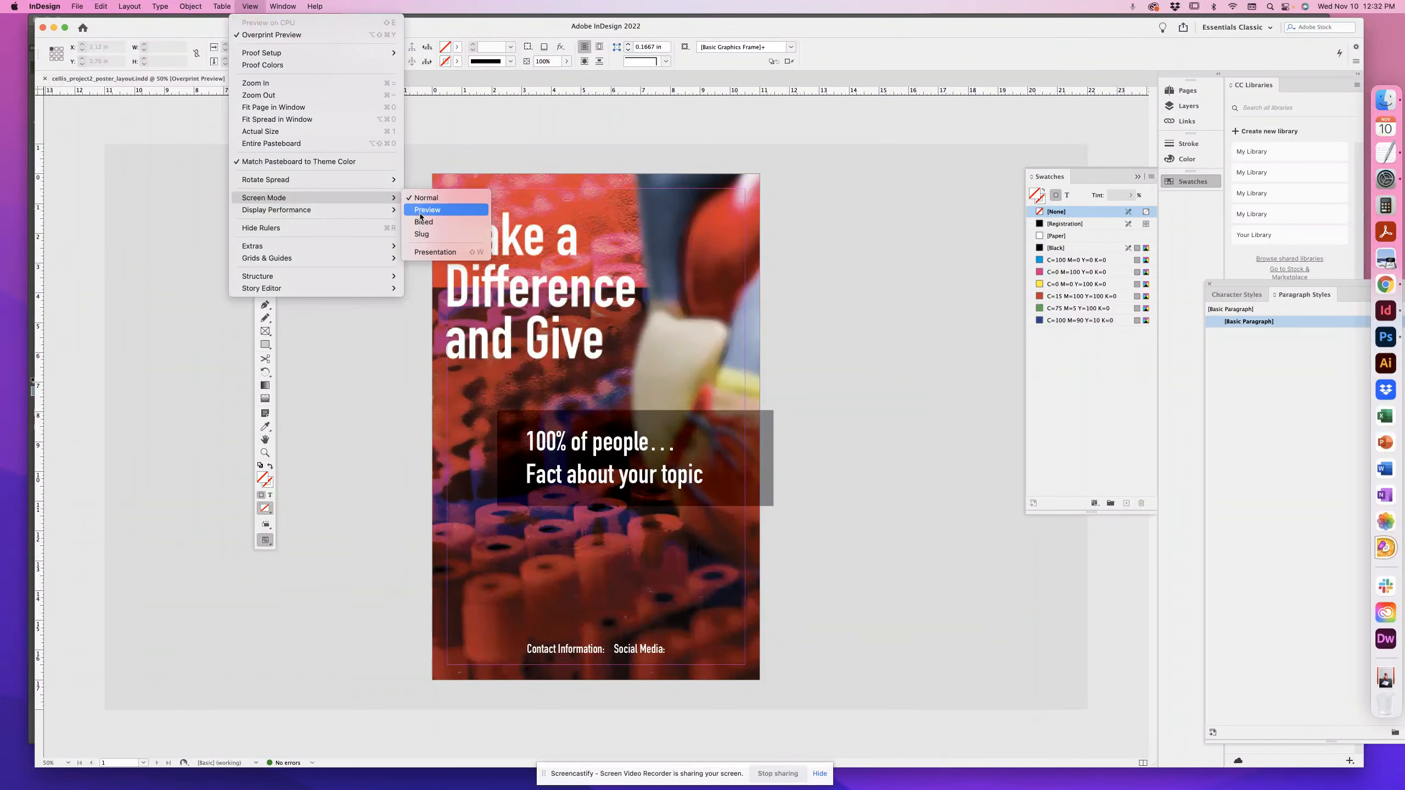
{"action": "left_click", "coordinate": [424, 197]}
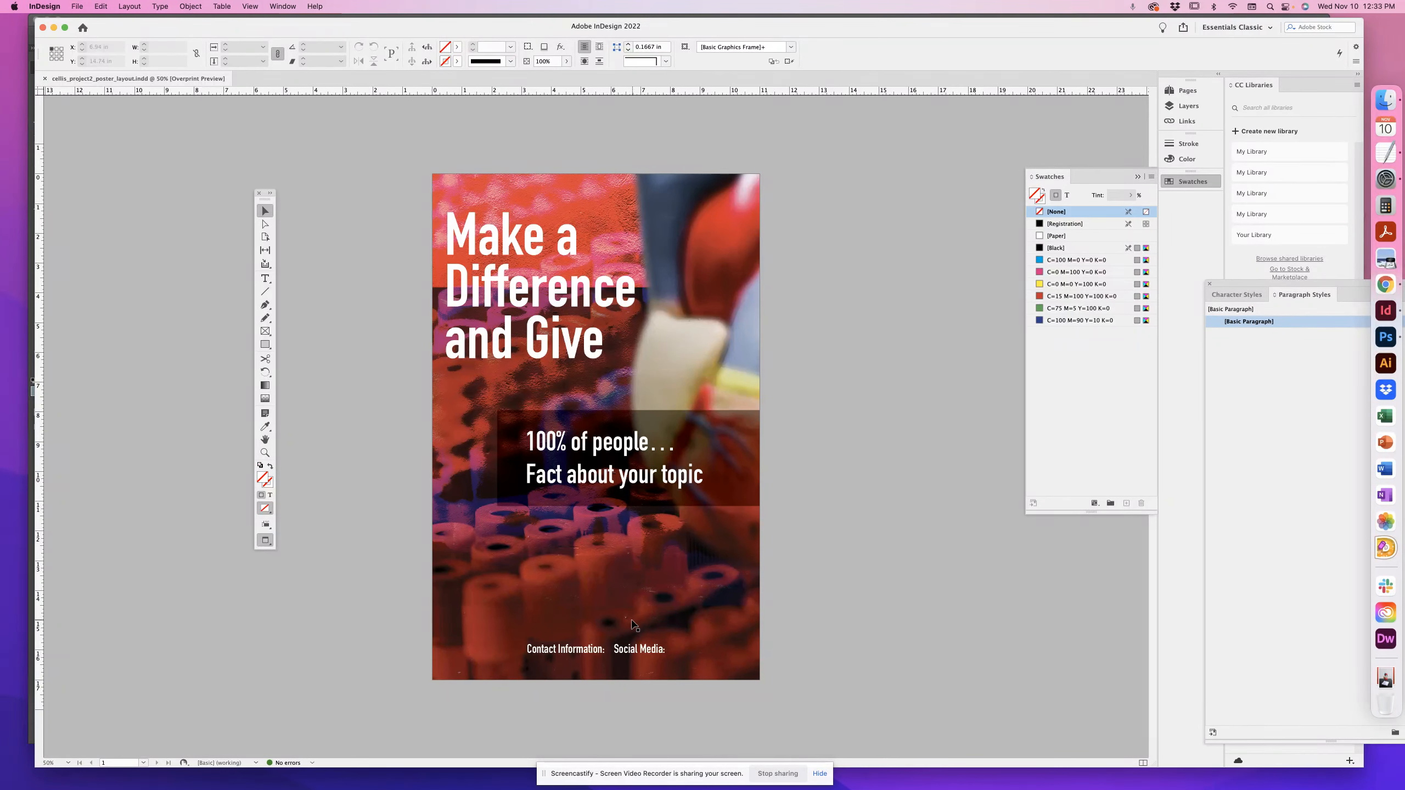
{"action": "mouse_move", "coordinate": [862, 384]}
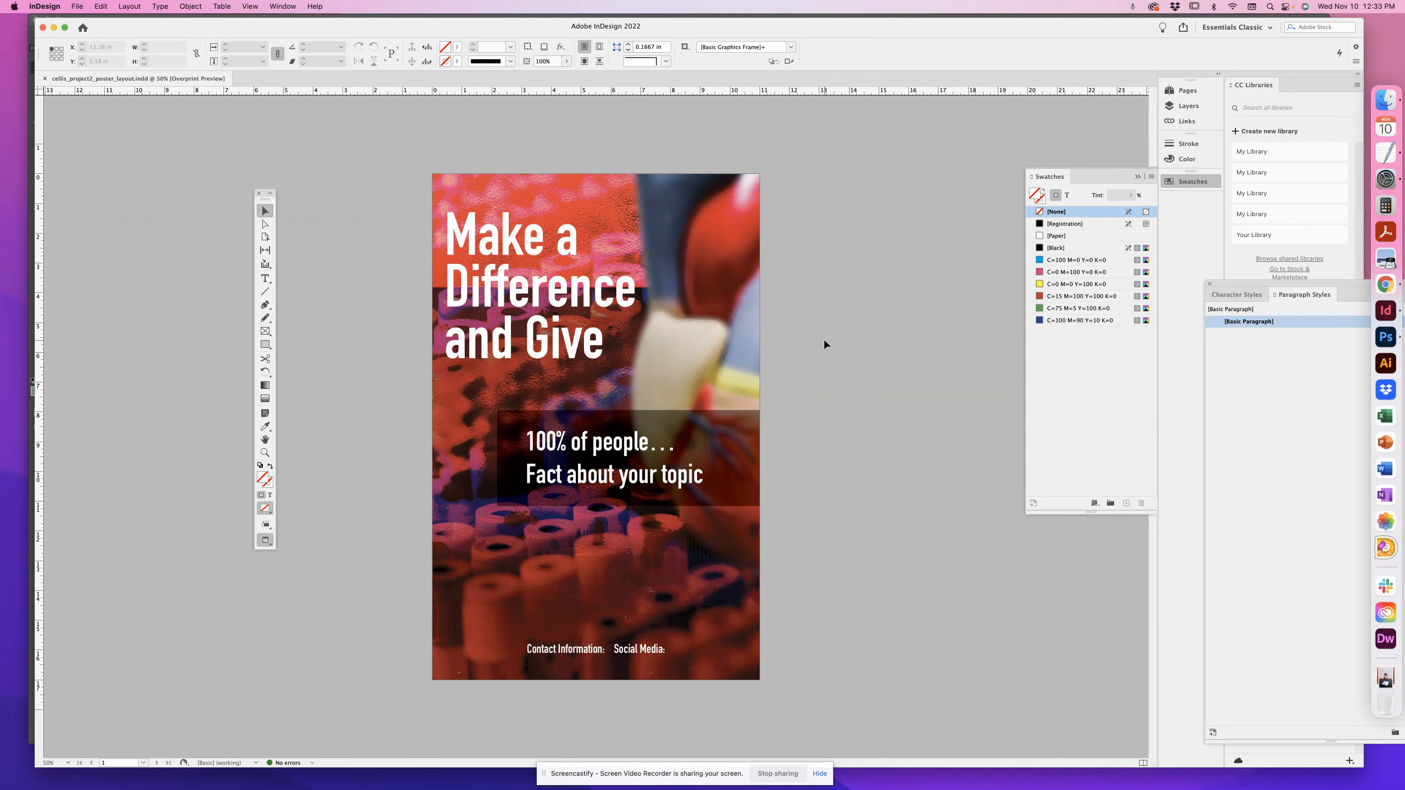
{"action": "mouse_move", "coordinate": [953, 327]}
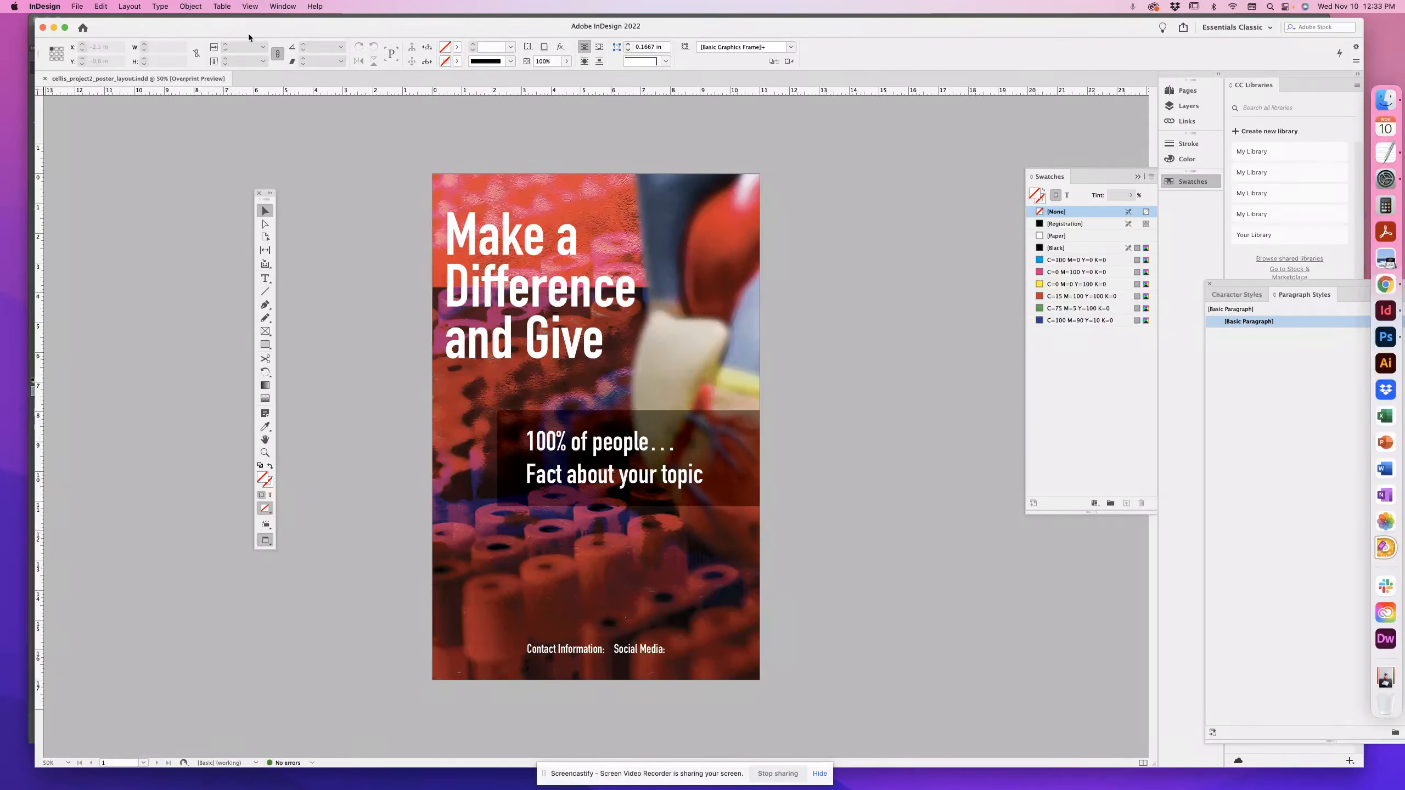
Export the poster as an Adobe PDF under the document name, accepting the blend space warning.
{"action": "left_click", "coordinate": [75, 6]}
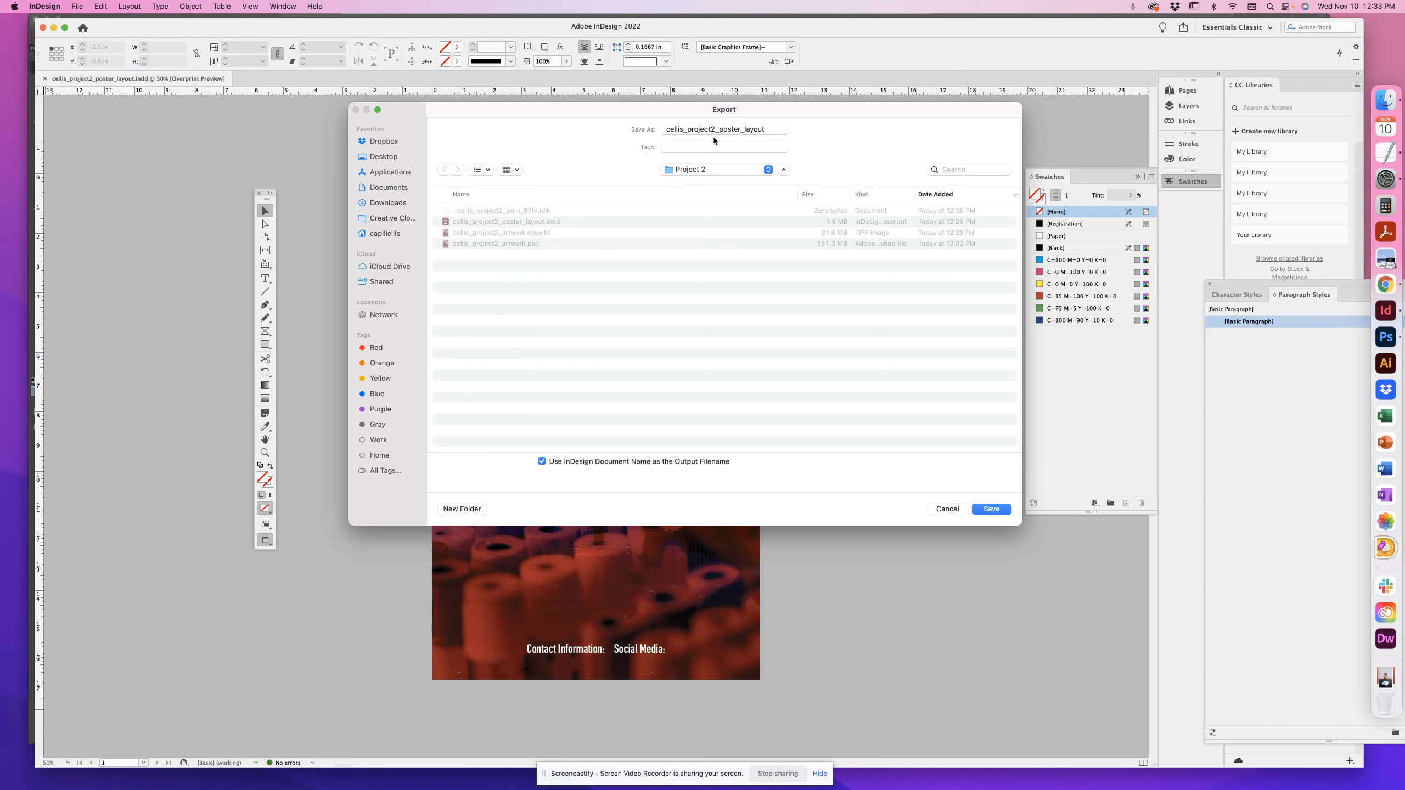
{"action": "mouse_move", "coordinate": [997, 399]}
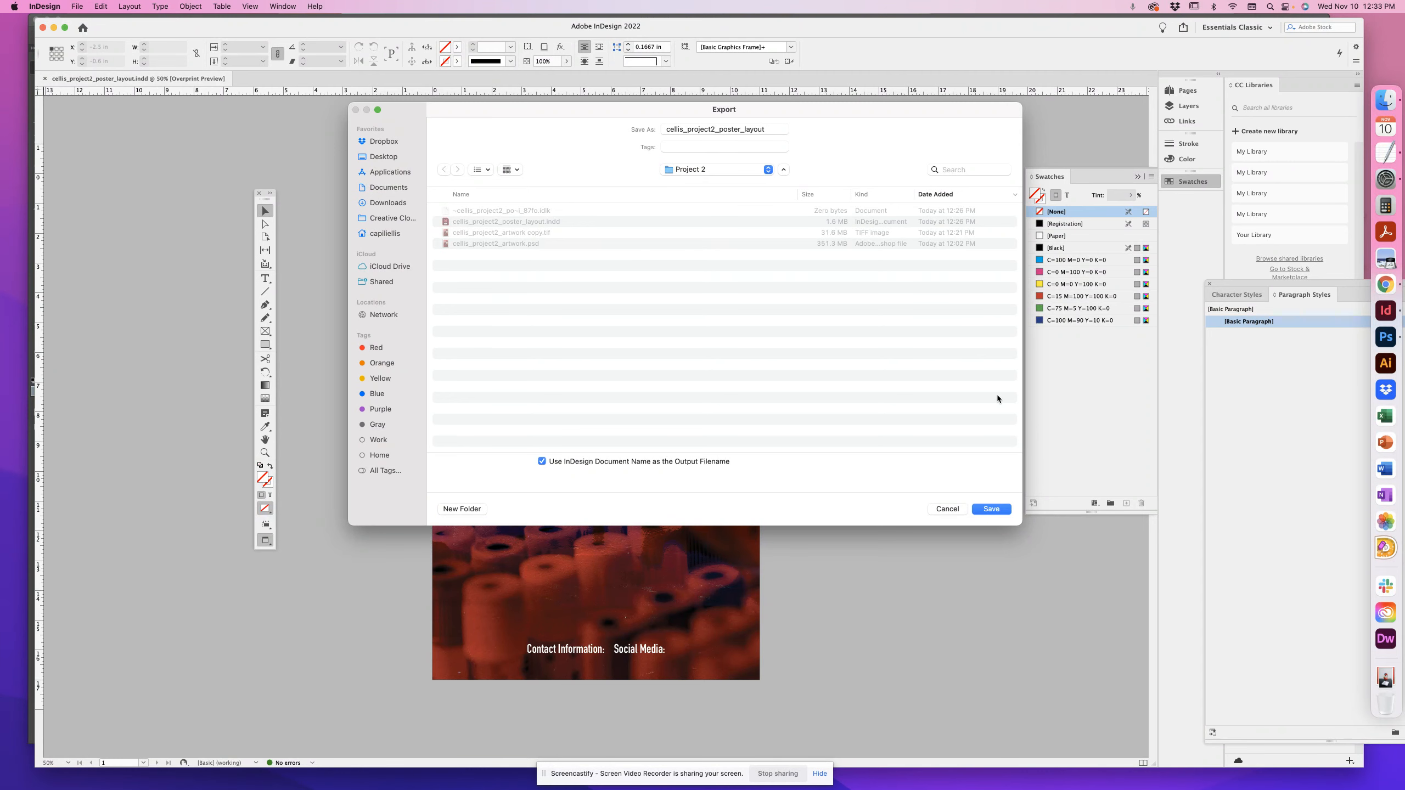
{"action": "left_click", "coordinate": [991, 509]}
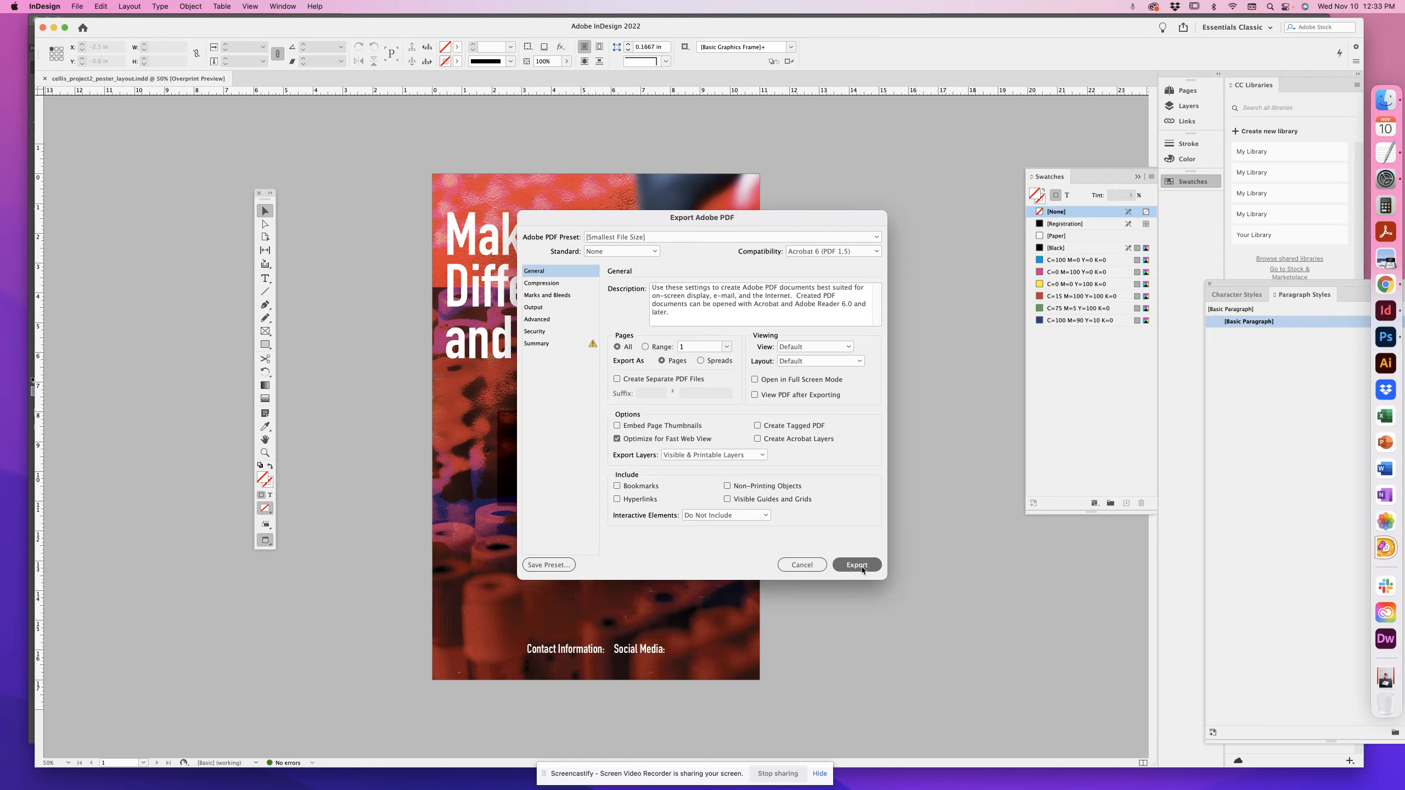
{"action": "left_click", "coordinate": [855, 564]}
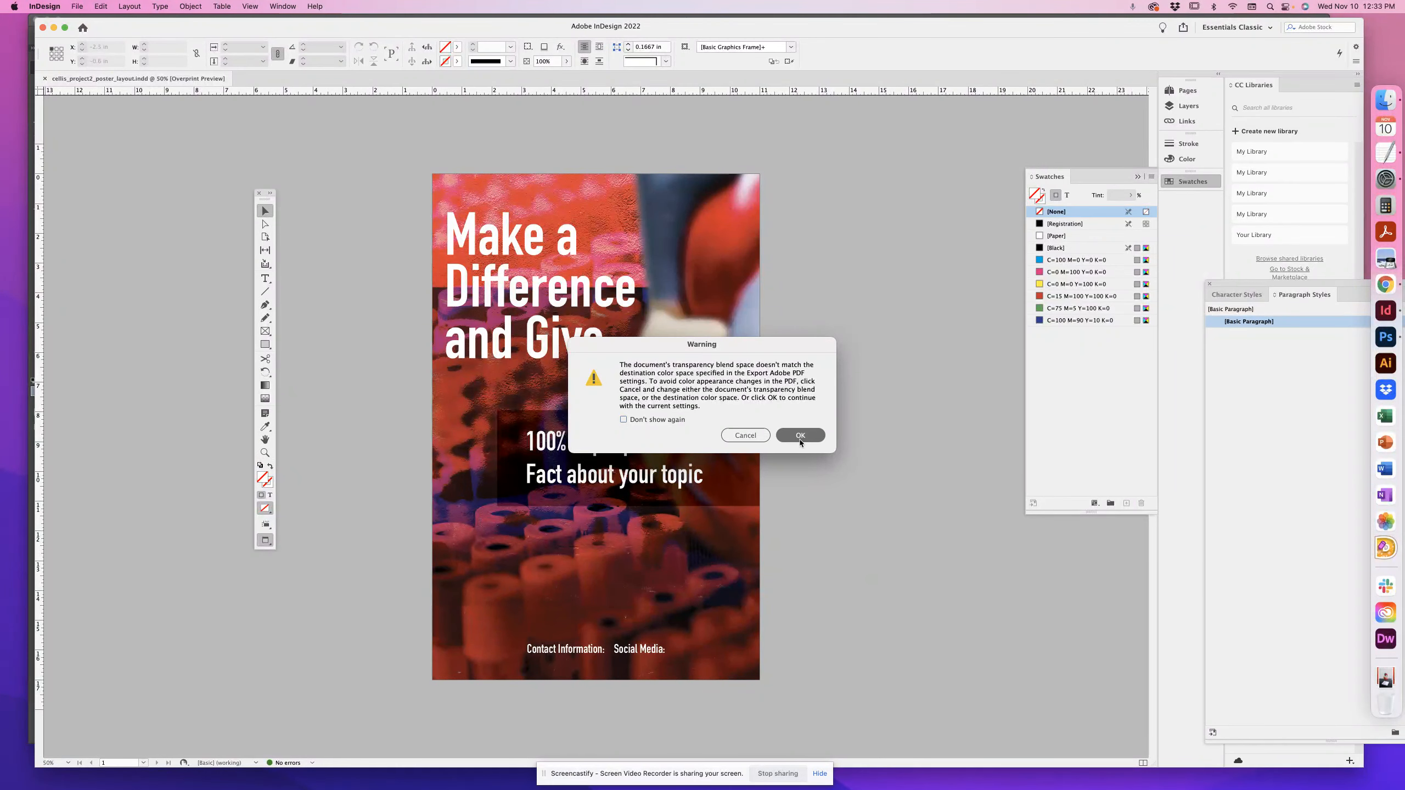
{"action": "left_click", "coordinate": [799, 436]}
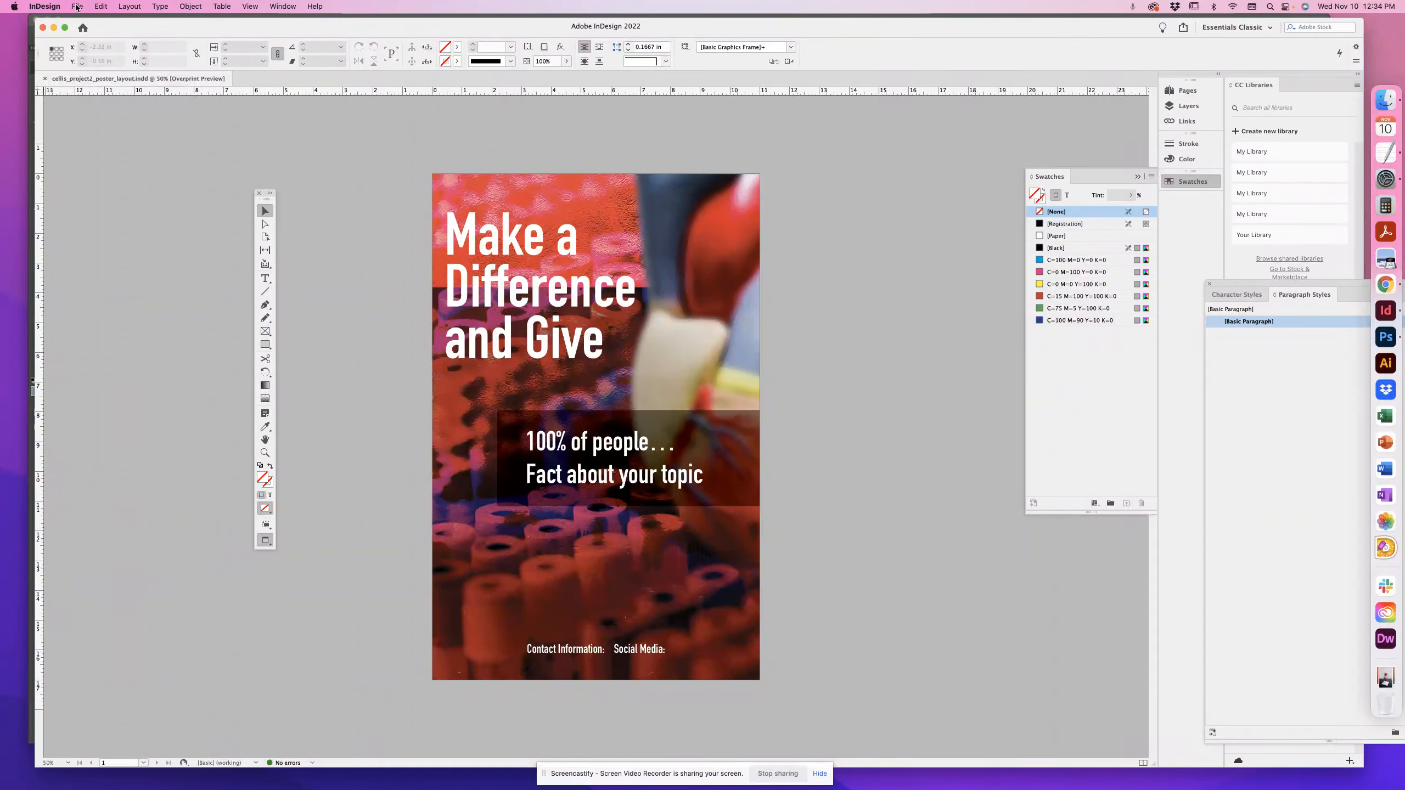
Export the poster again as a High quality 300 ppi JPEG under the document name.
{"action": "left_click", "coordinate": [77, 6]}
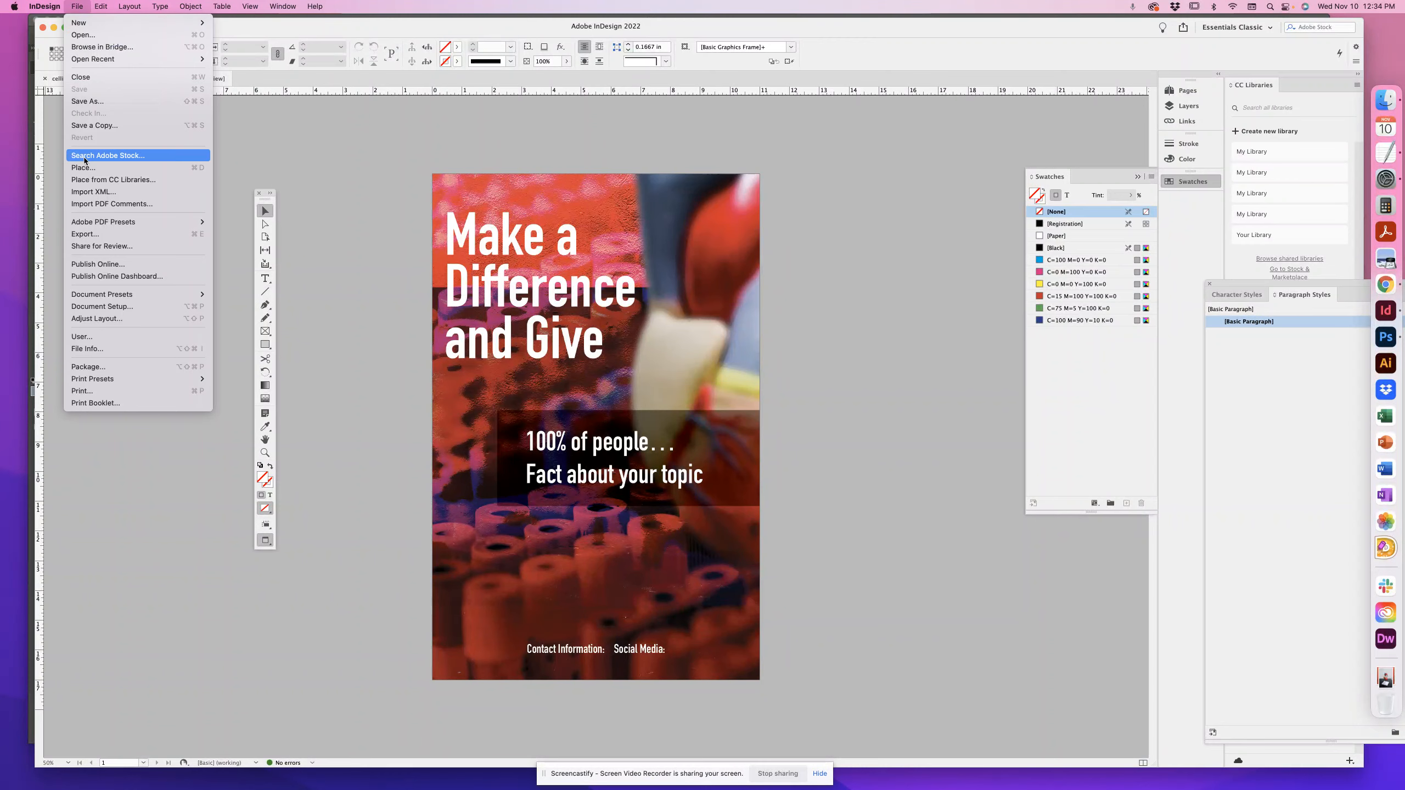
{"action": "mouse_move", "coordinate": [85, 234]}
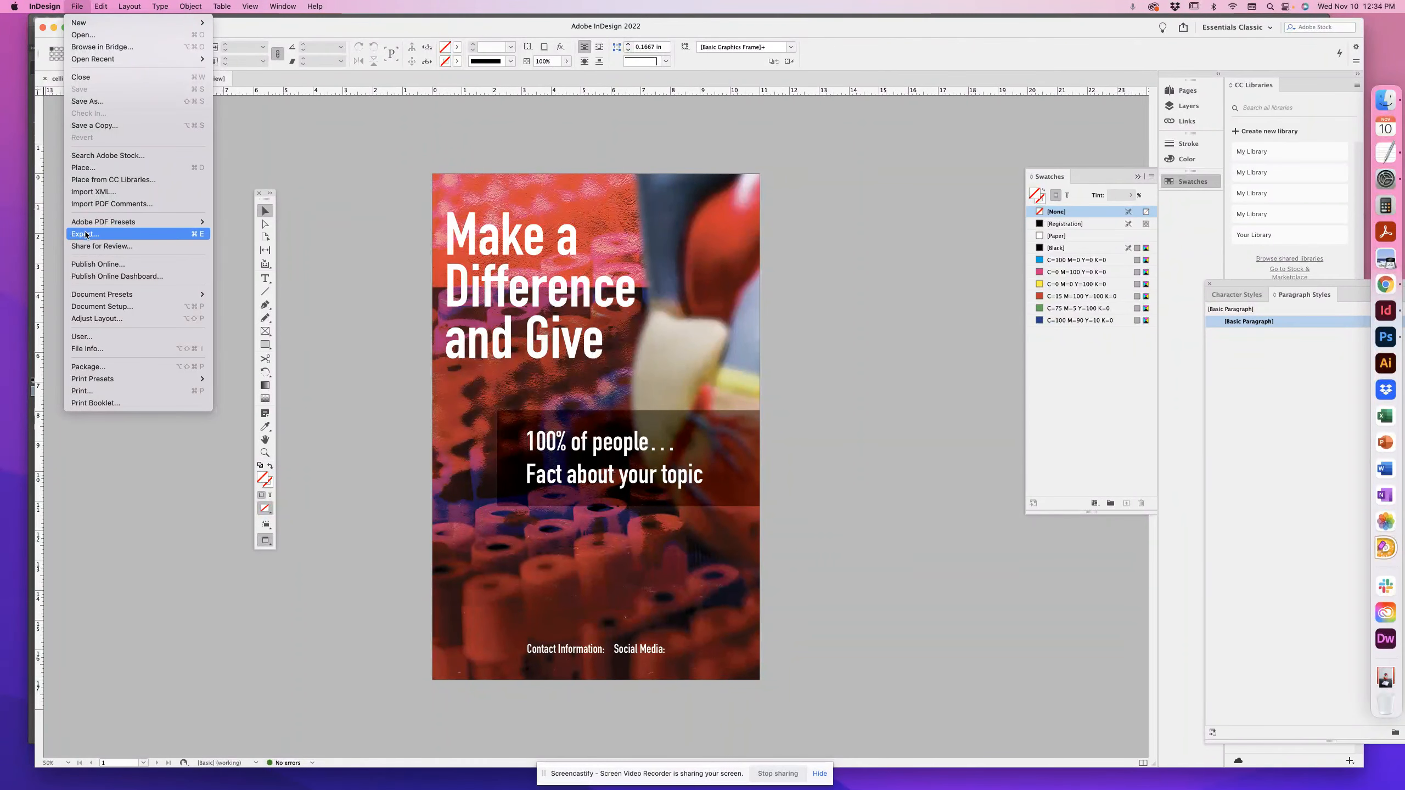
{"action": "left_click", "coordinate": [84, 234]}
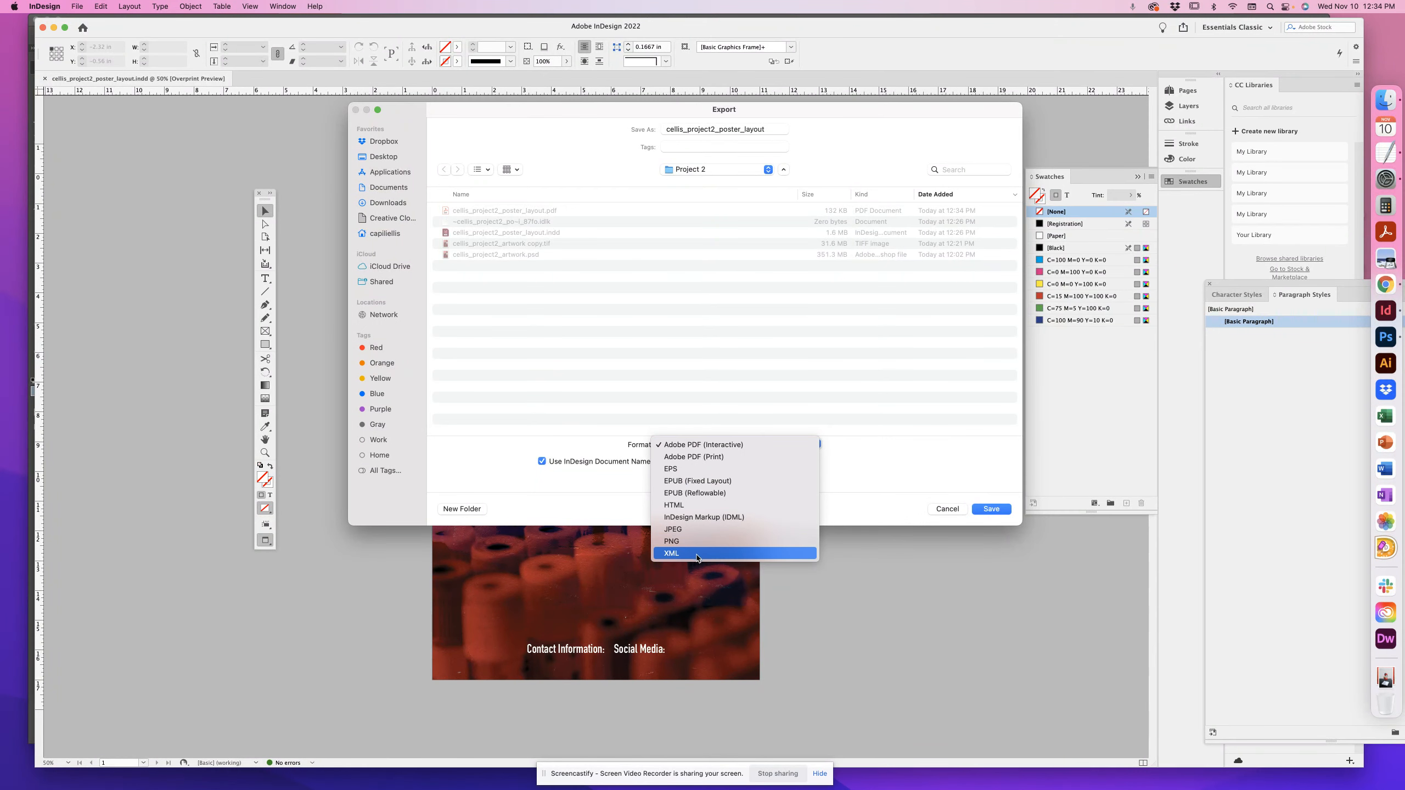
{"action": "left_click", "coordinate": [673, 529]}
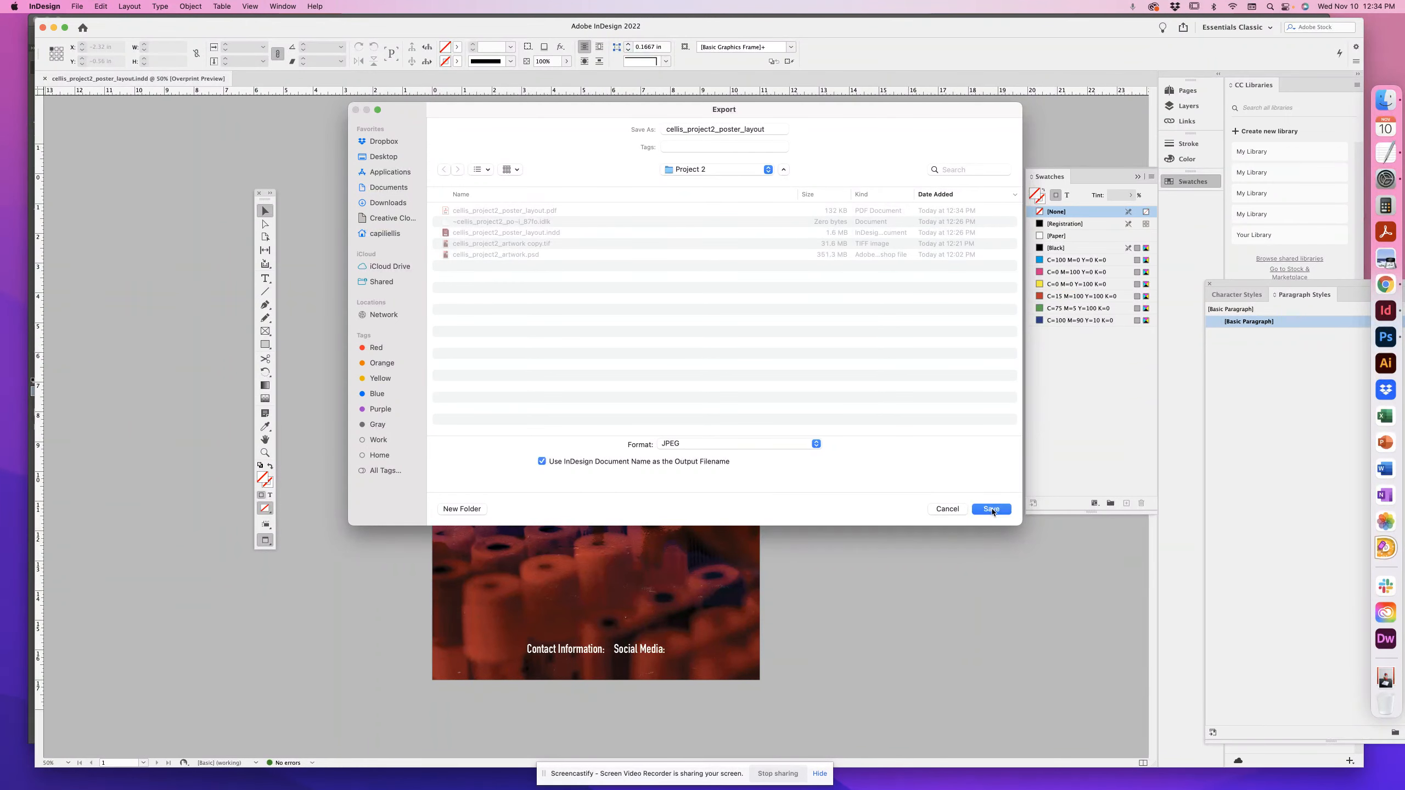
{"action": "left_click", "coordinate": [991, 509]}
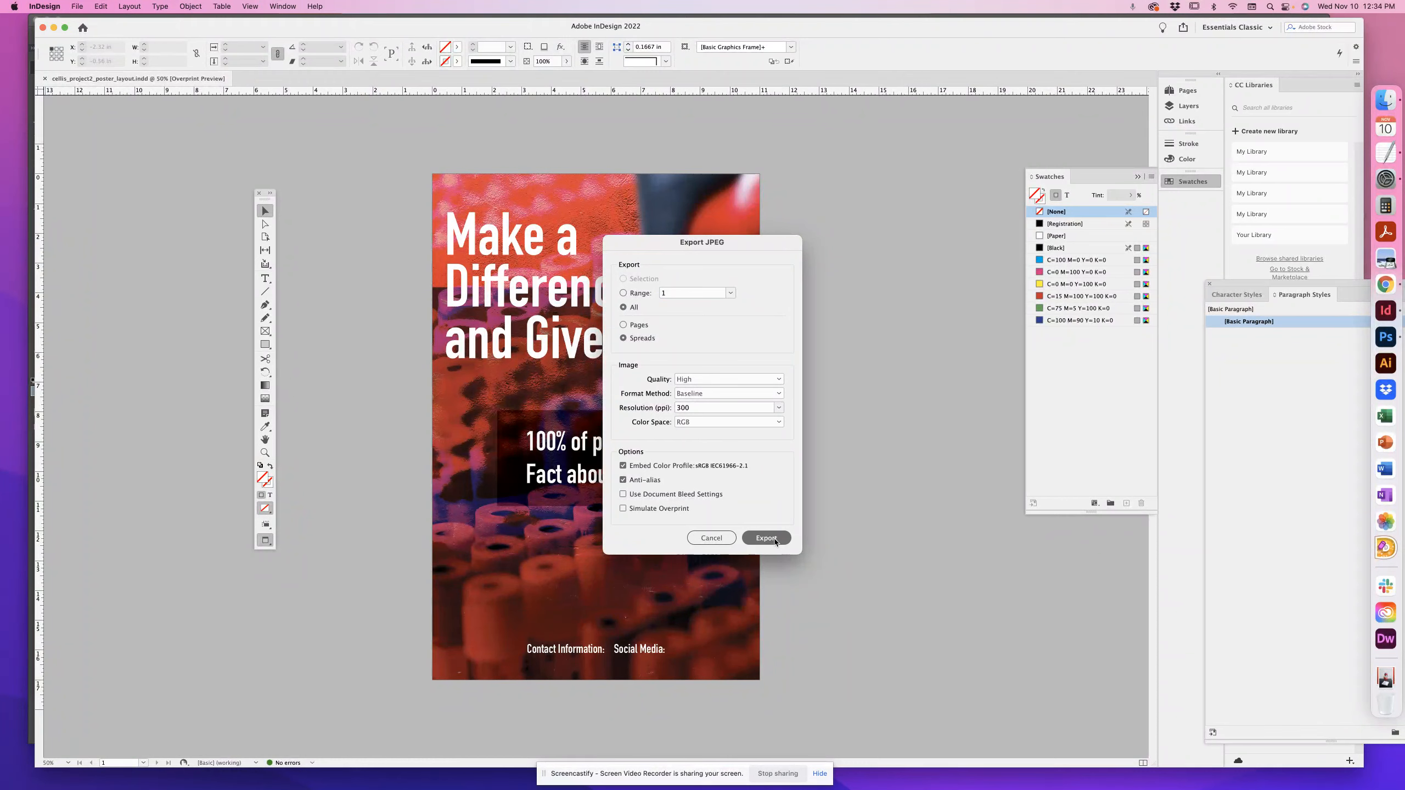
{"action": "left_click", "coordinate": [765, 538]}
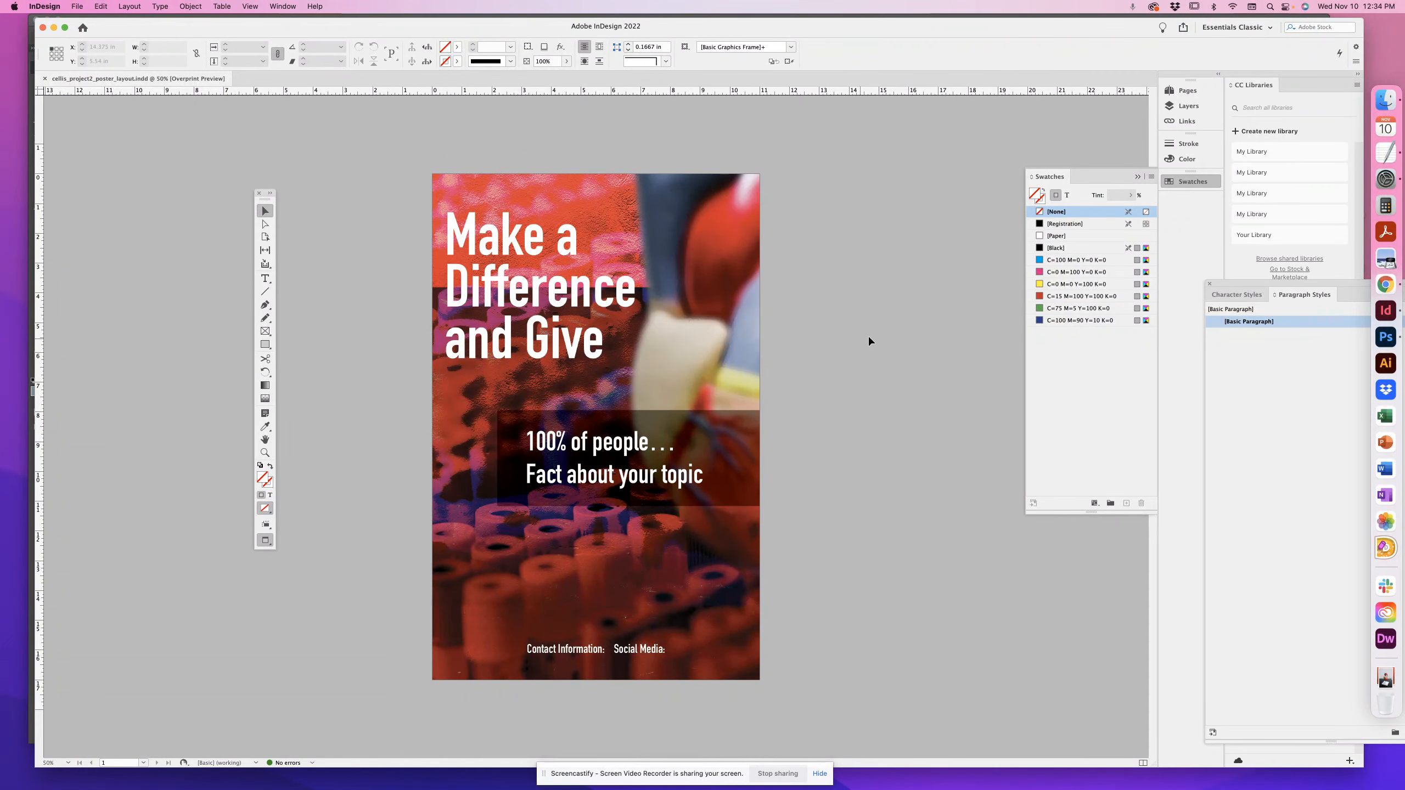
{"action": "mouse_move", "coordinate": [808, 314]}
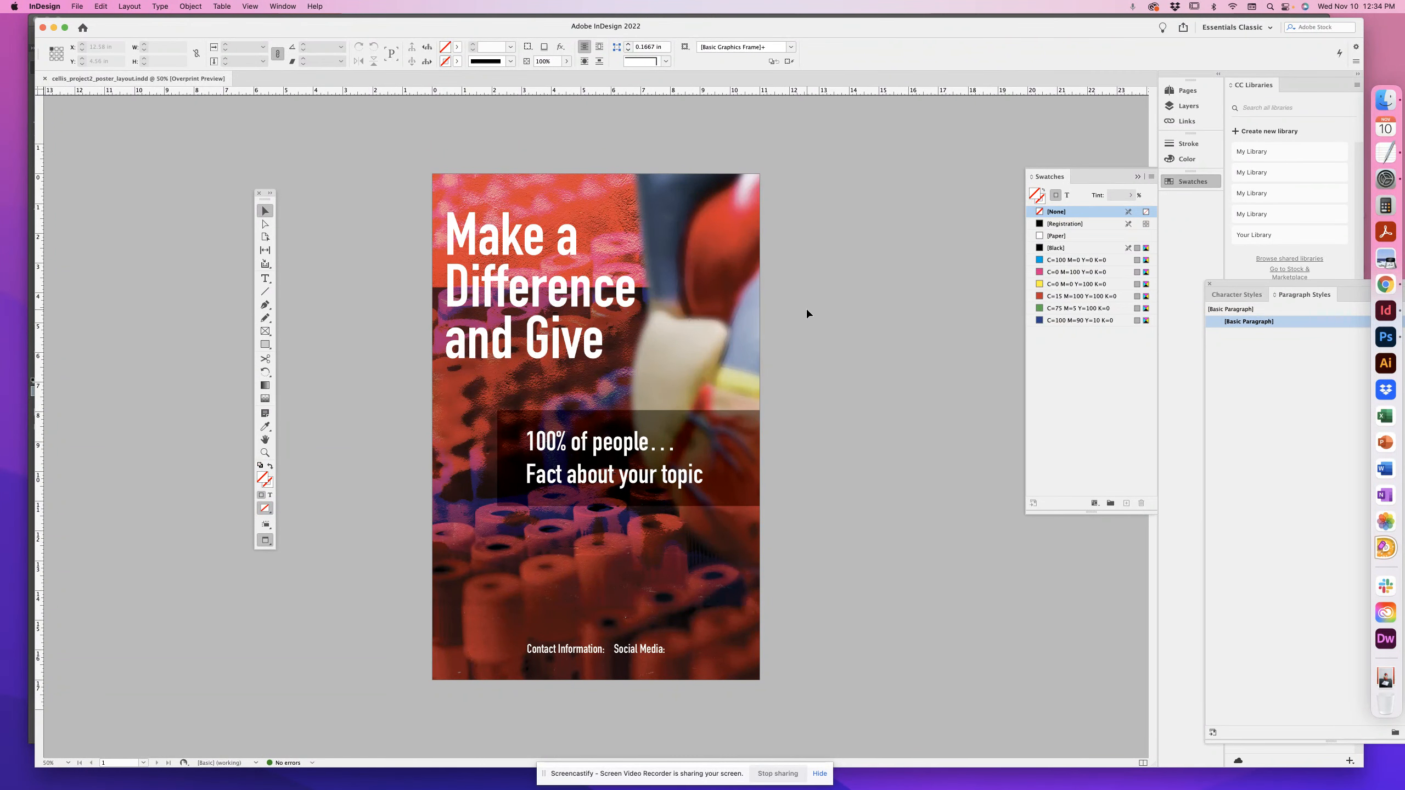